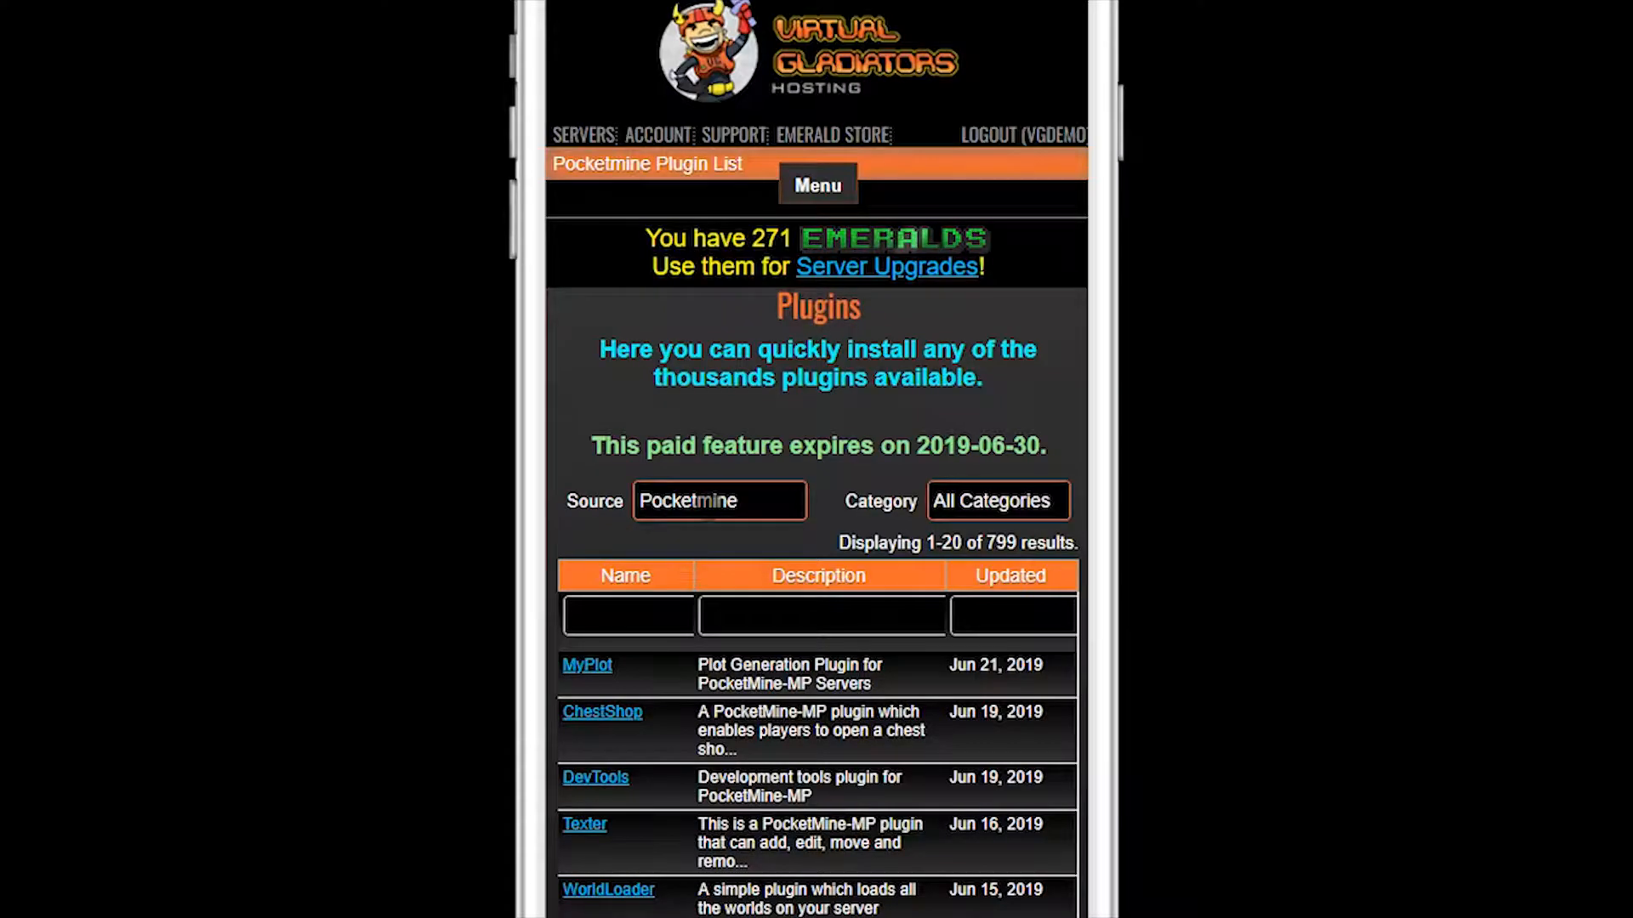
View Texter's details page (not installed) and locate the approved Texter v3.1.0 entry on Poggit
left_click(583, 823)
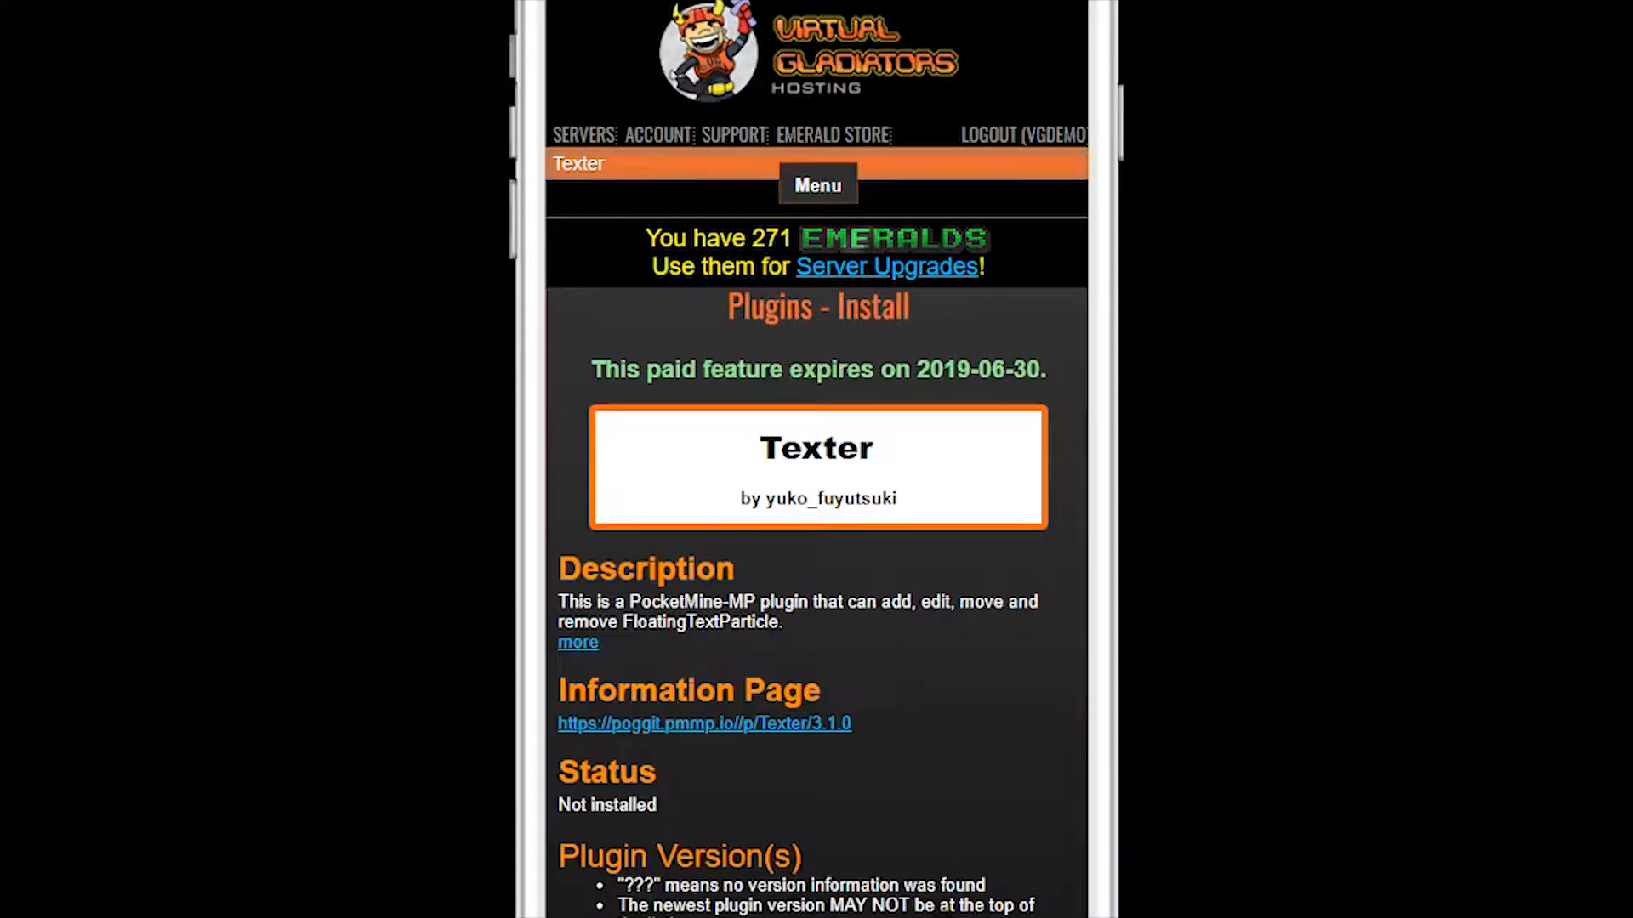
scroll("down", 3)
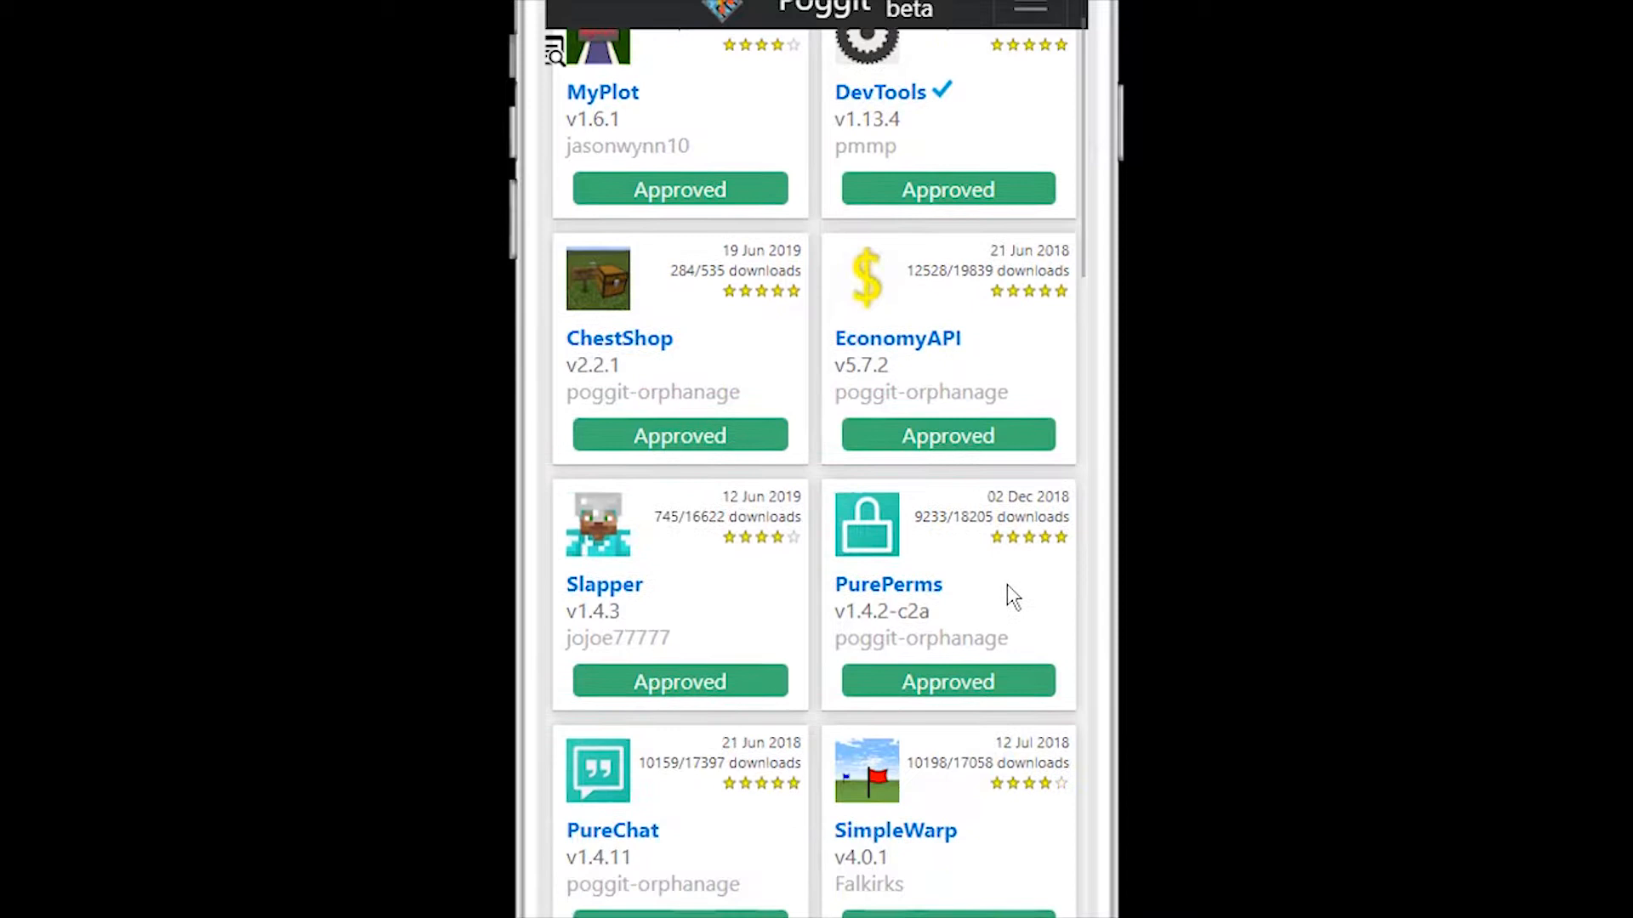
scroll("down", 3)
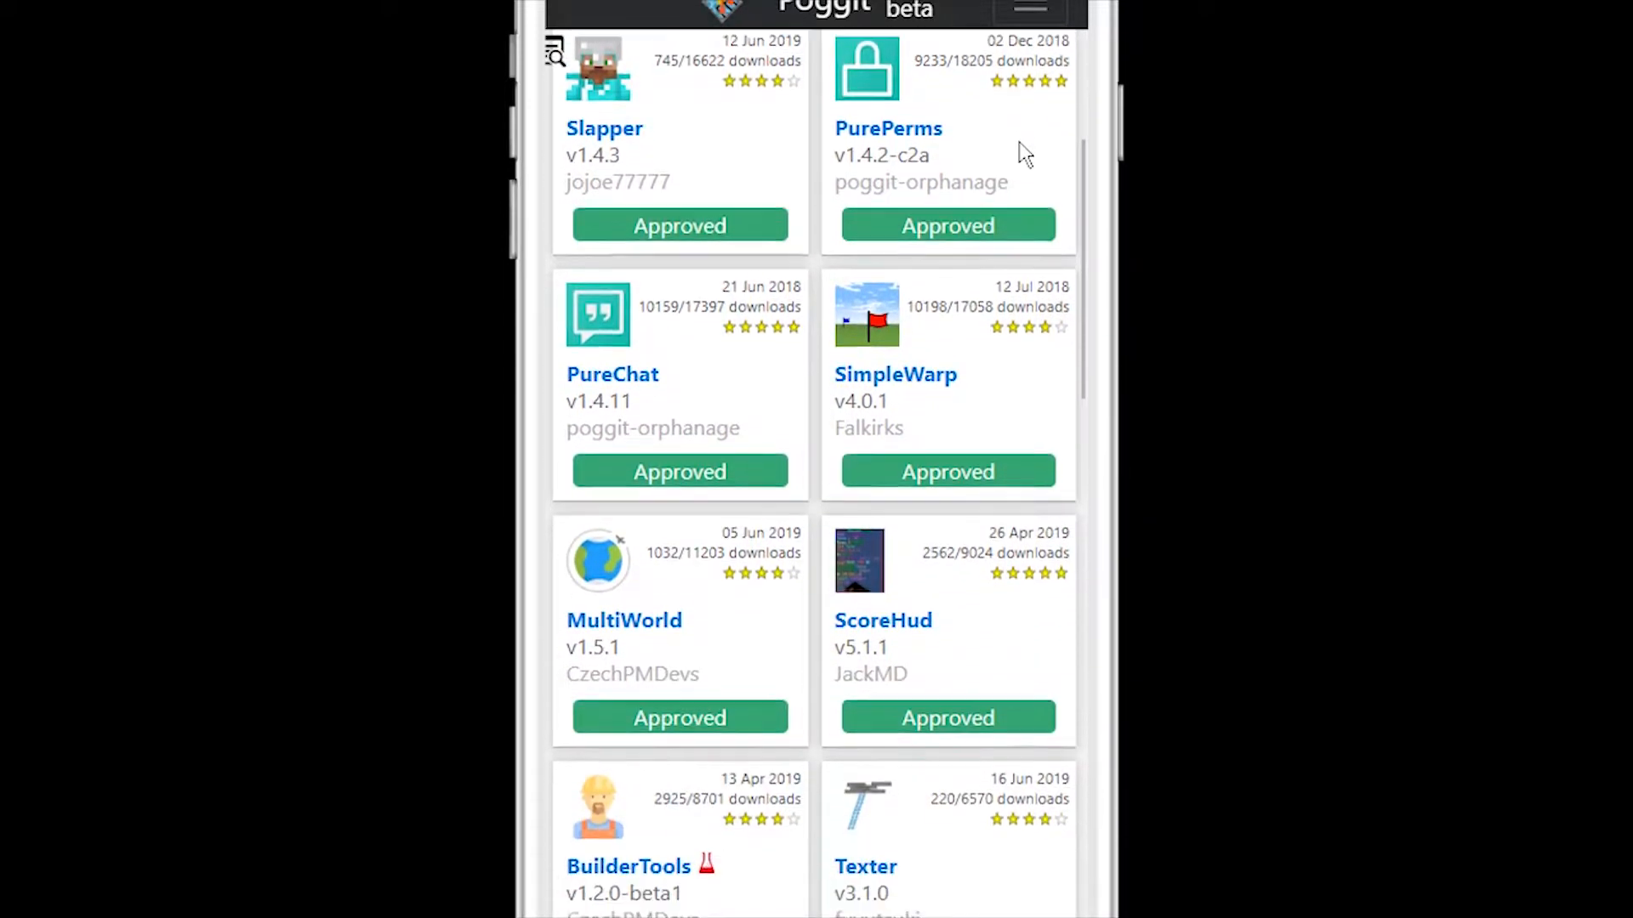
scroll("down", 3)
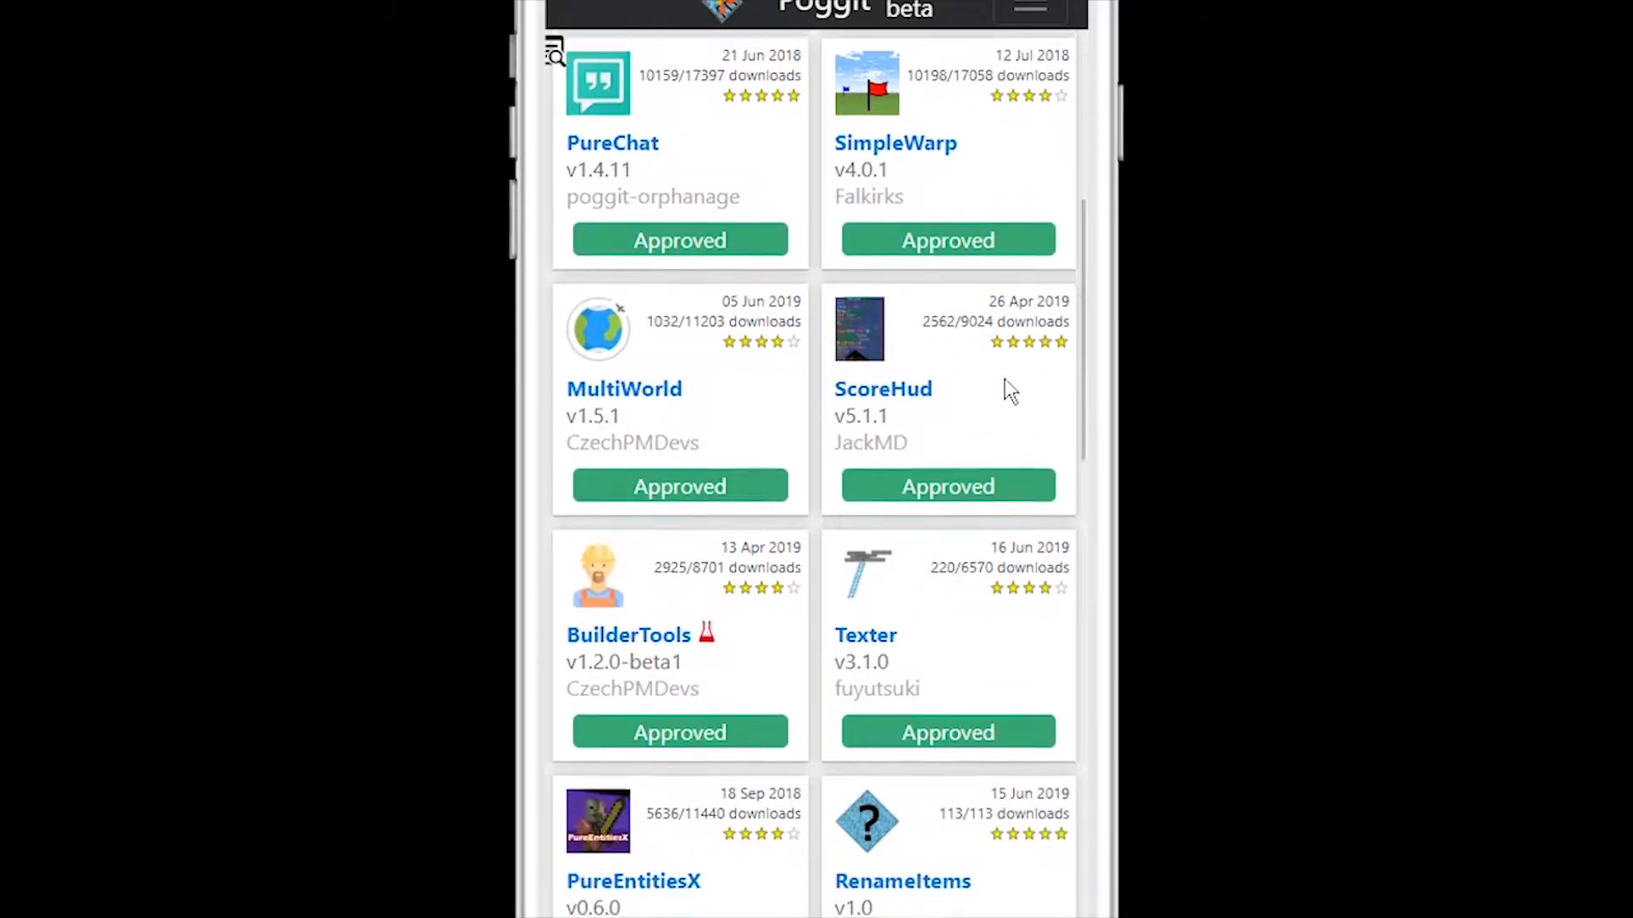
scroll("down", 3)
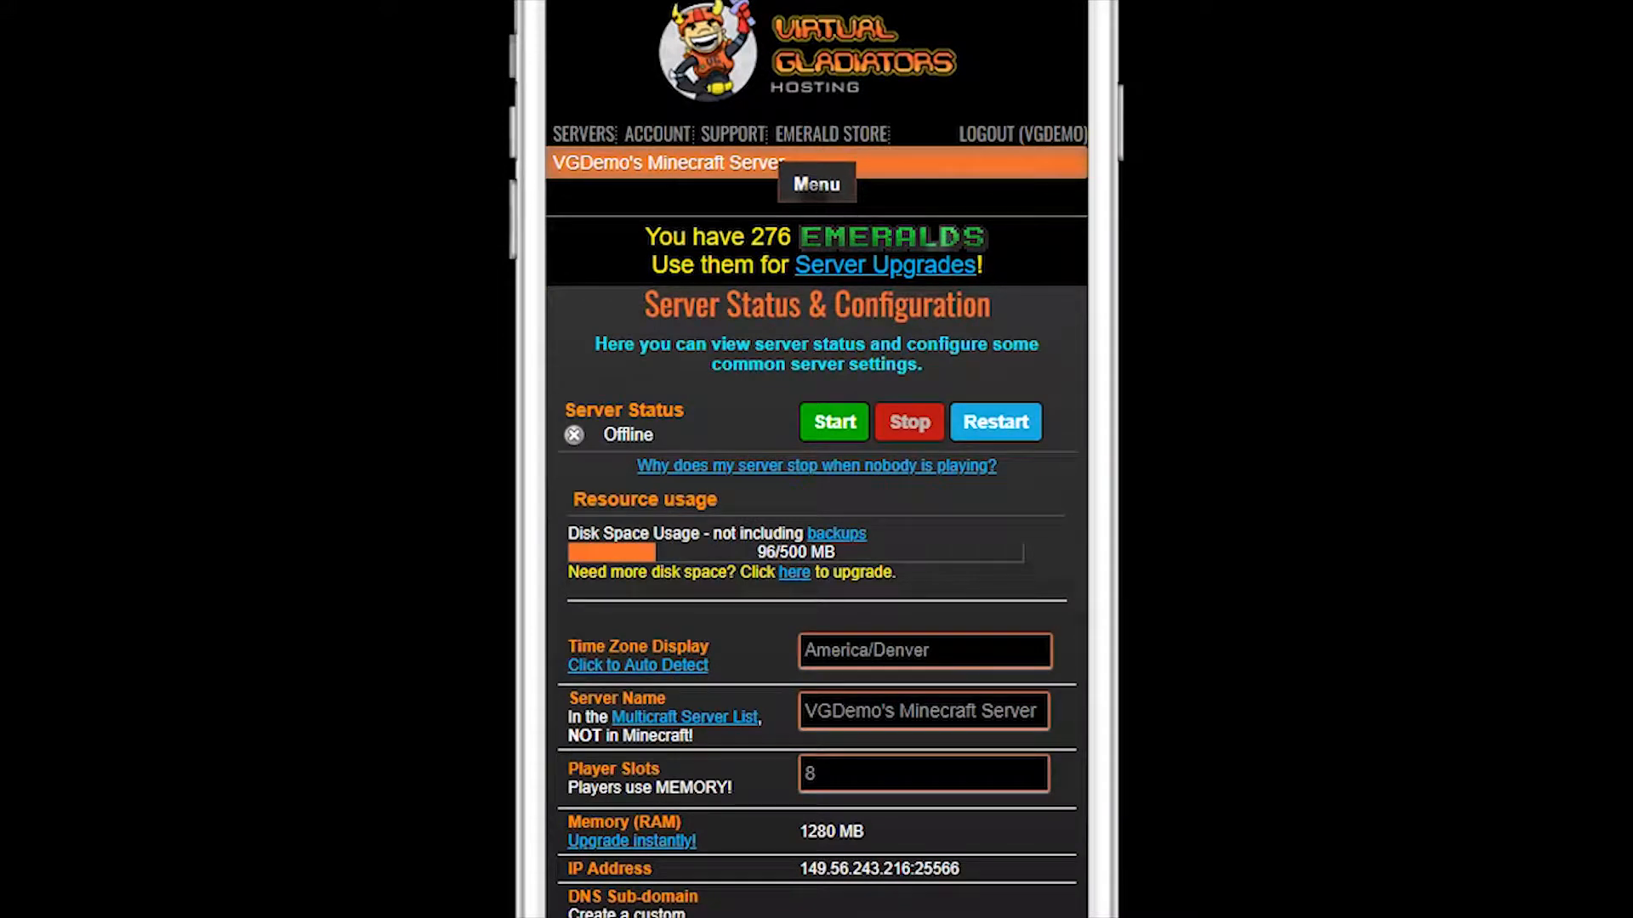
Navigate from the server menu to the Pocketmine plugin list
left_click(815, 183)
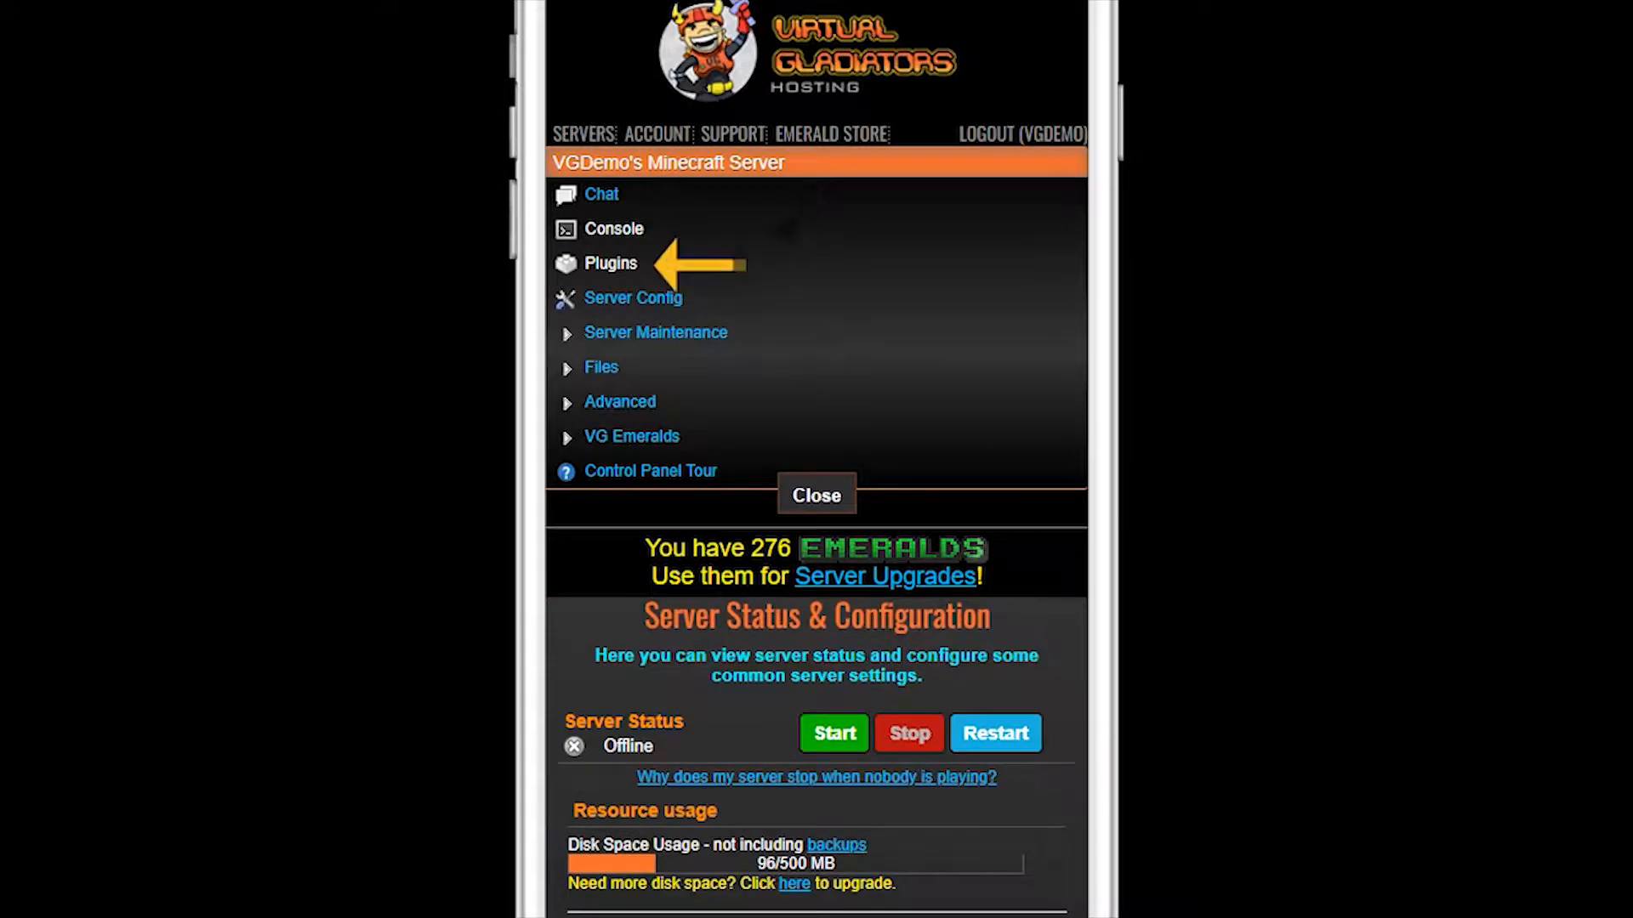
left_click(611, 262)
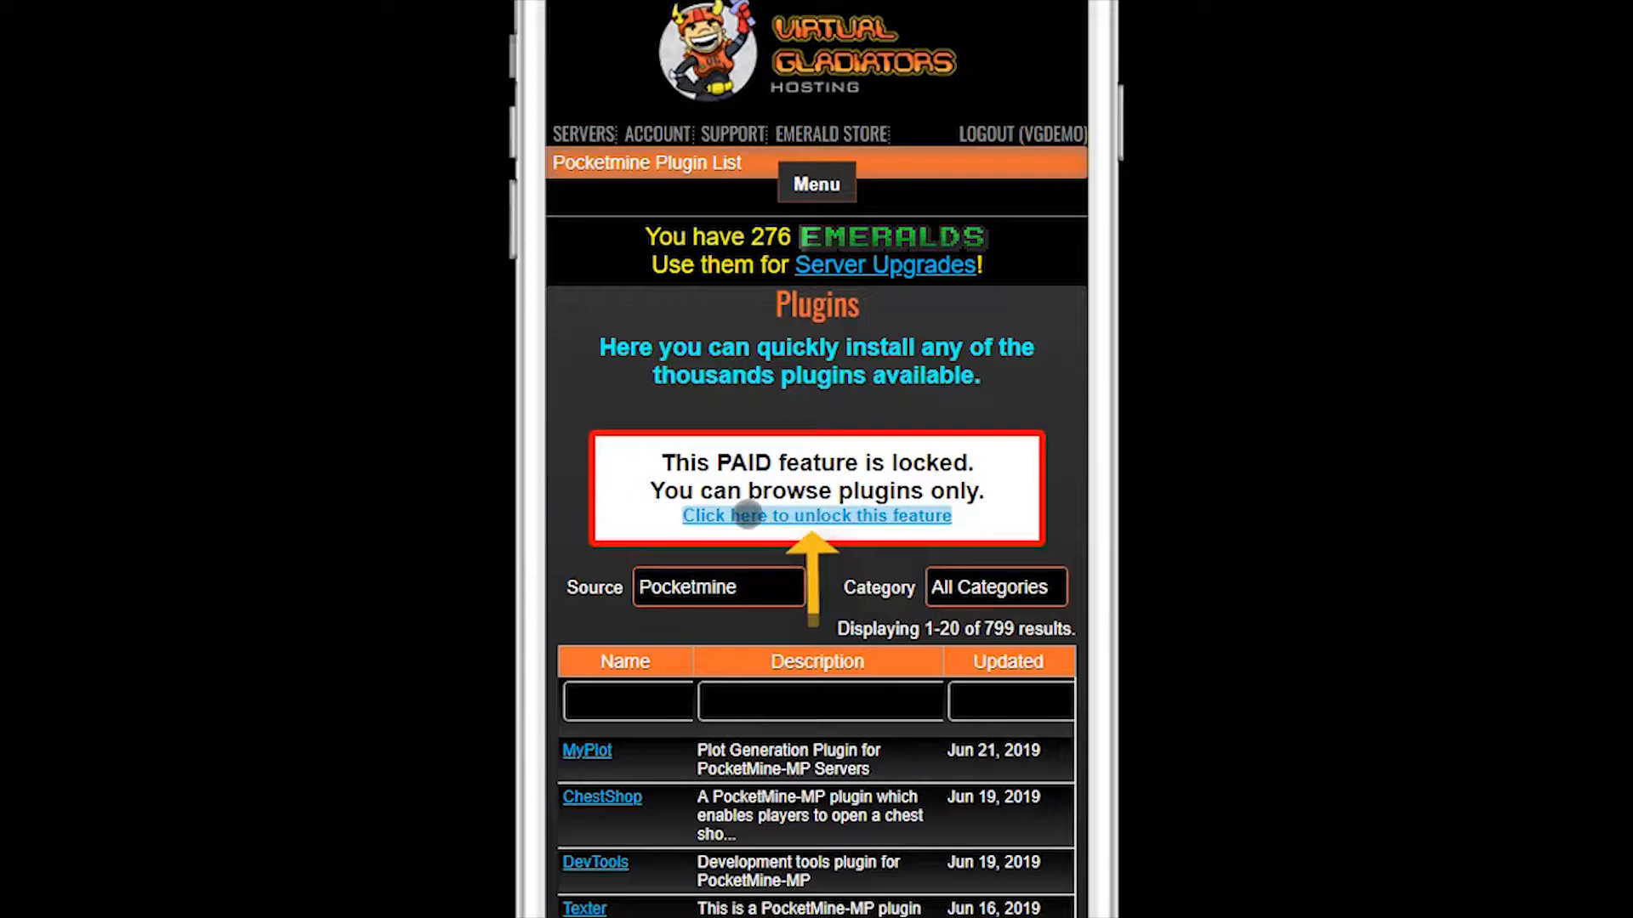
Unlock plugin access for 7 days for 5 Emeralds with an emailed receipt, then return to the plugin list
left_click(814, 516)
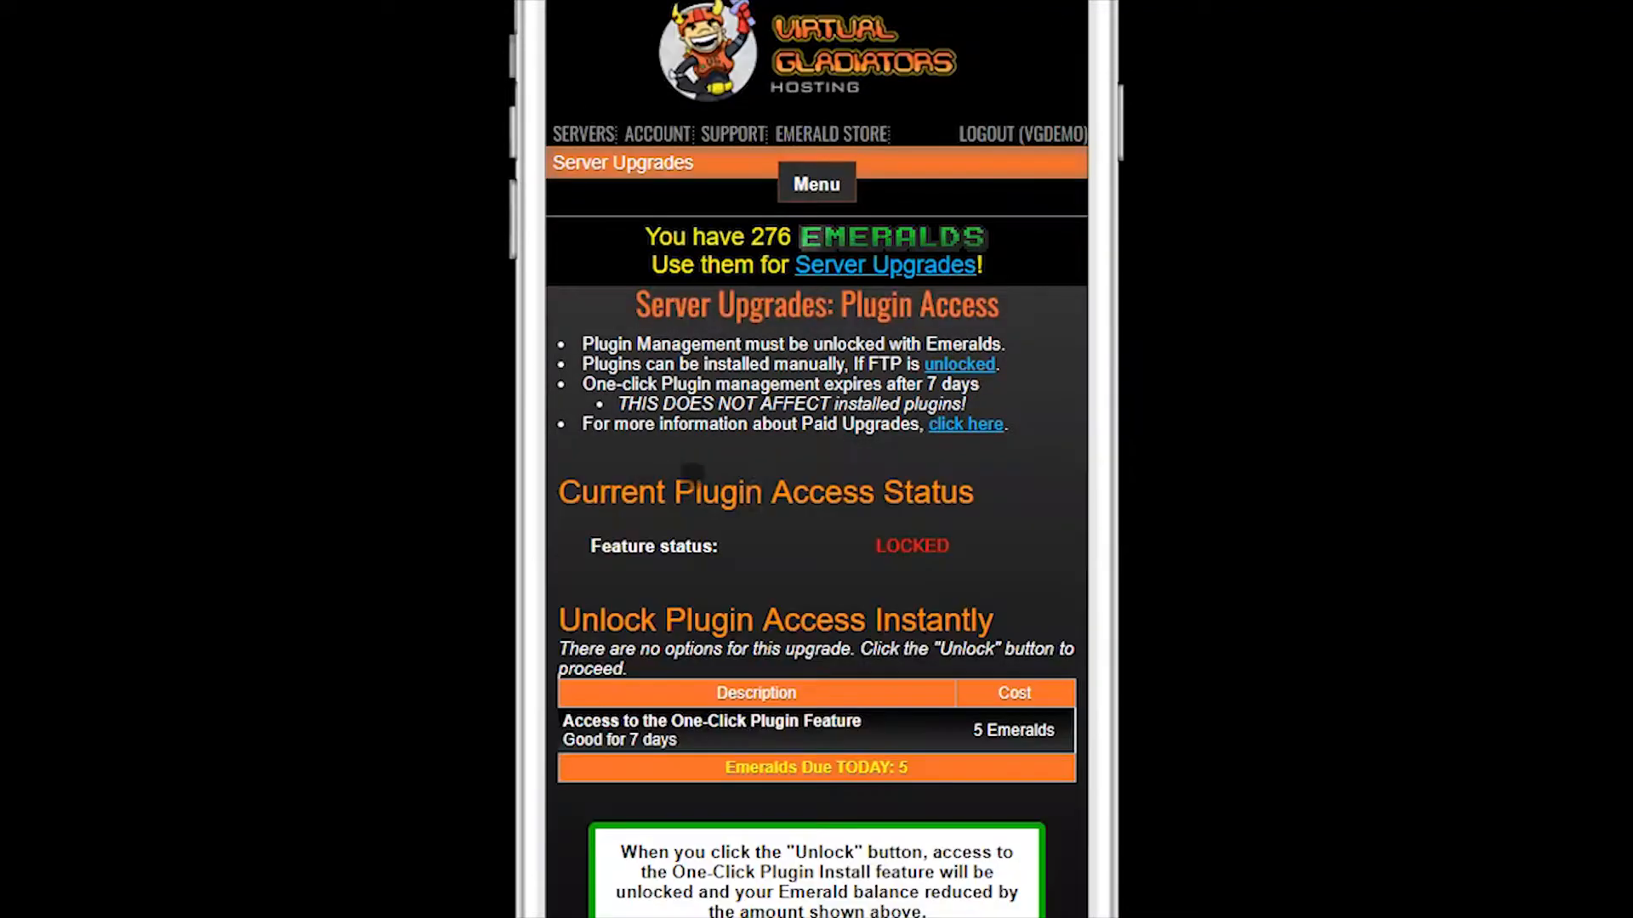
scroll("down", 3)
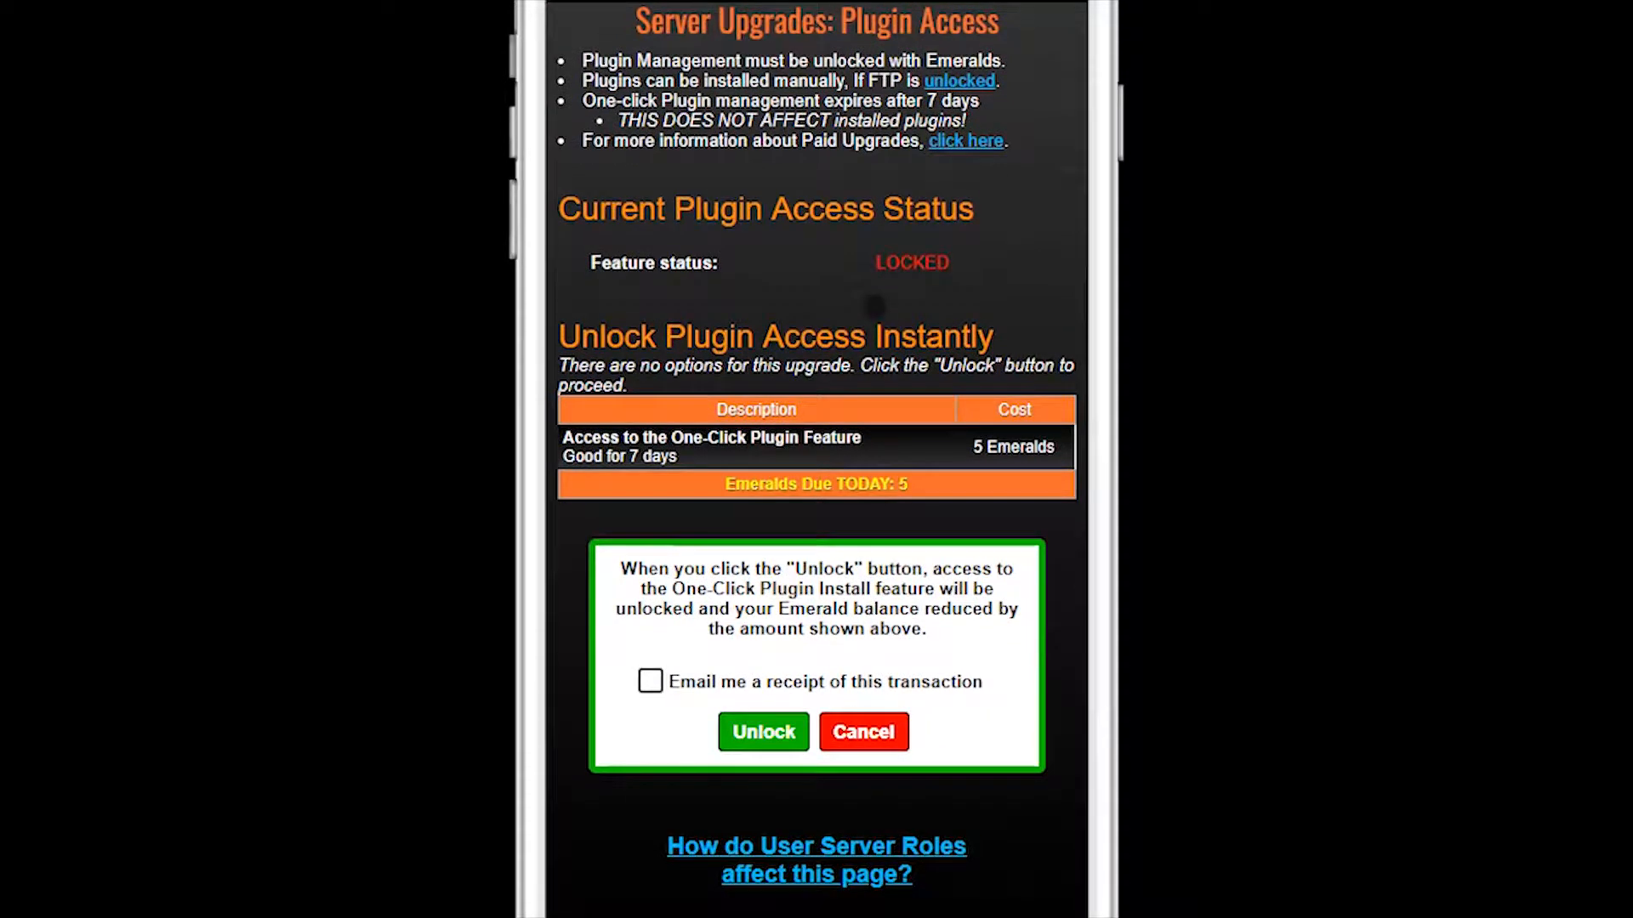
left_click(650, 680)
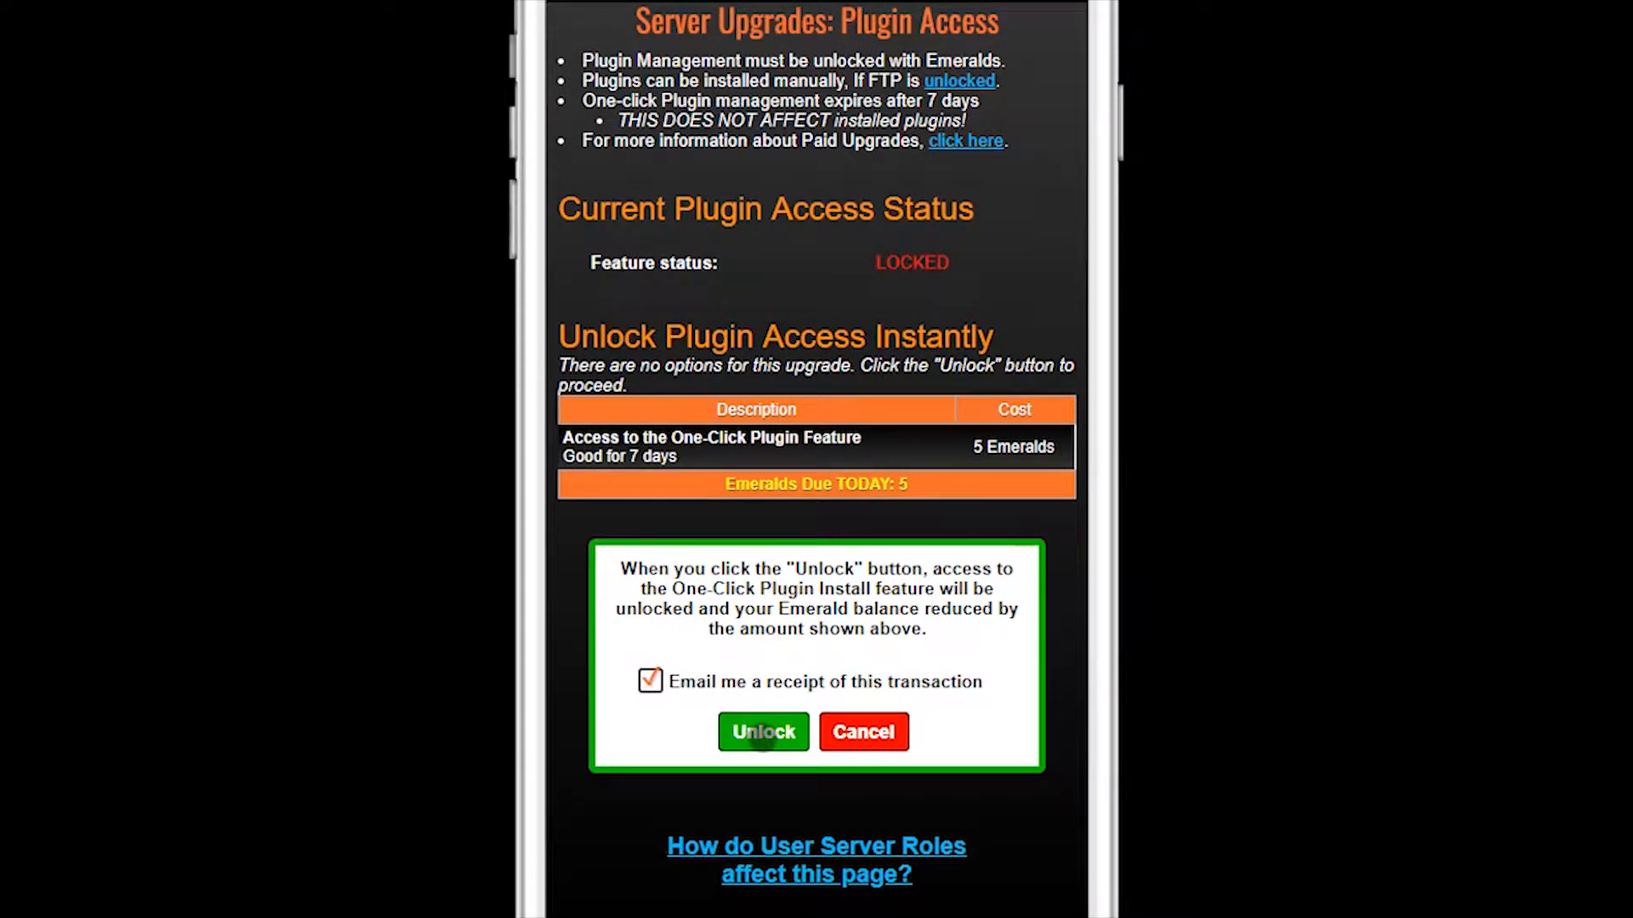
left_click(762, 732)
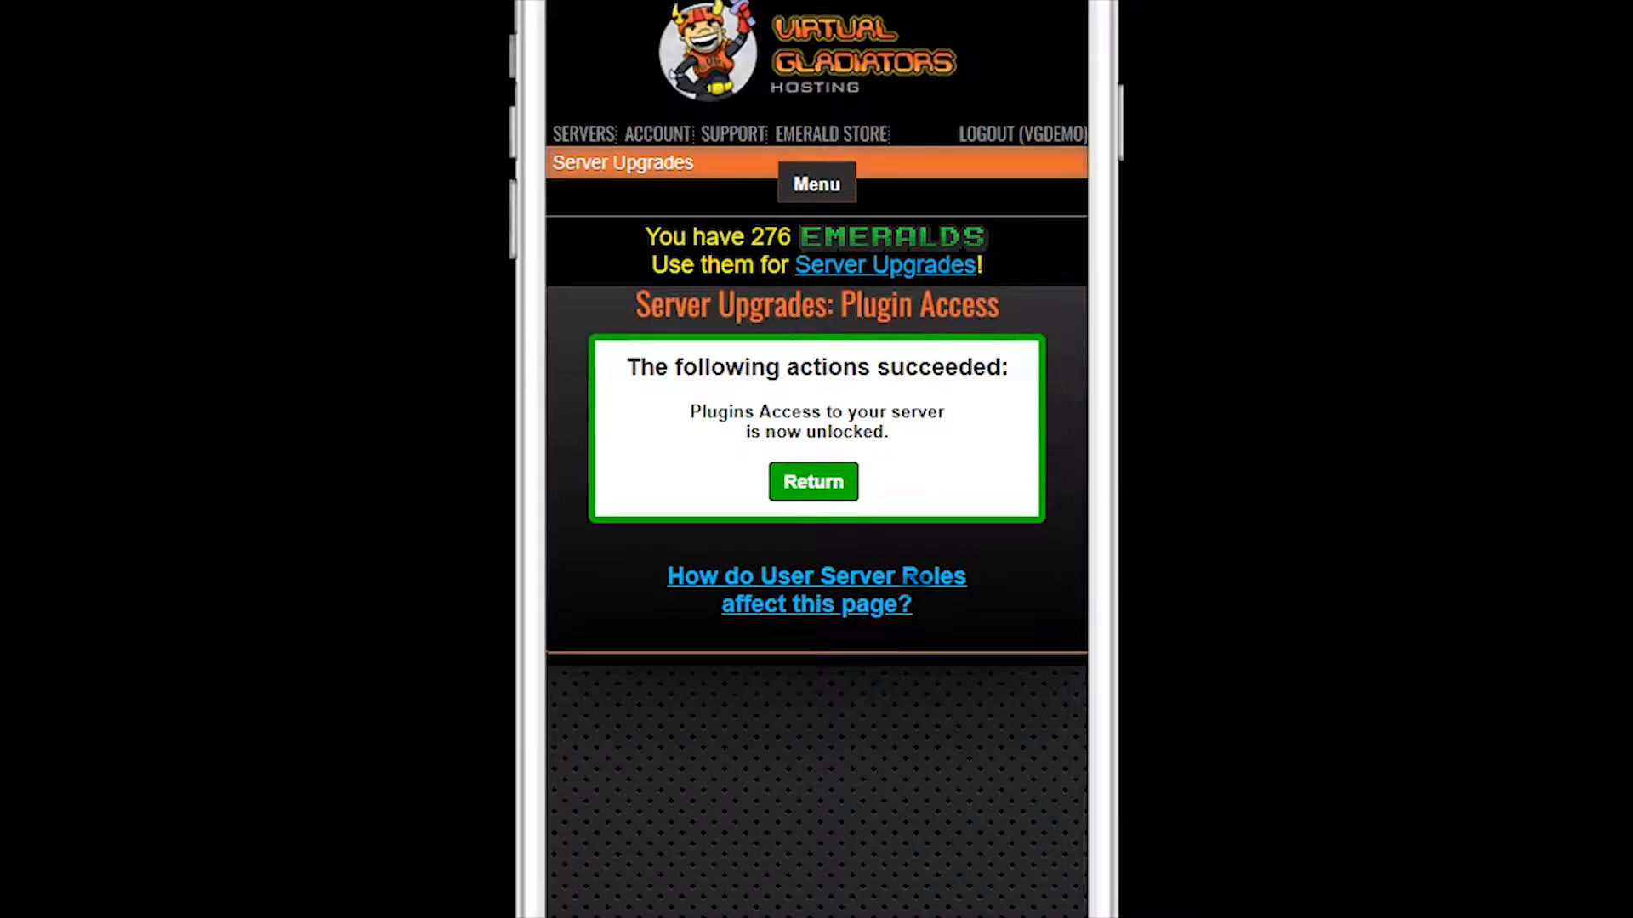
mouse_move(813, 482)
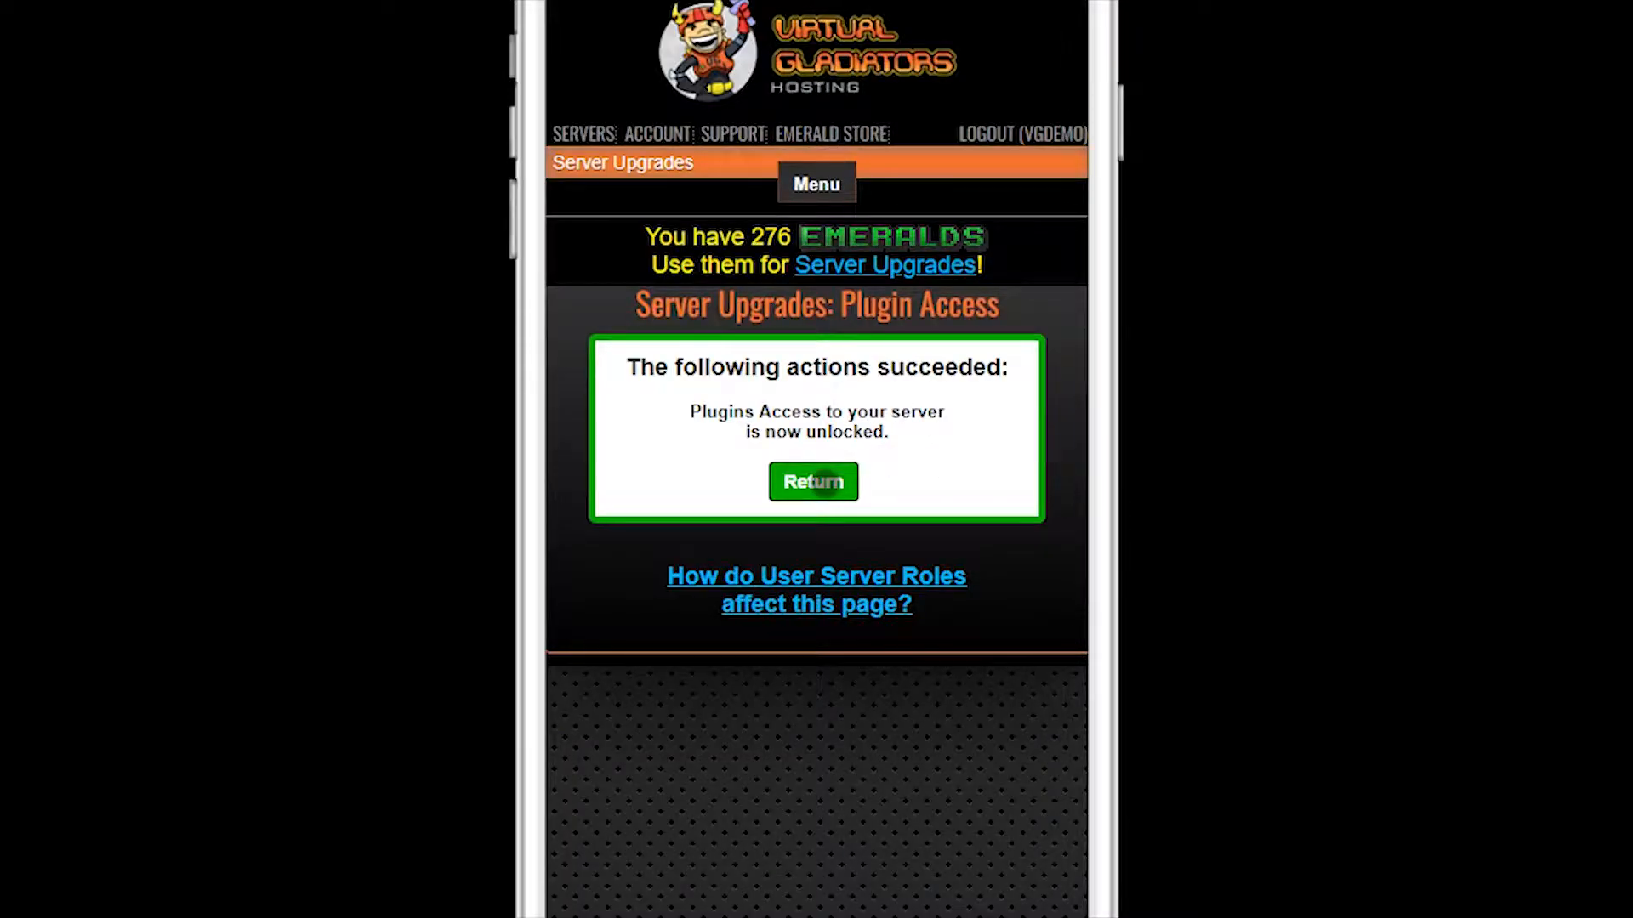
left_click(813, 481)
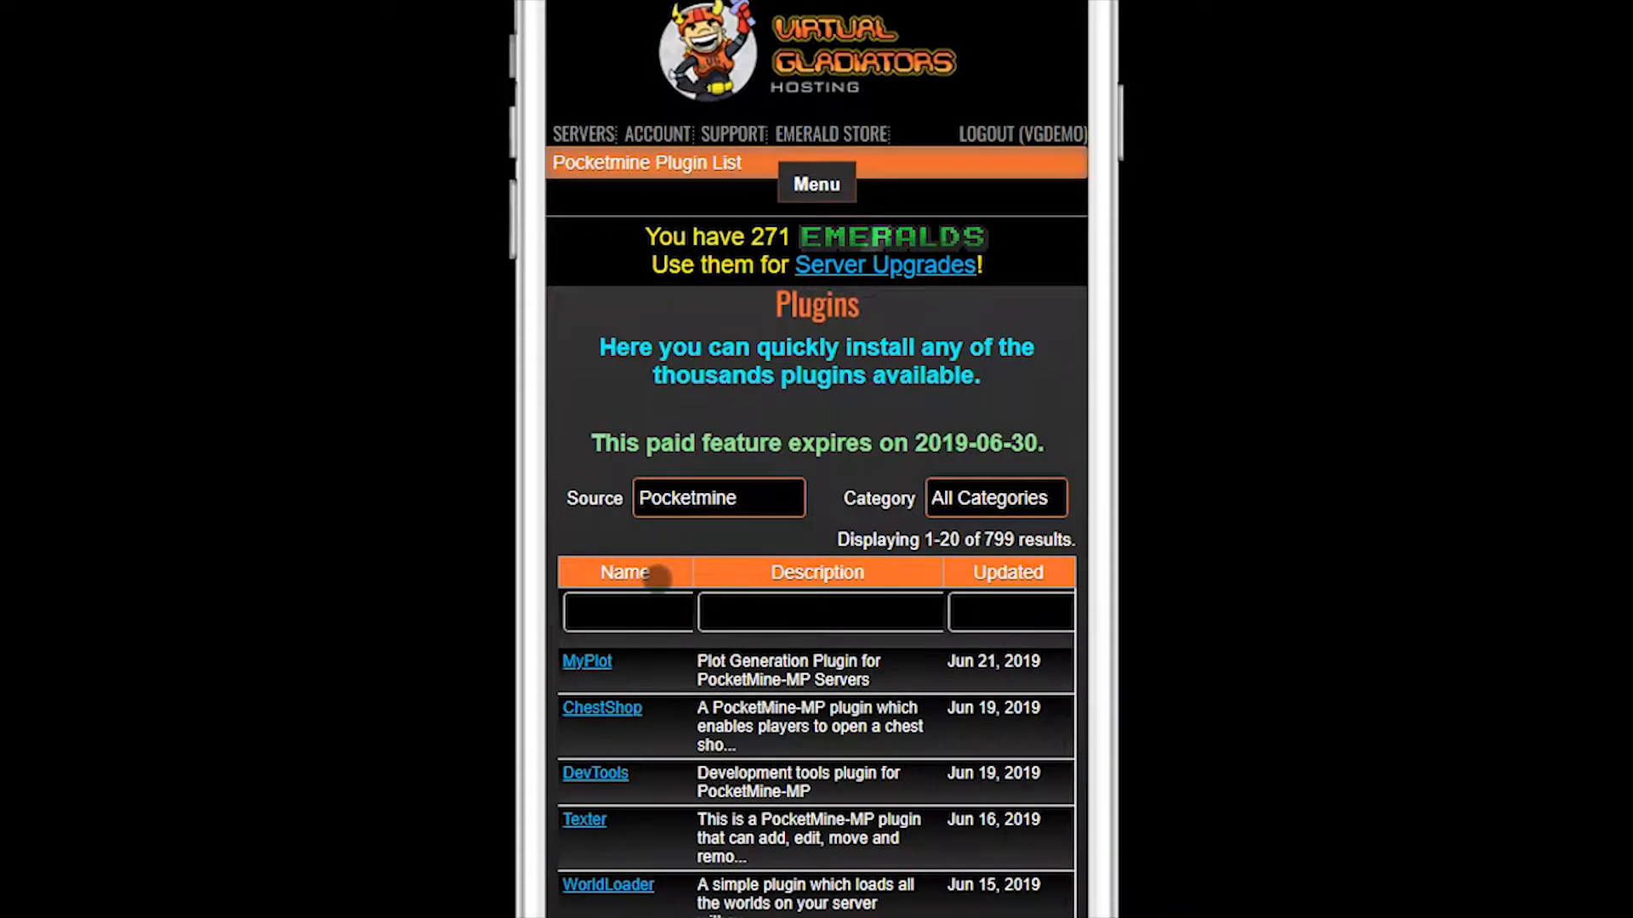
mouse_move(713, 573)
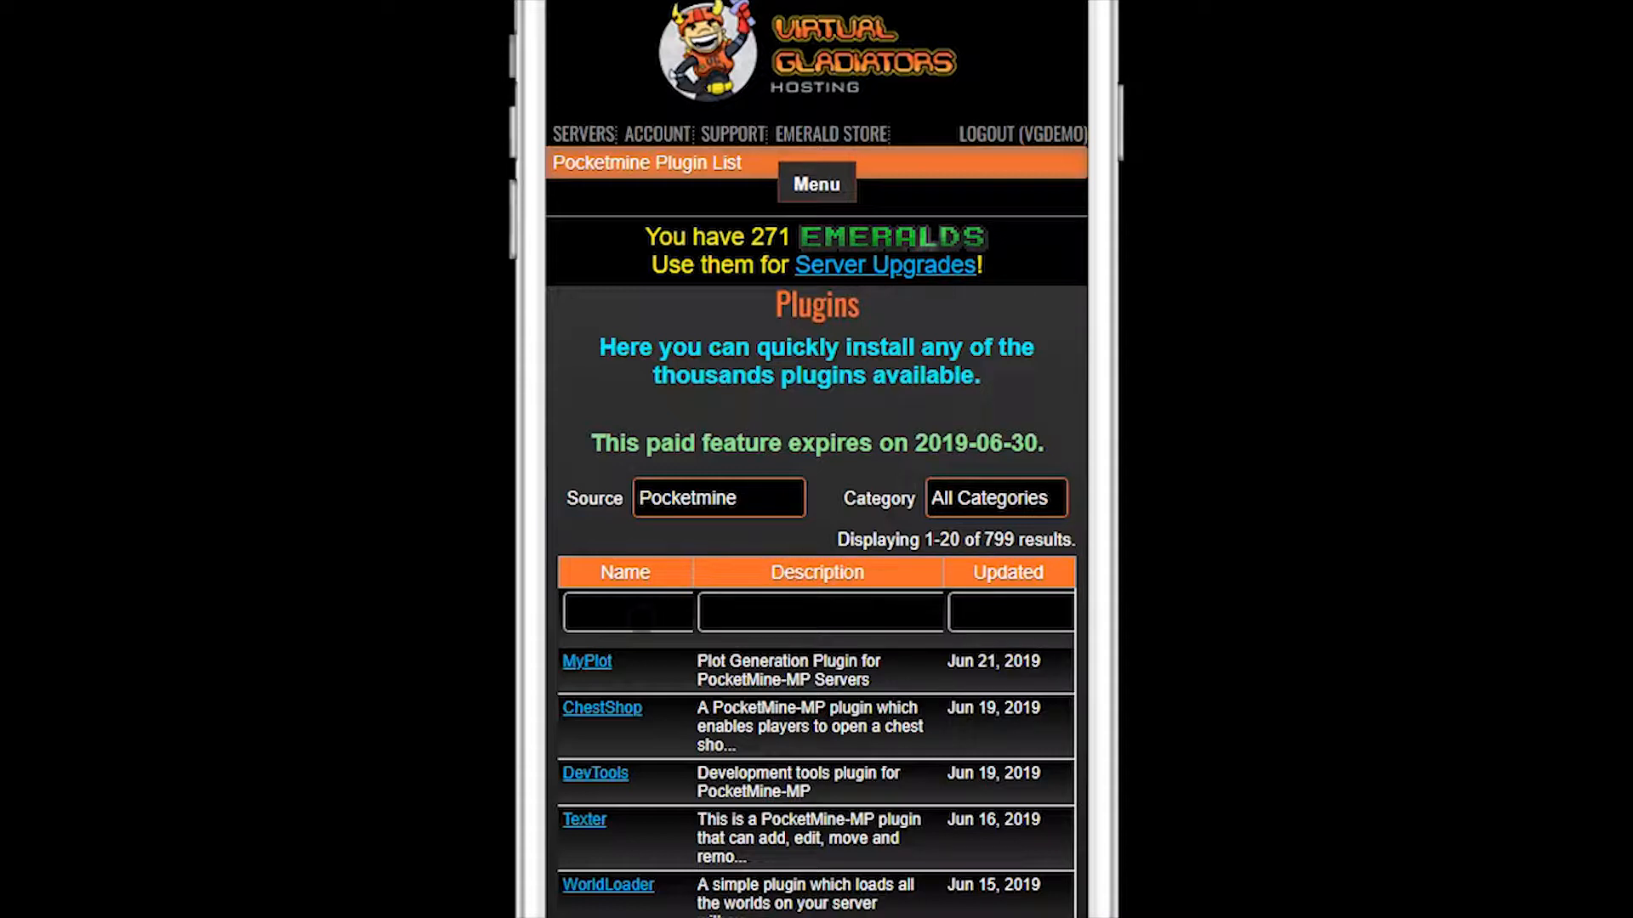
Filter the plugin list by the name 'text' to show 10 results with Texter first
type("text")
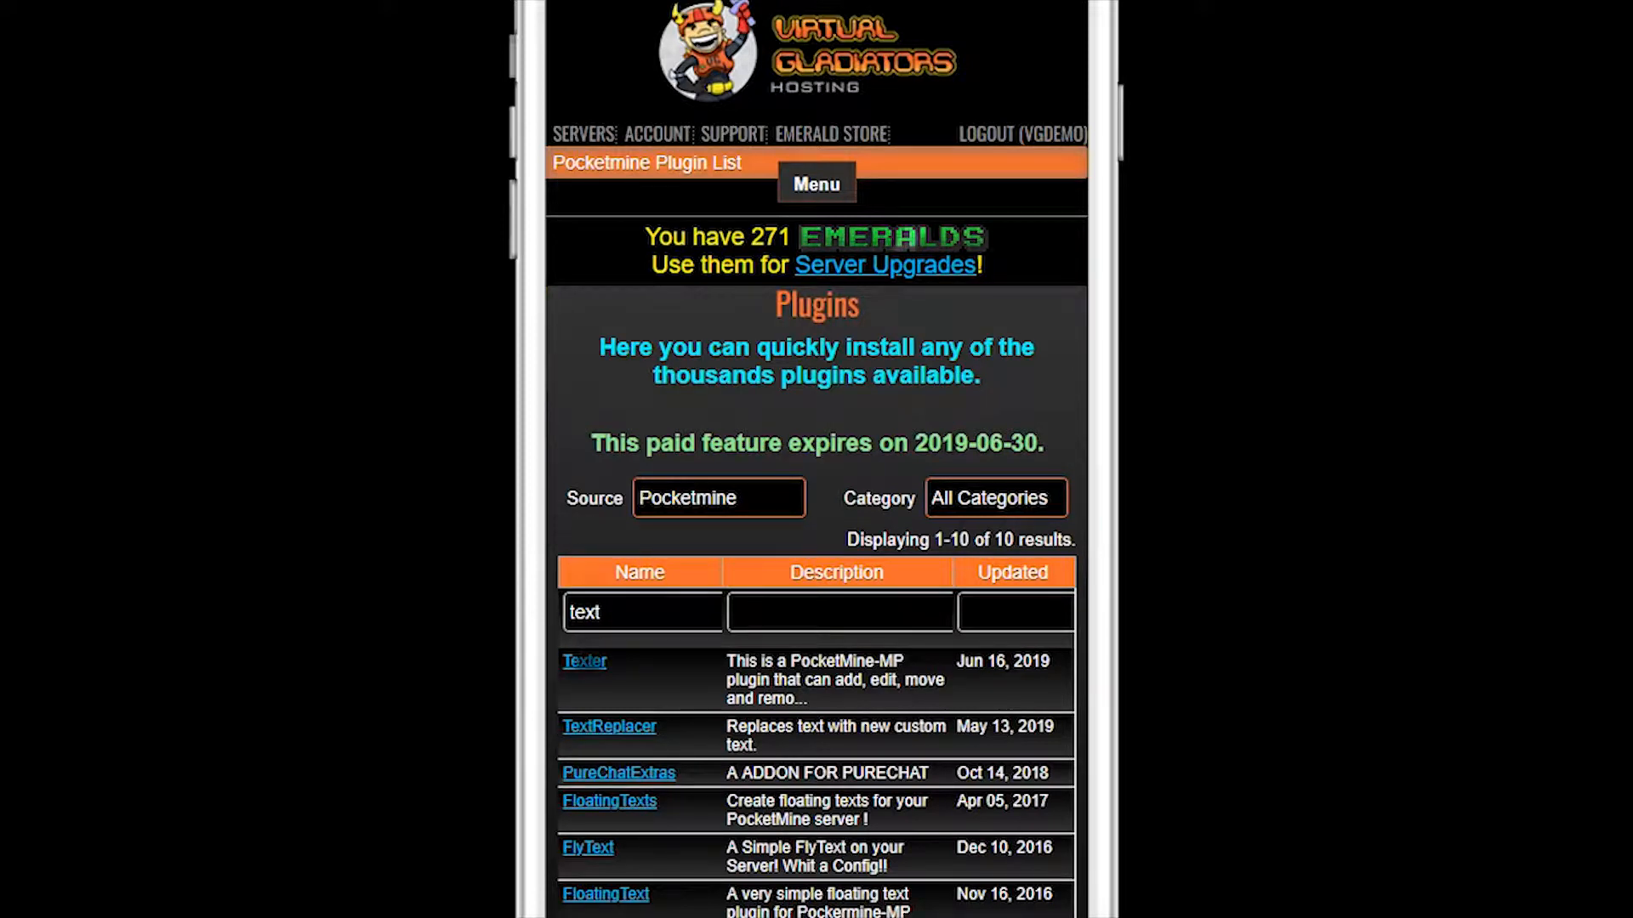
Review Texter's install page offering version 3.1.0 for 3.0.0 and its version warning
left_click(583, 661)
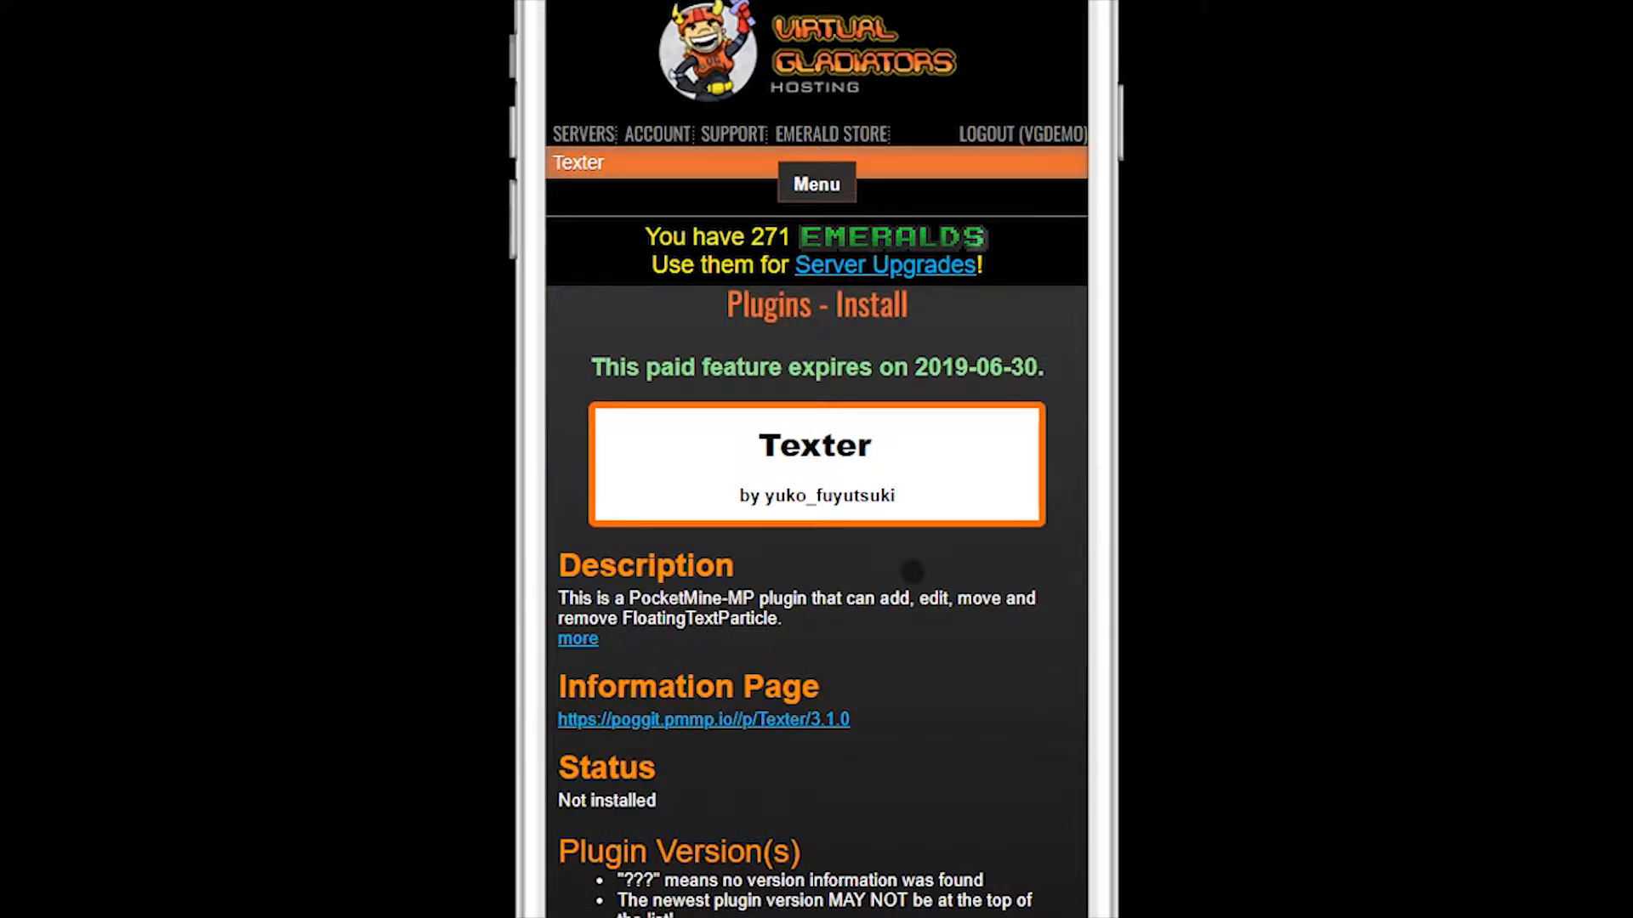
scroll("down", 3)
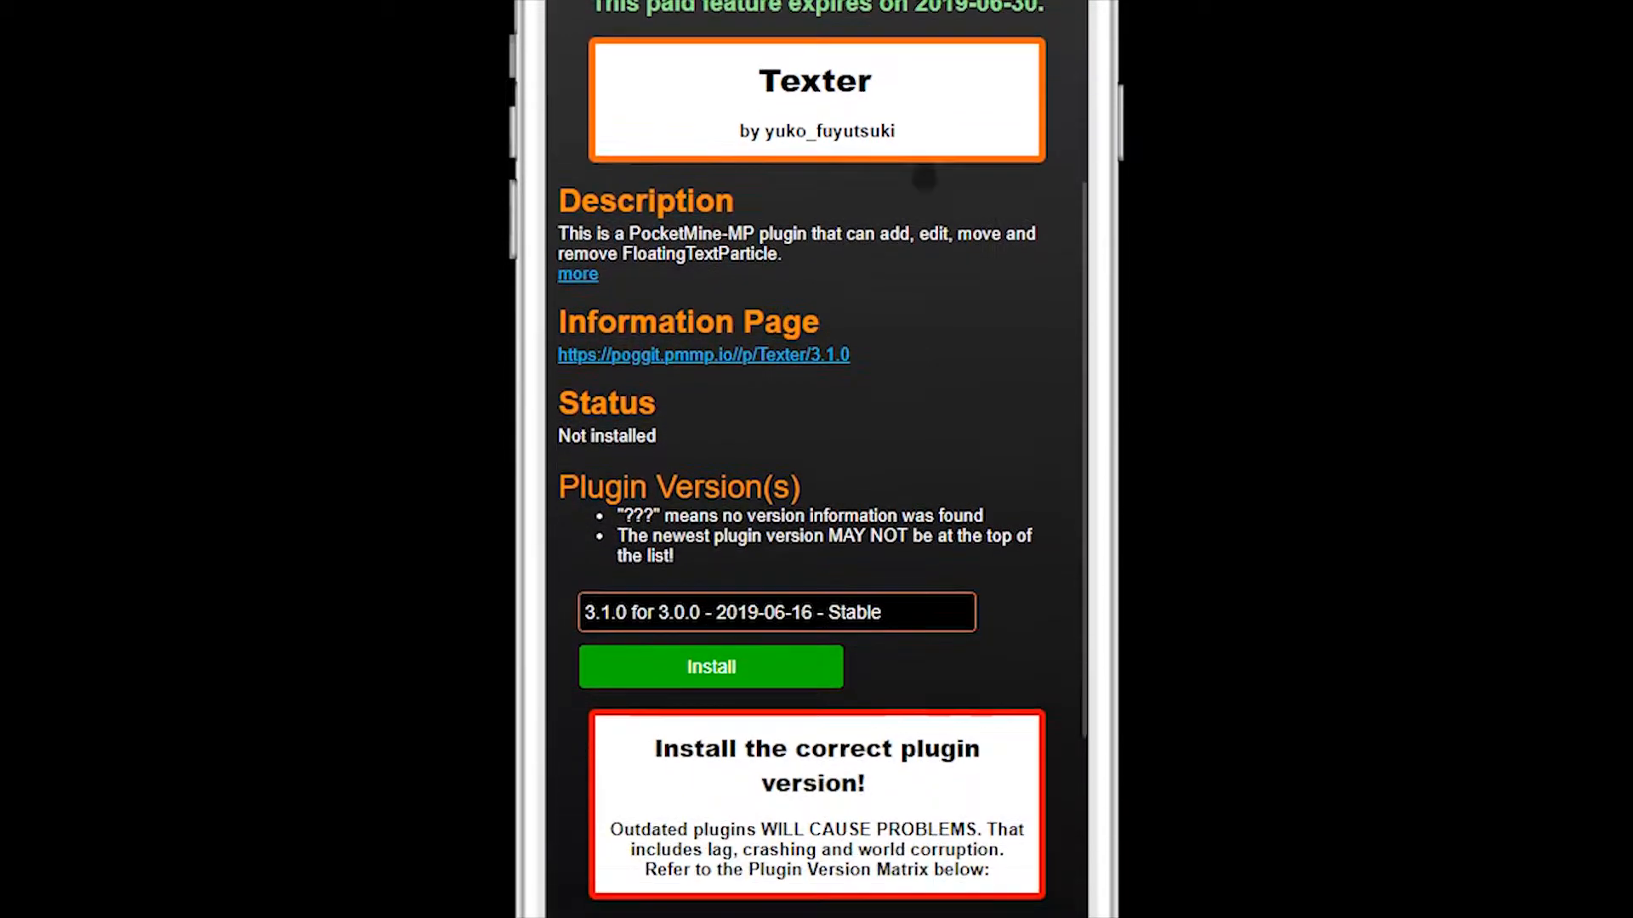
scroll("down", 3)
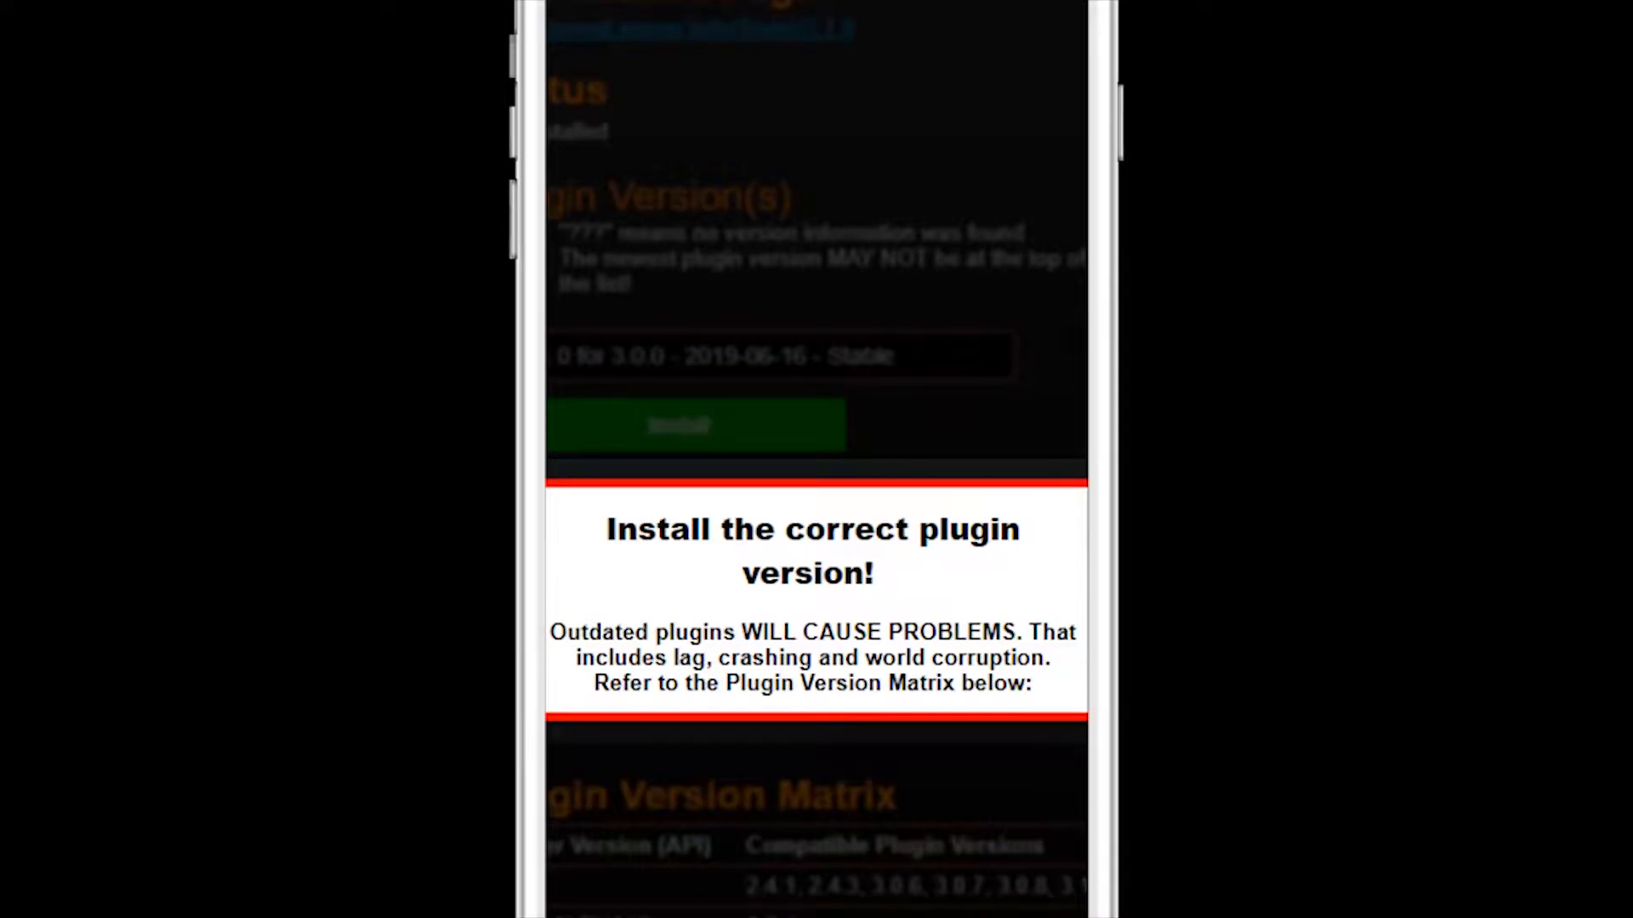
scroll("up", 3)
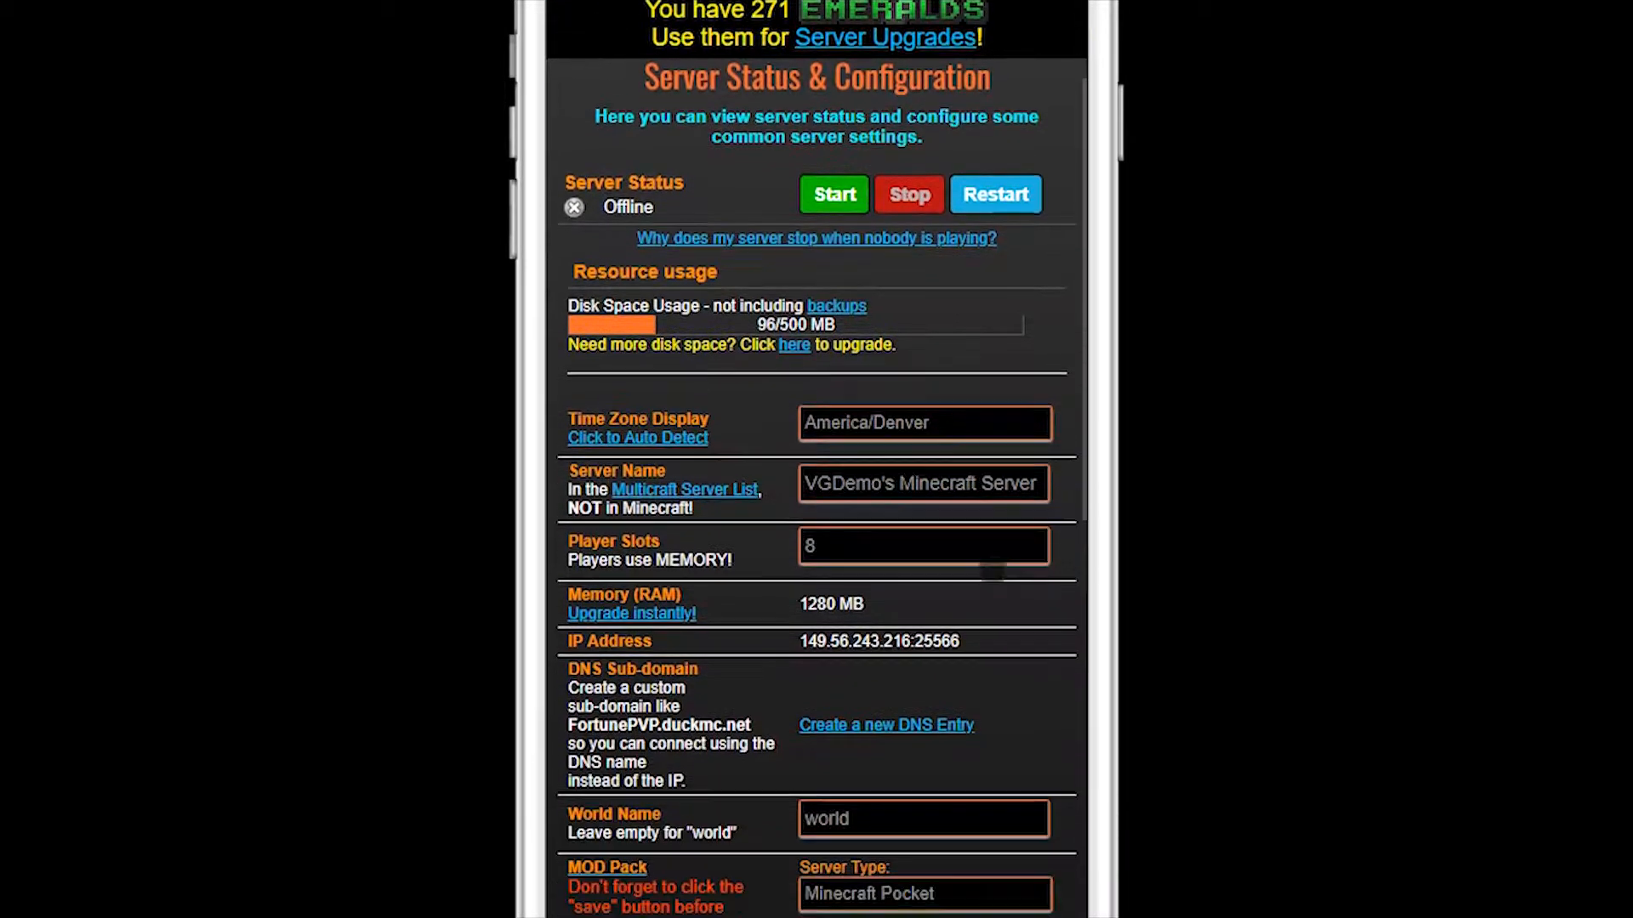
Scroll to the MOD Pack section showing Mod Version MCPE 1.11.0 using API 3.8.3
scroll("down", 3)
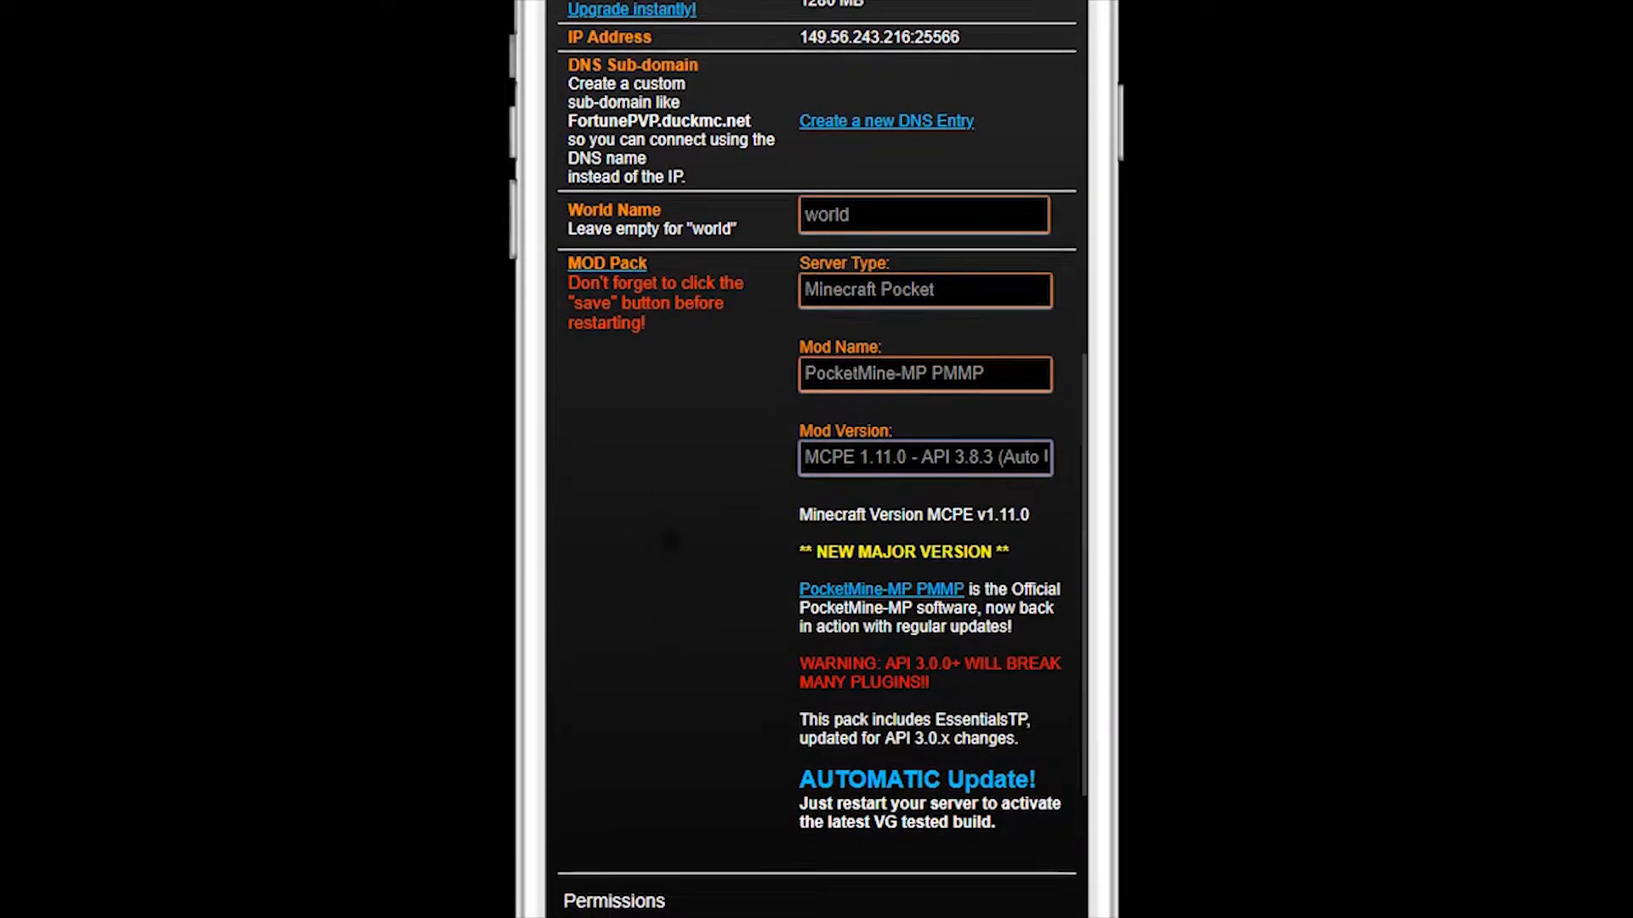
scroll("down", 3)
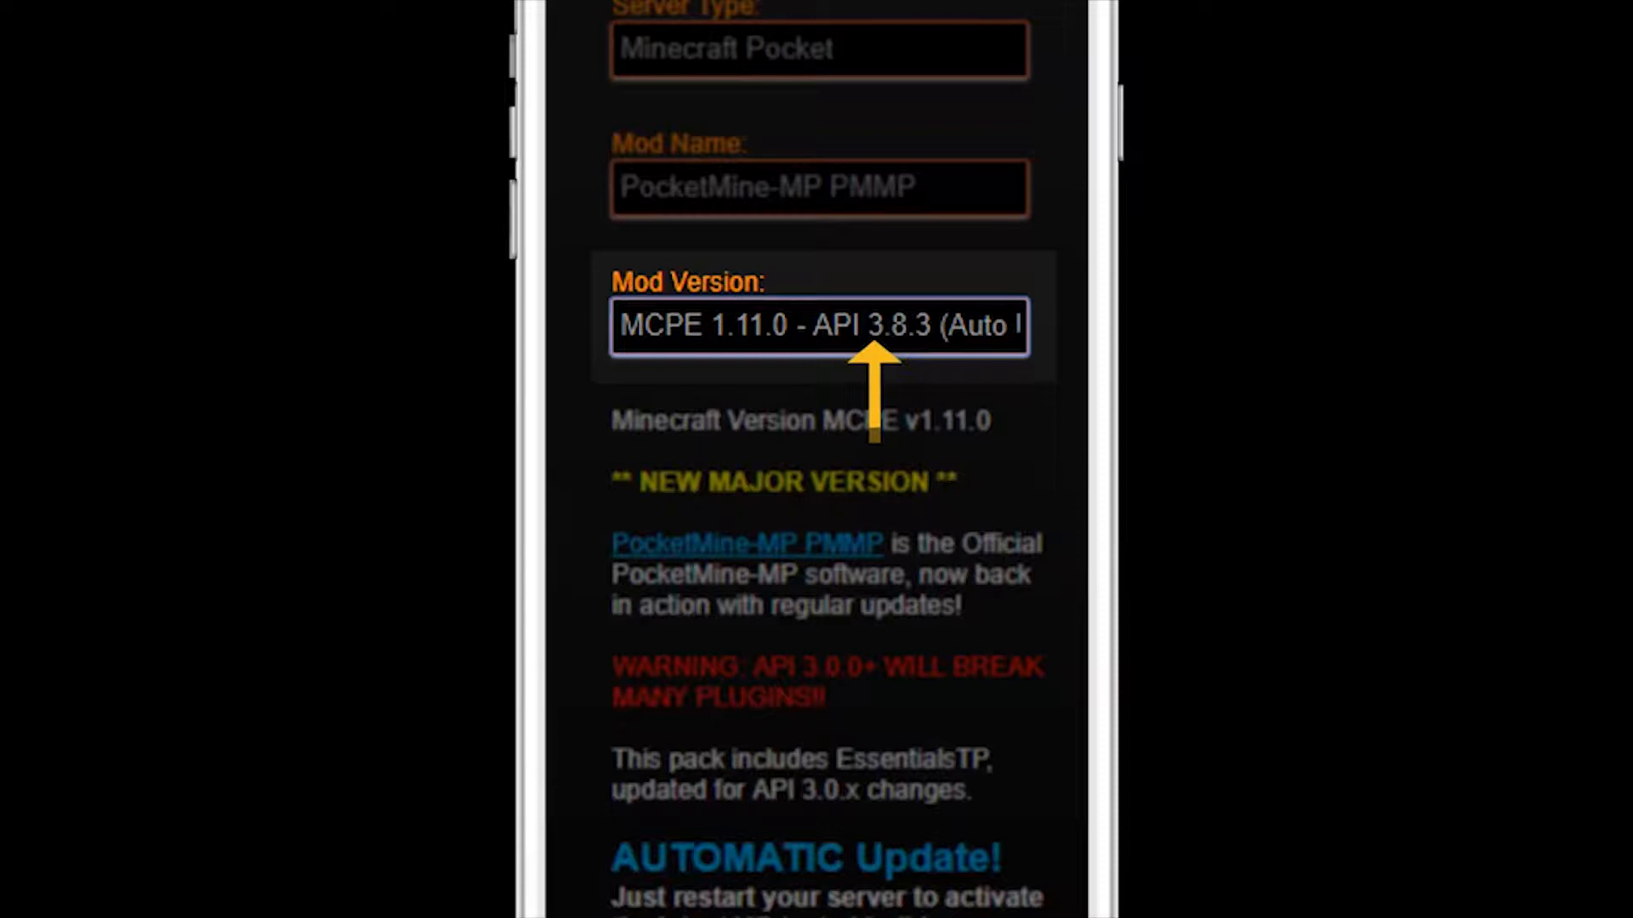
scroll("down", 3)
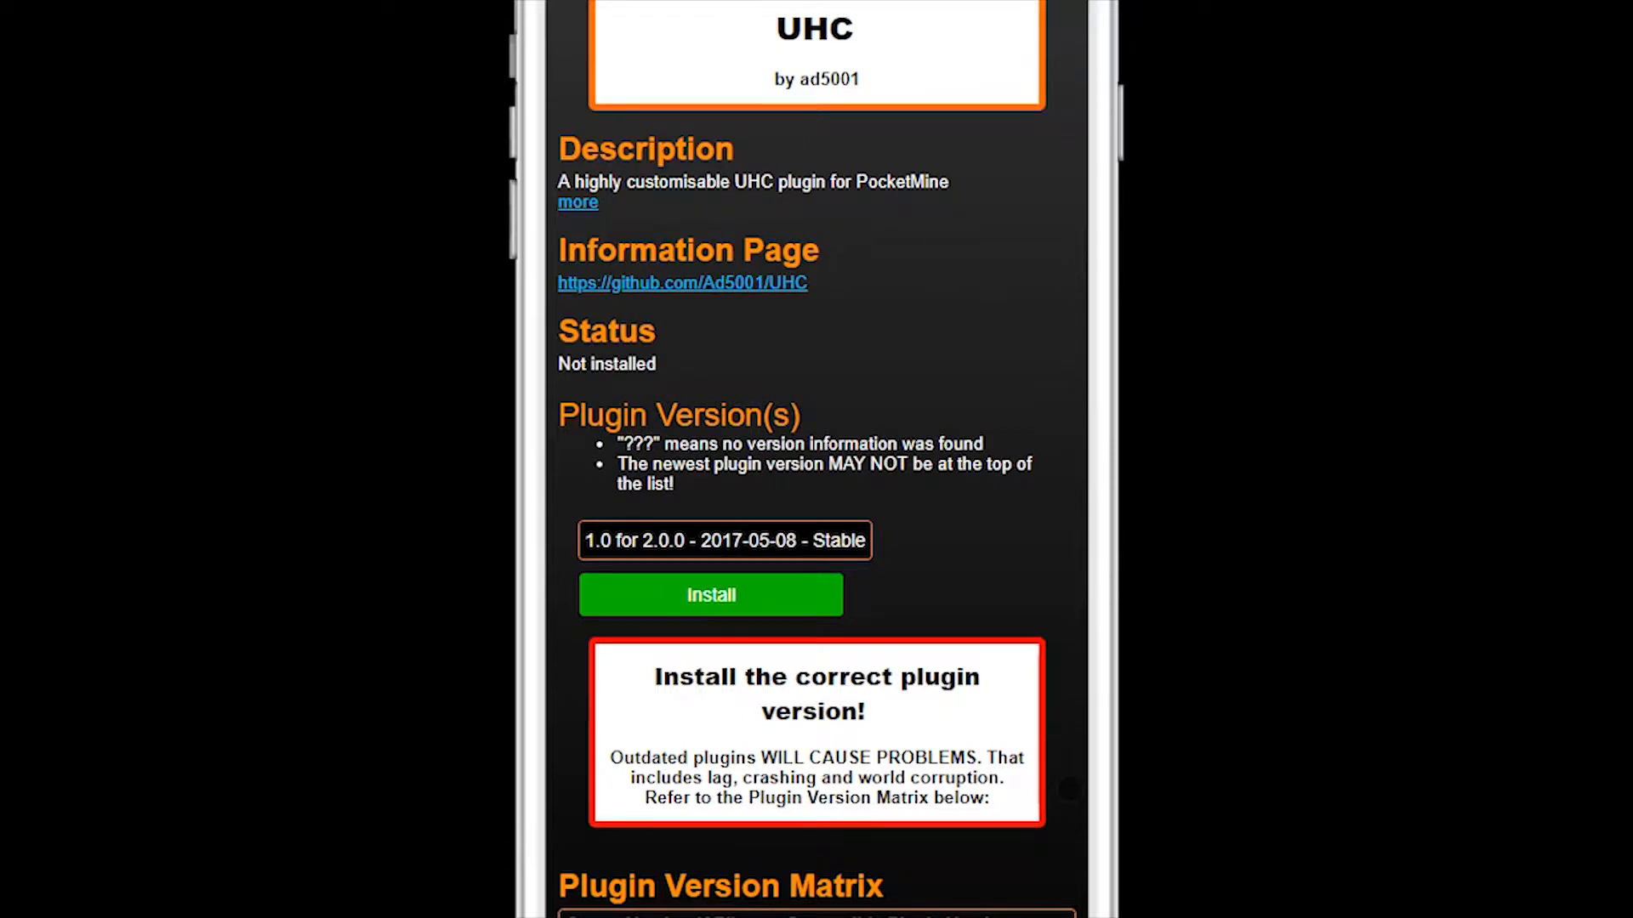
scroll("down", 3)
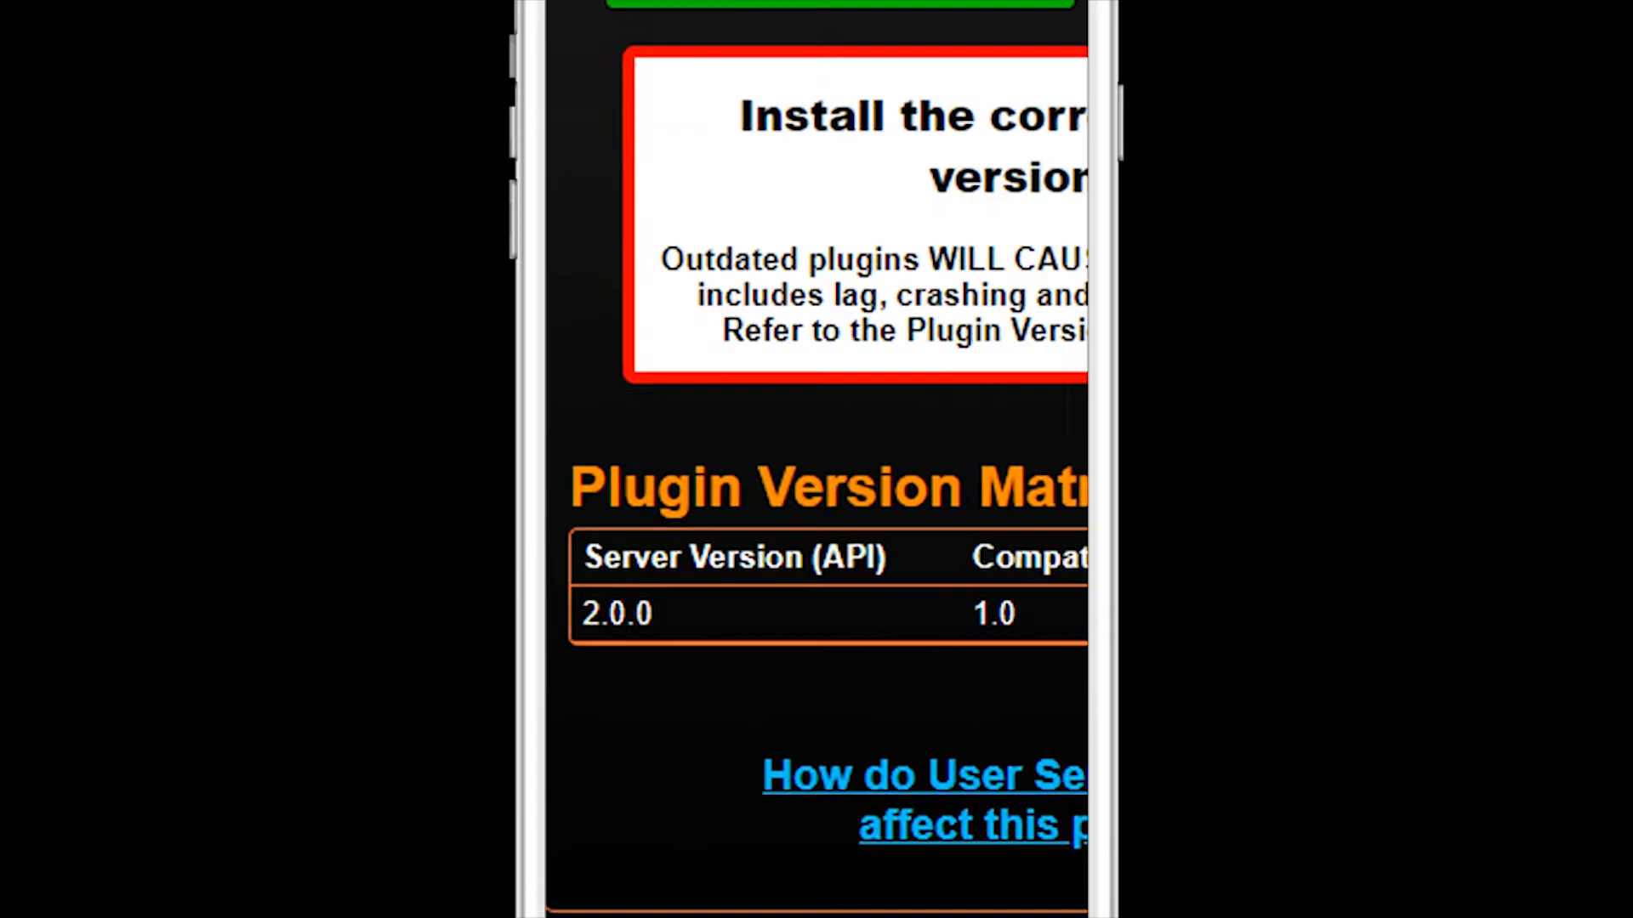
scroll("down", 3)
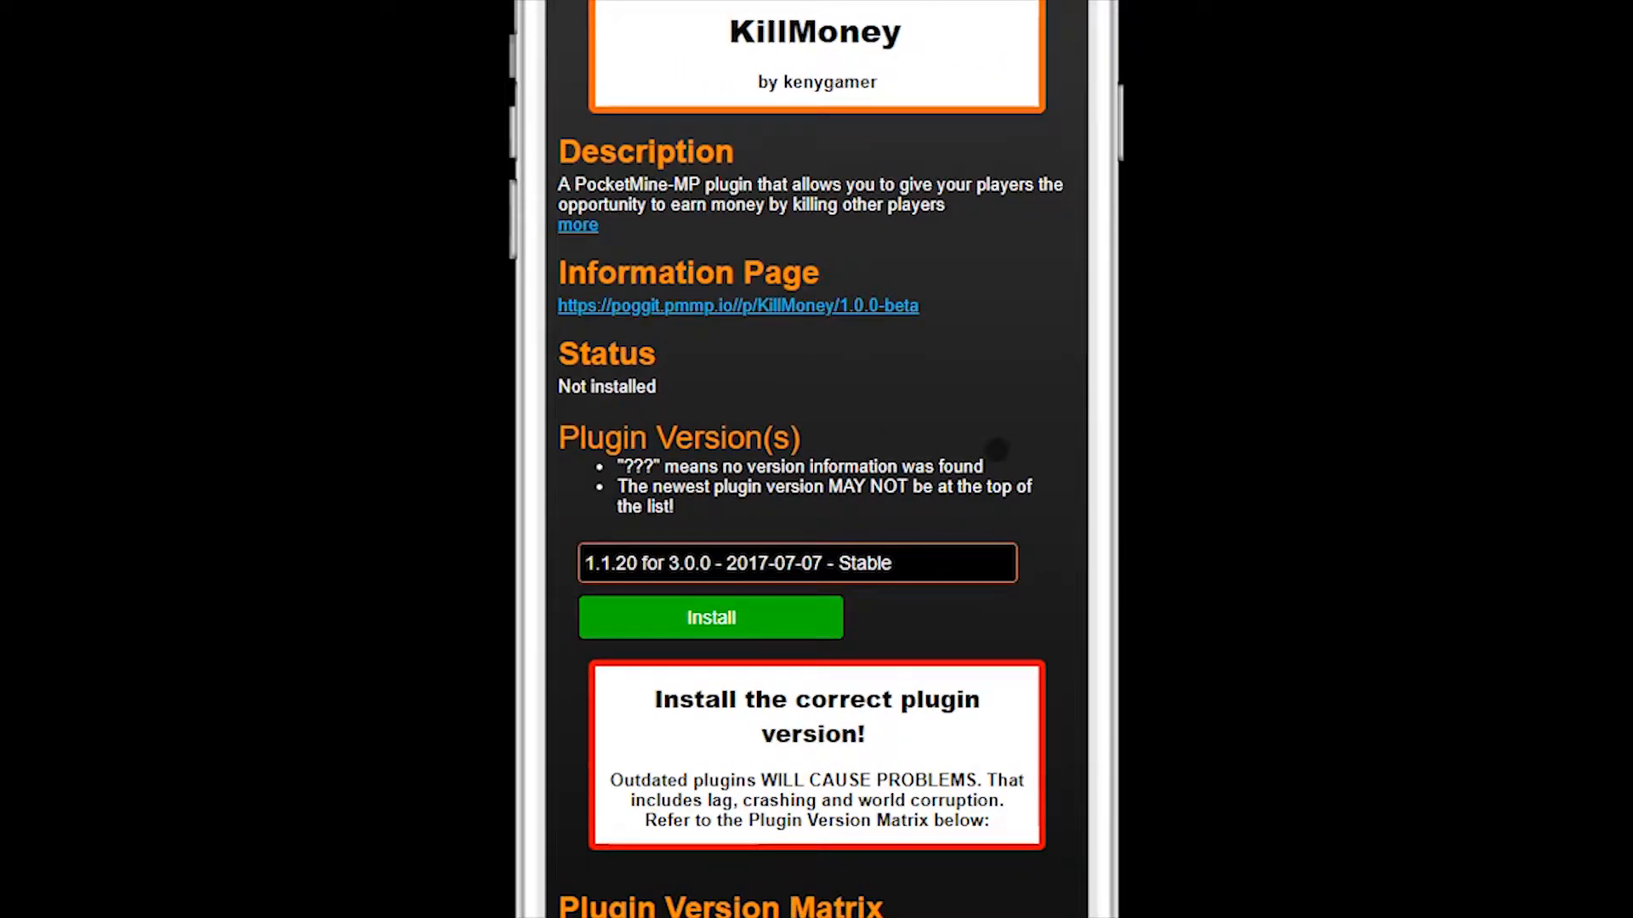
left_click(796, 563)
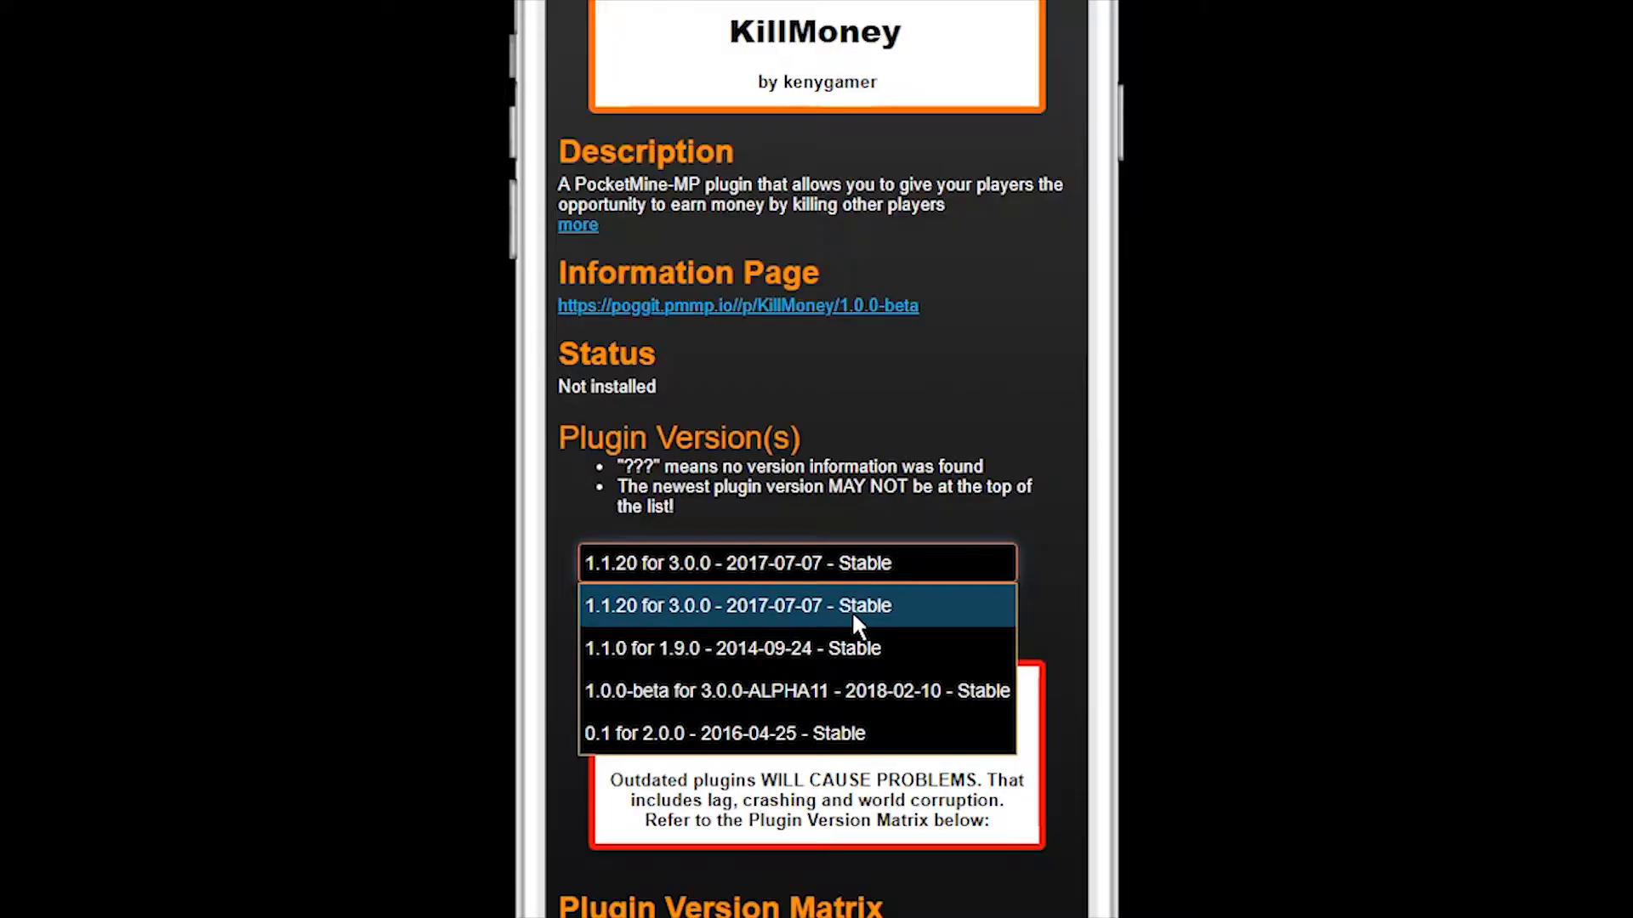
left_click(737, 605)
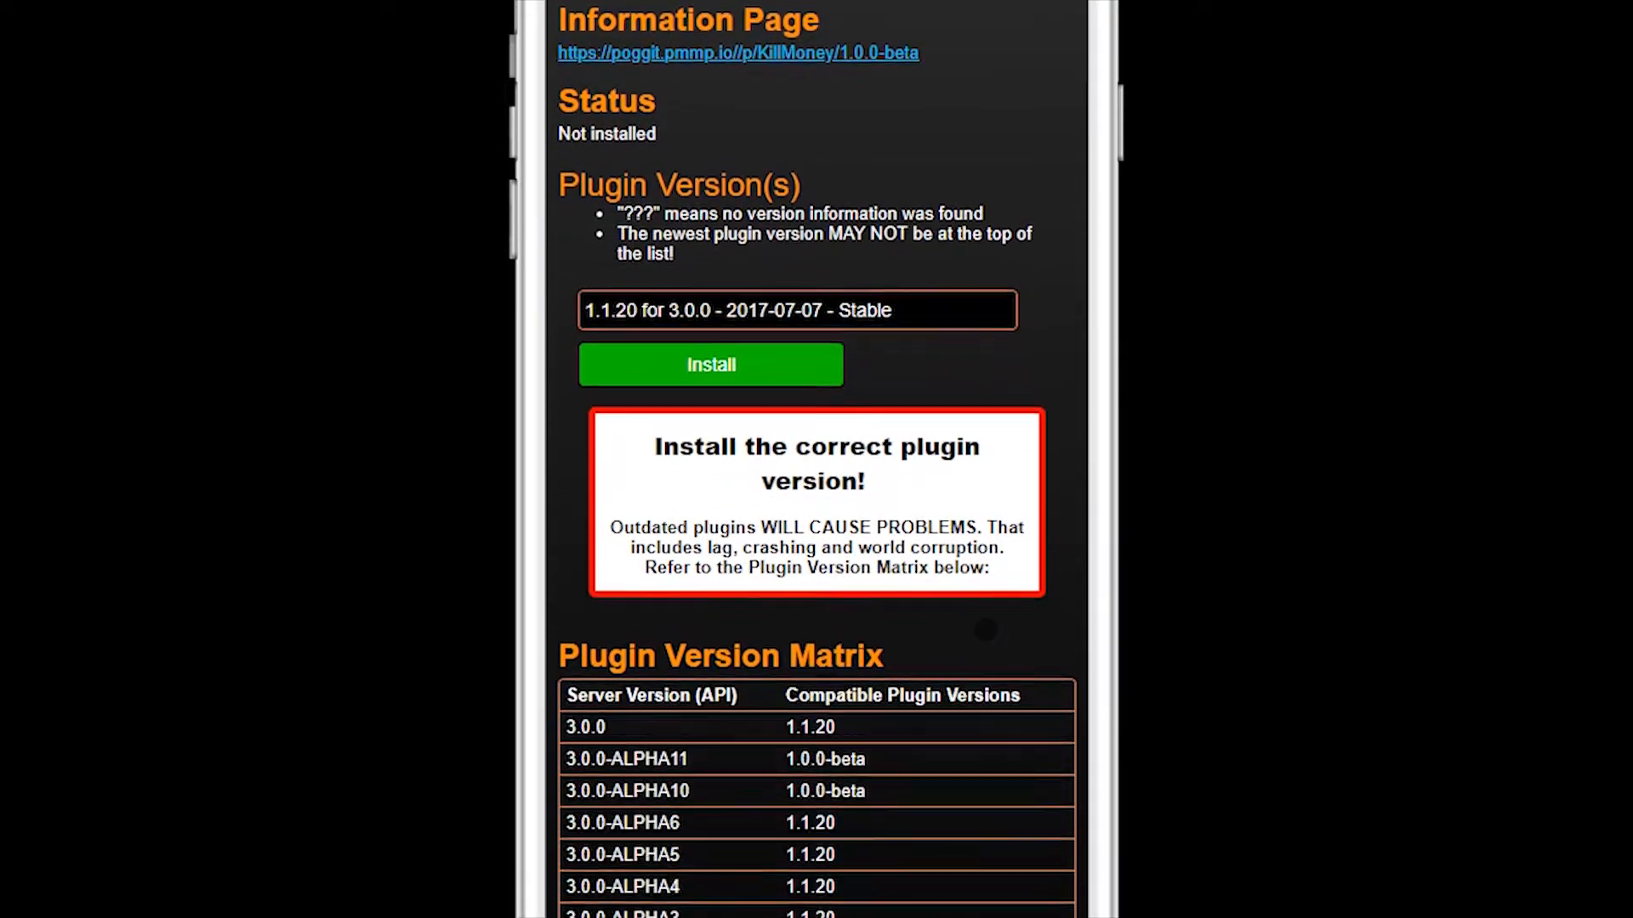
scroll("down", 3)
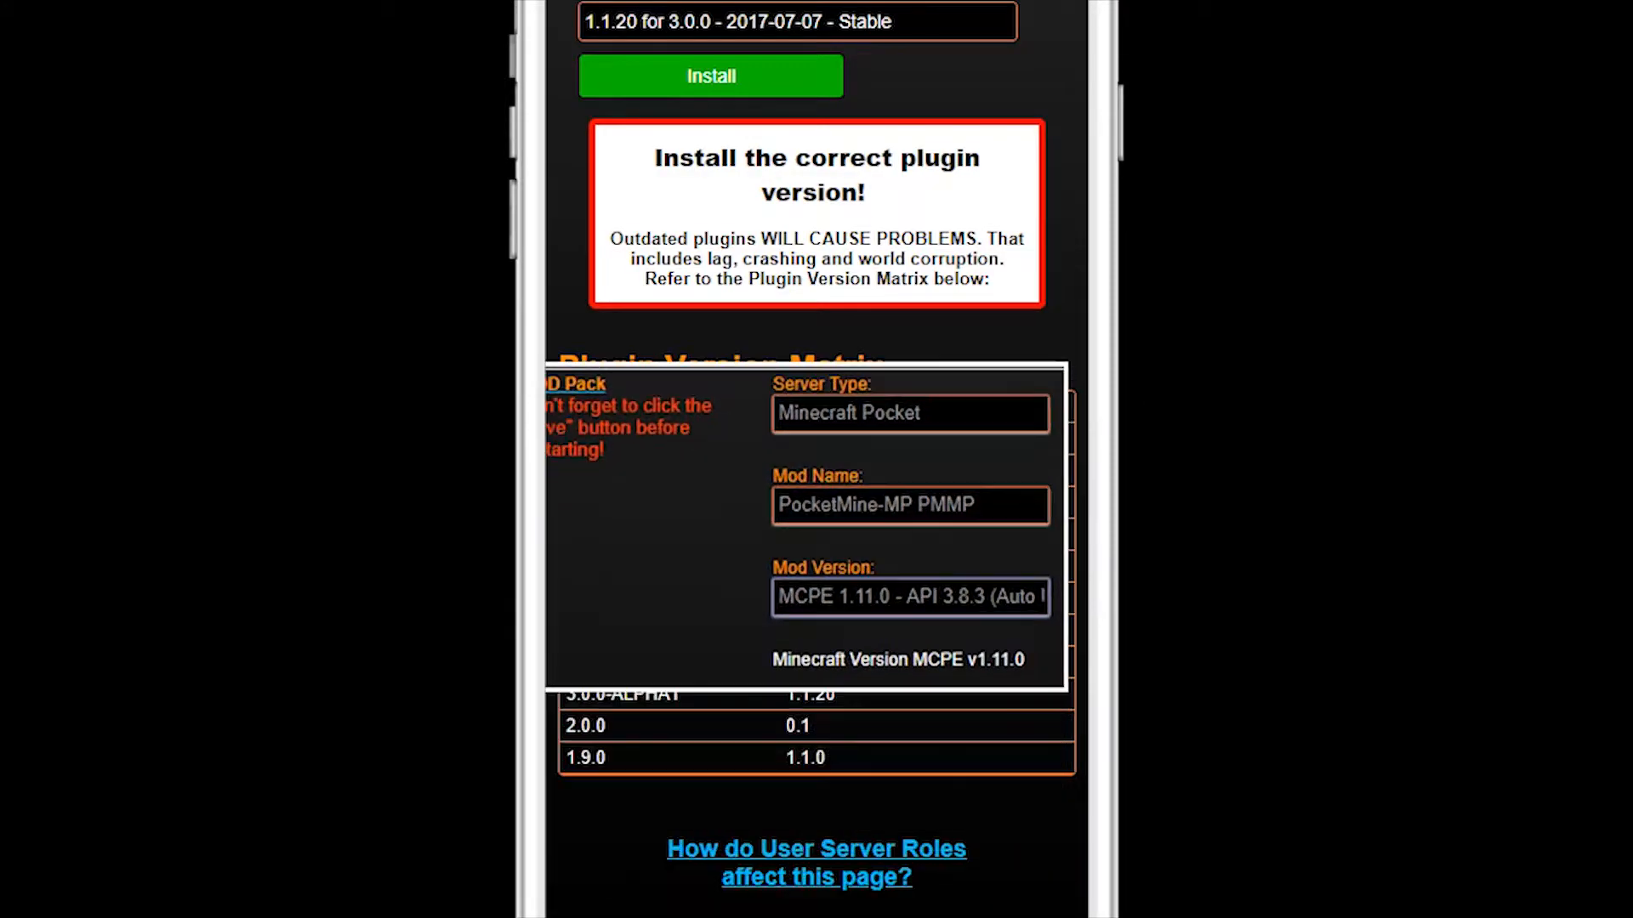
scroll("up", 3)
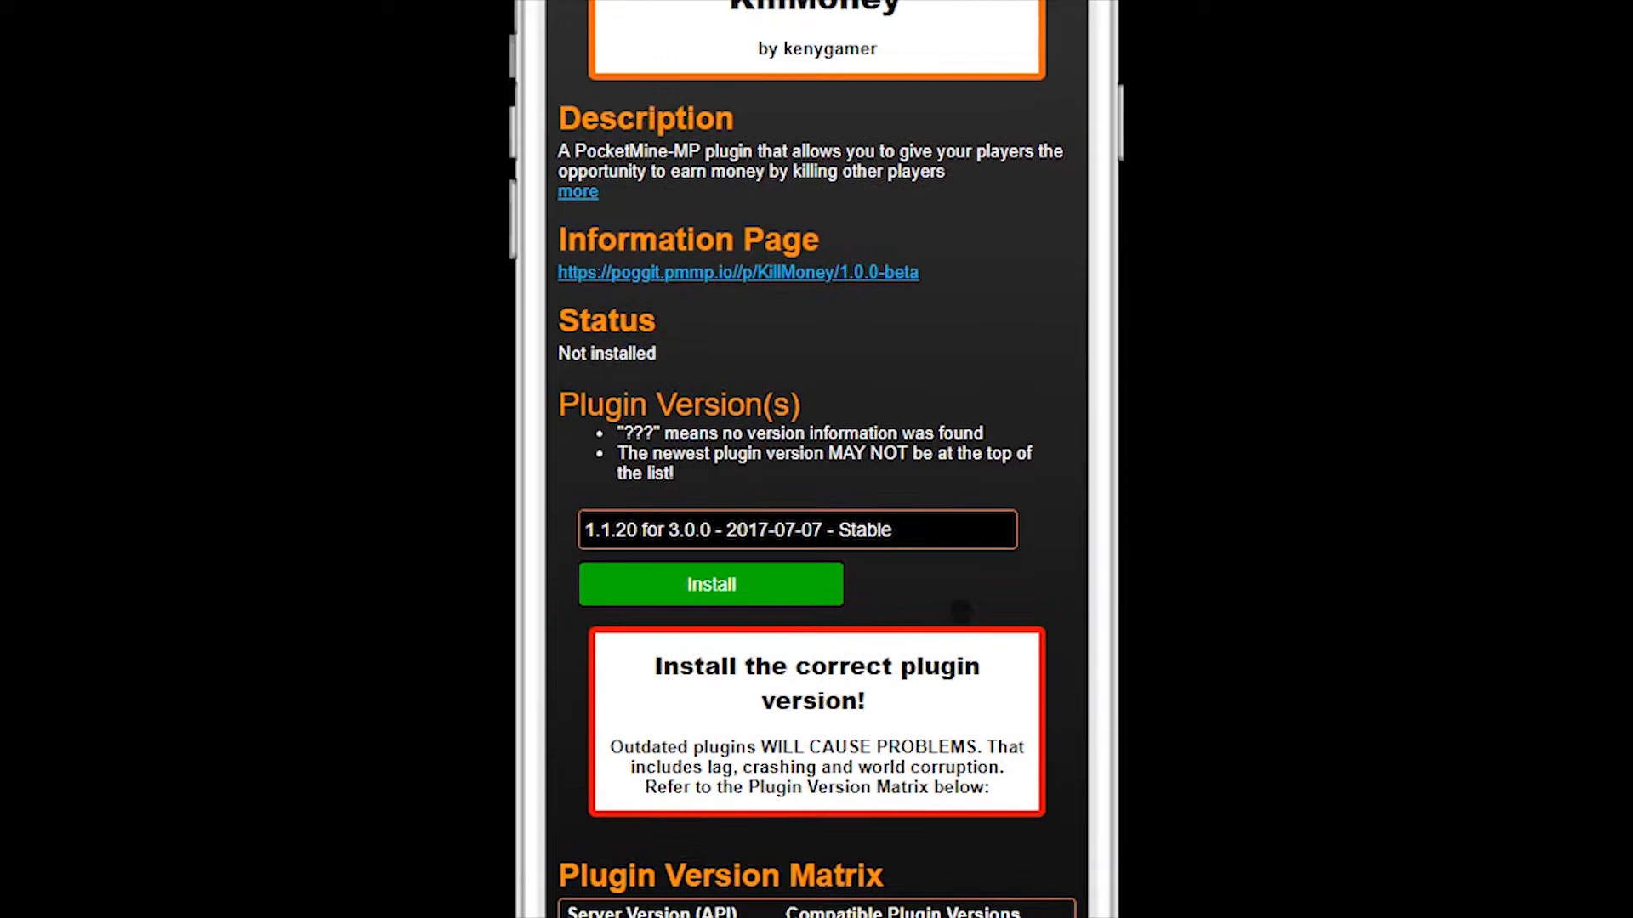
Install KillMoney version 1.1.20 for 3.0.0 and return to the server-level menu
left_click(710, 583)
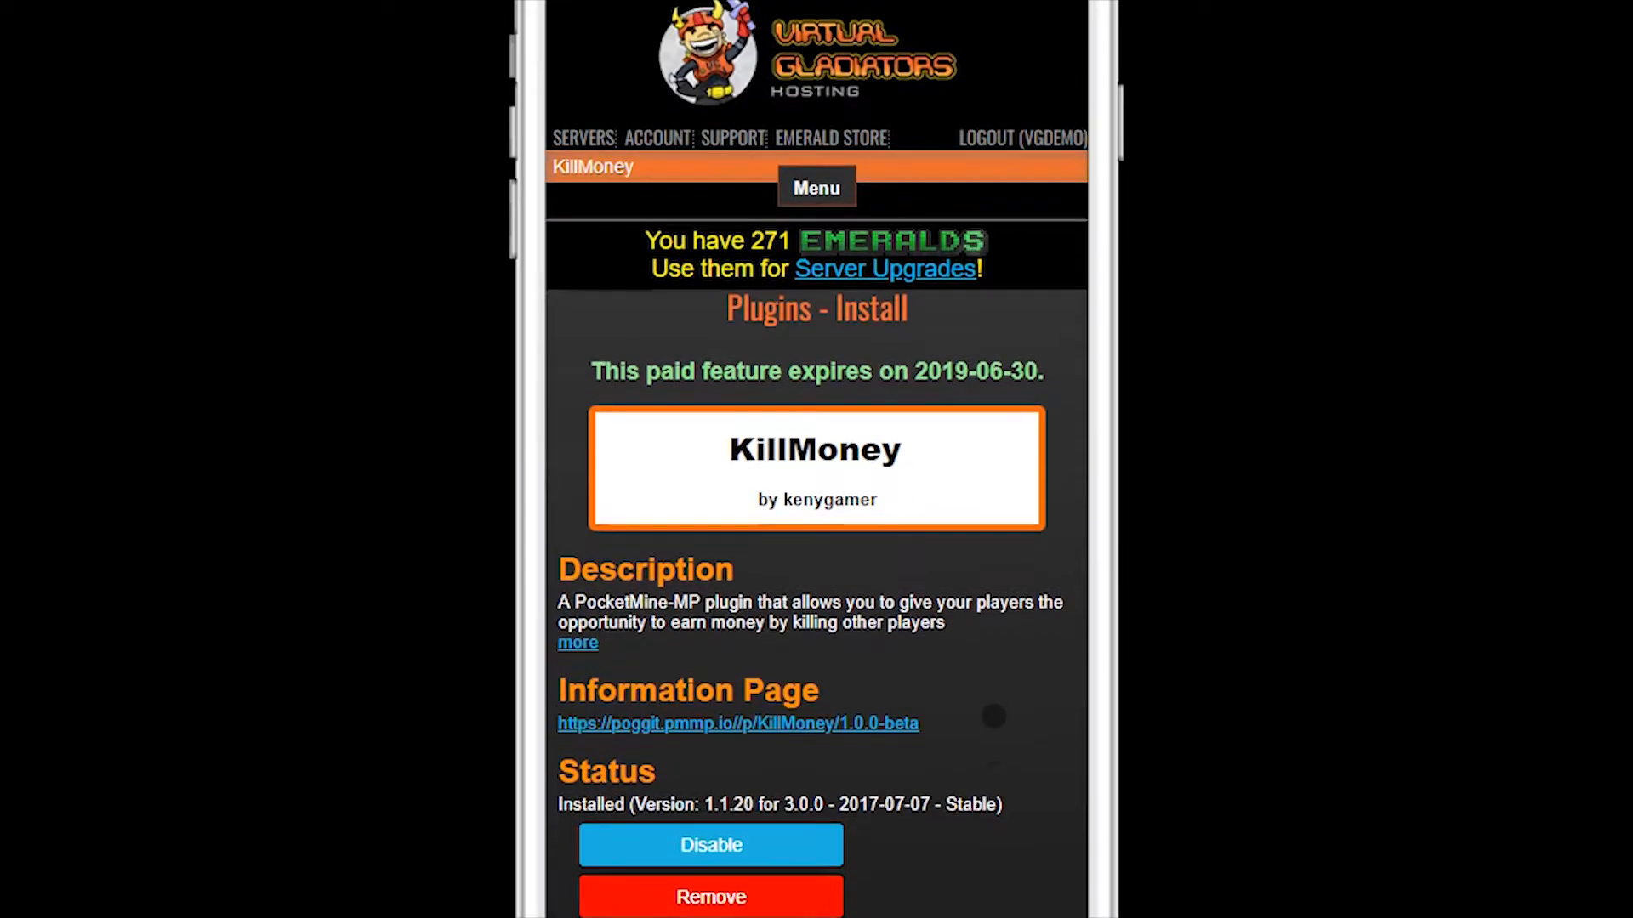
left_click(816, 187)
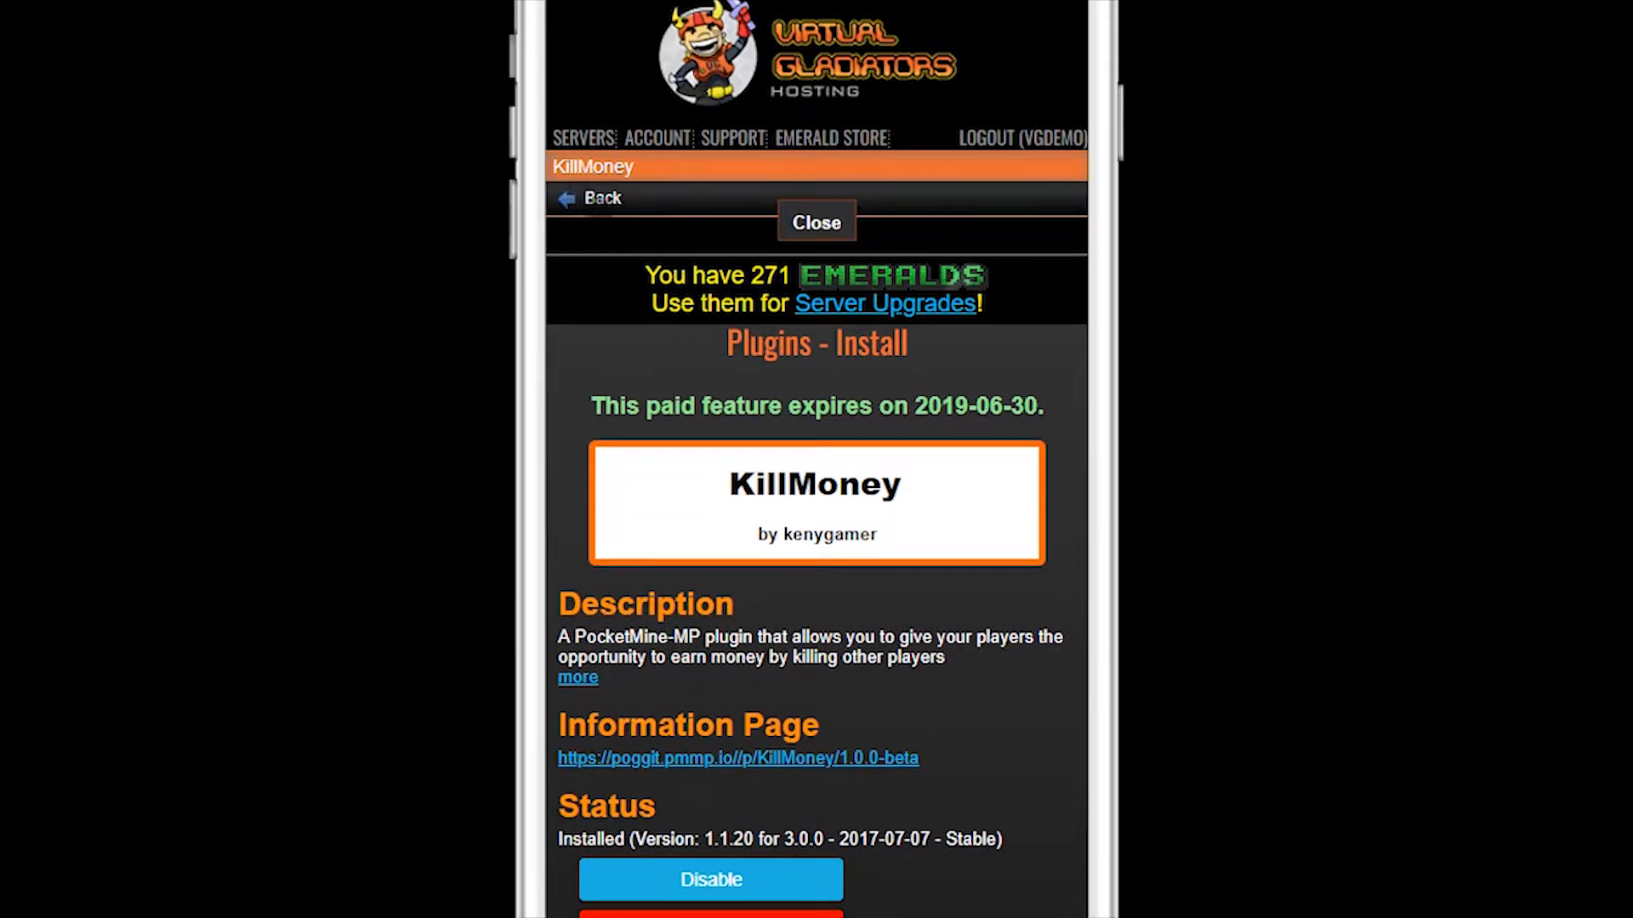
left_click(601, 197)
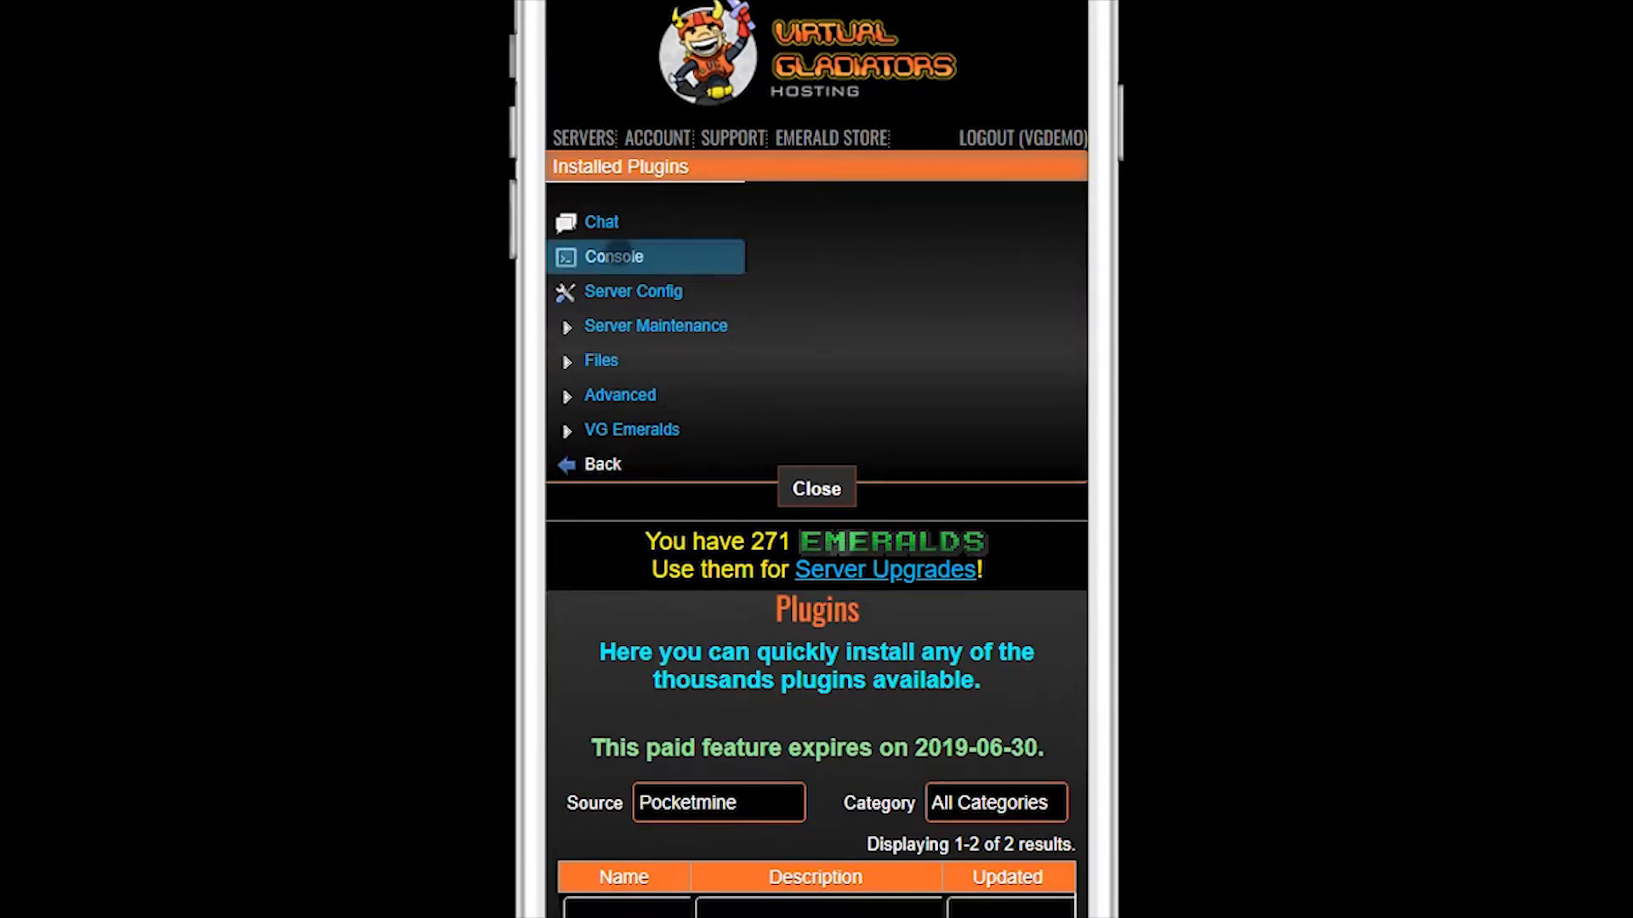
Restart the server from the console and read the log's KillMoney EconomyAPI dependency error
left_click(612, 257)
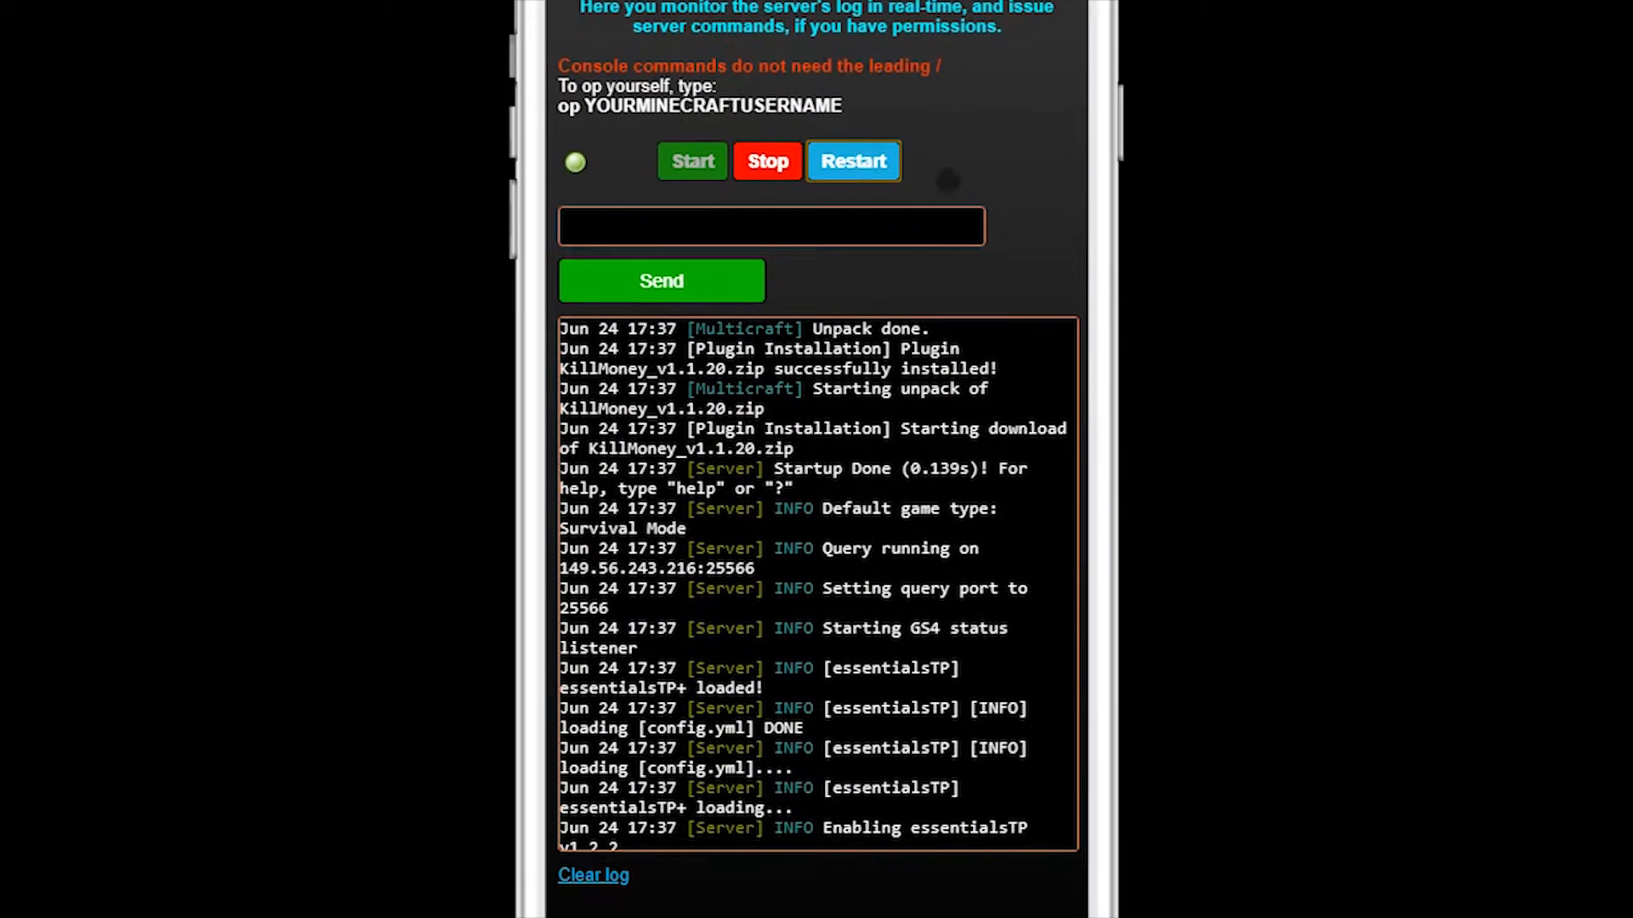
left_click(852, 161)
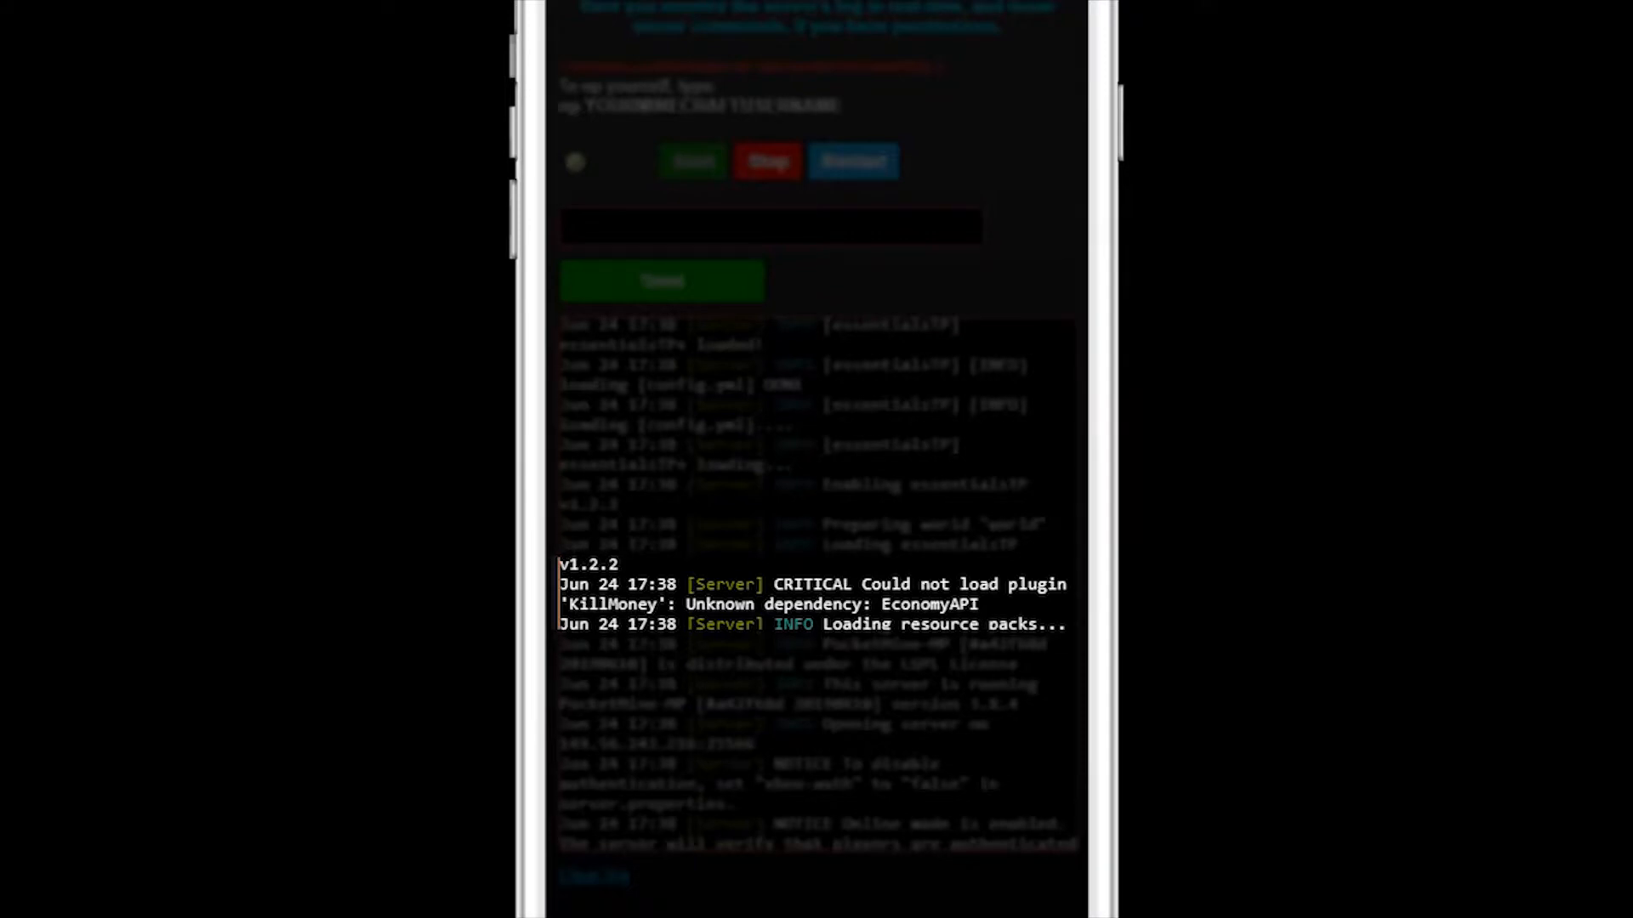
scroll("down", 3)
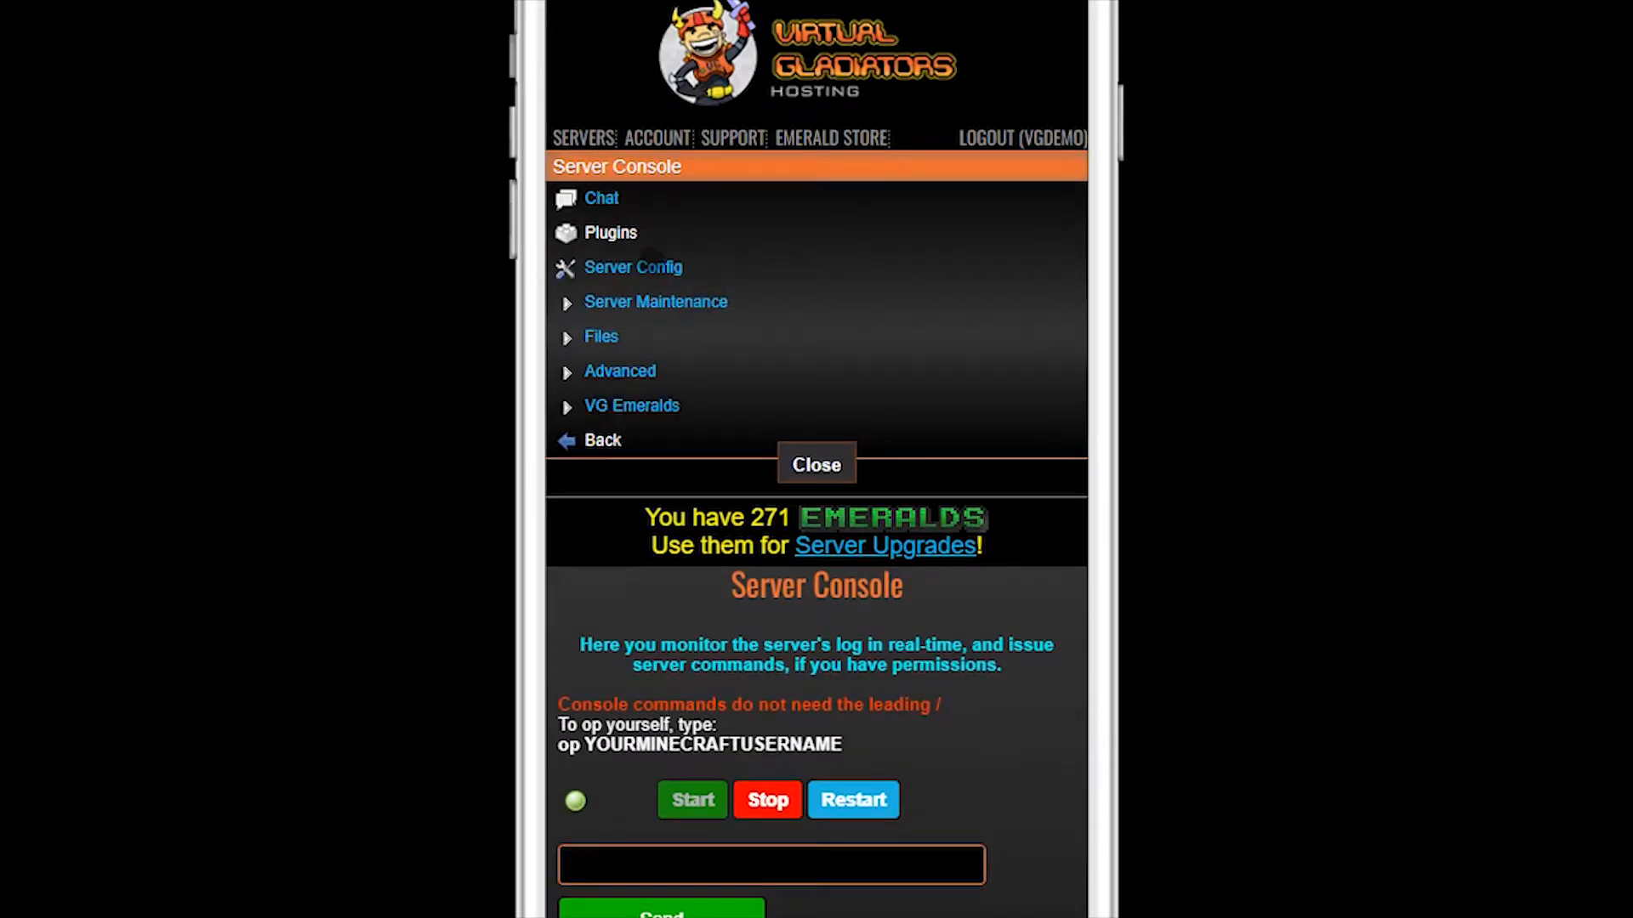
Filter the plugin list for 'economyapi' and install EconomyAPI version 5.7.2
left_click(609, 233)
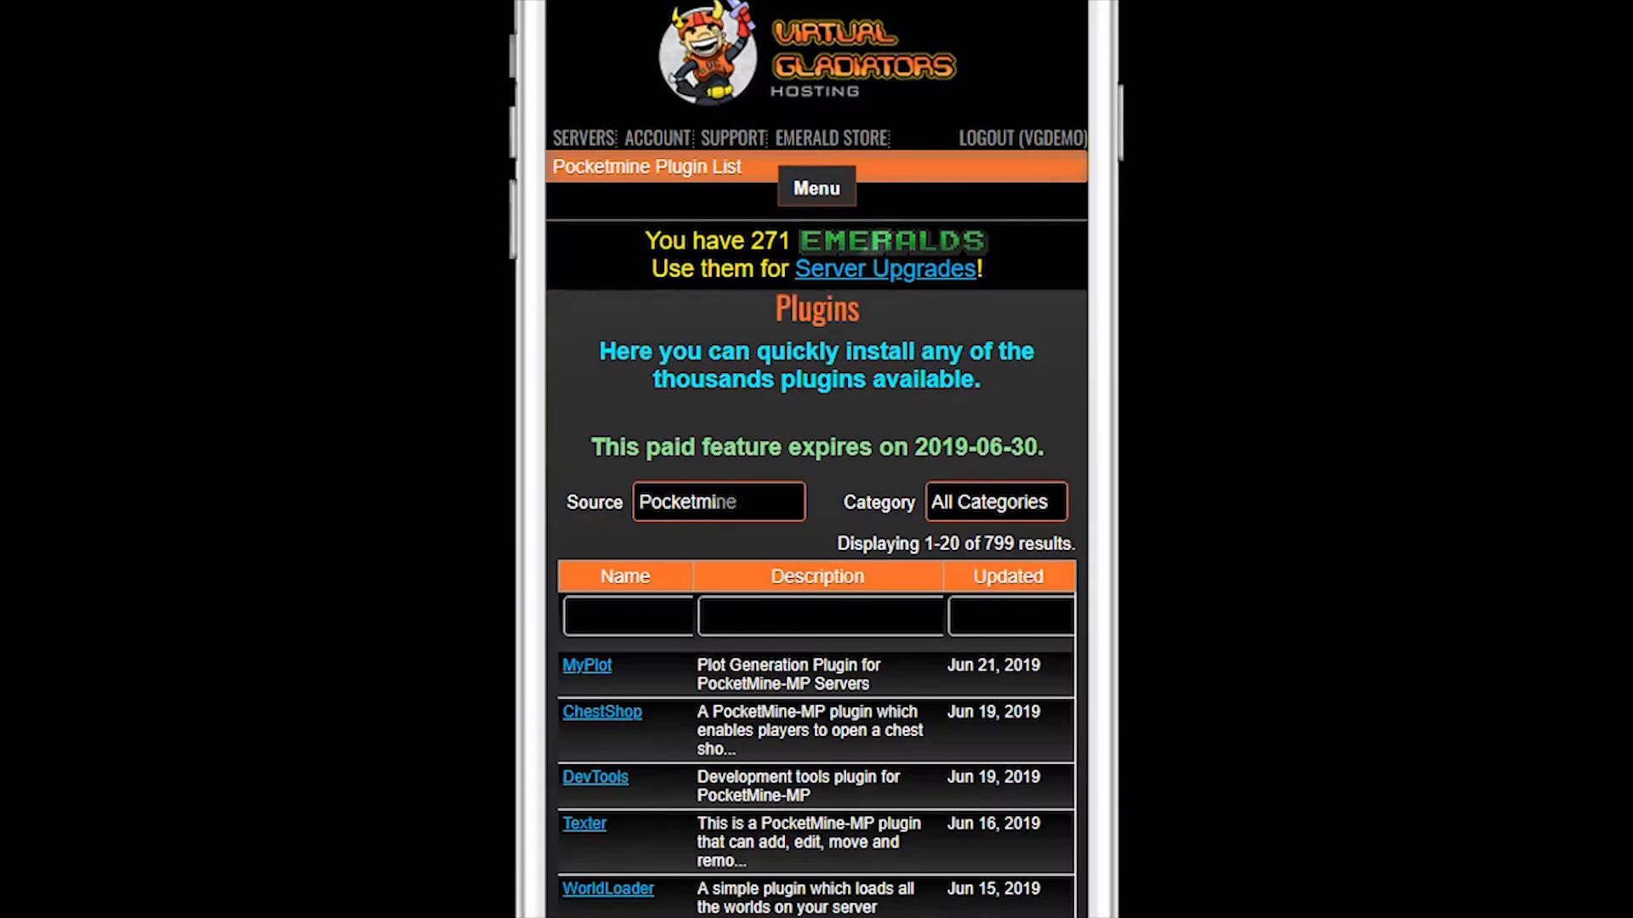
type("econo")
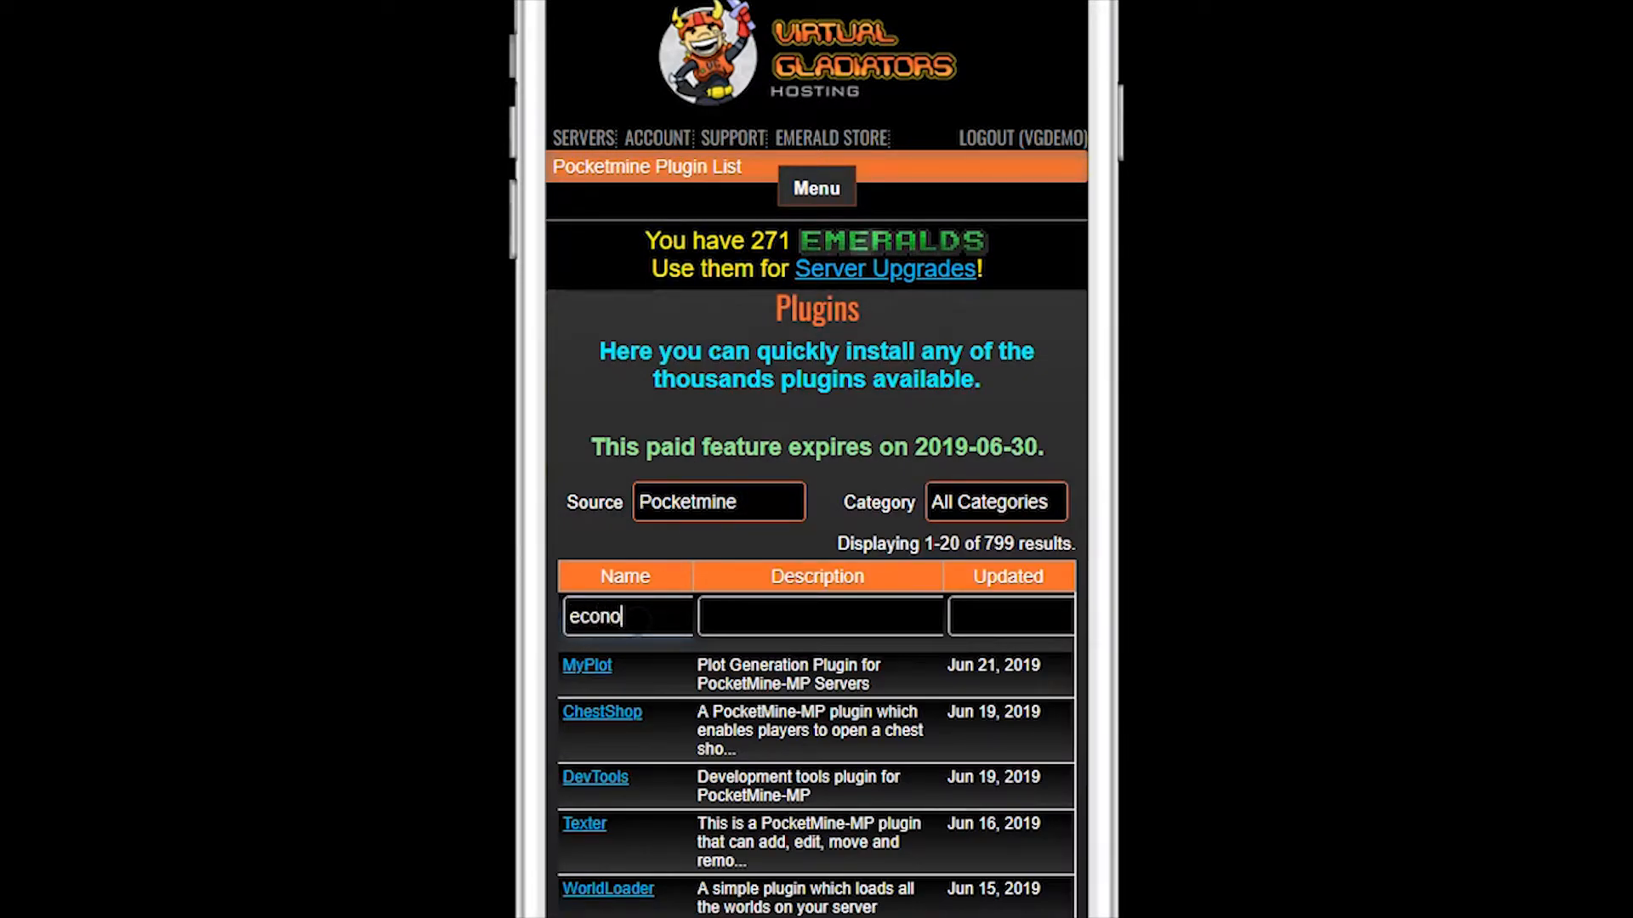
type("myapi")
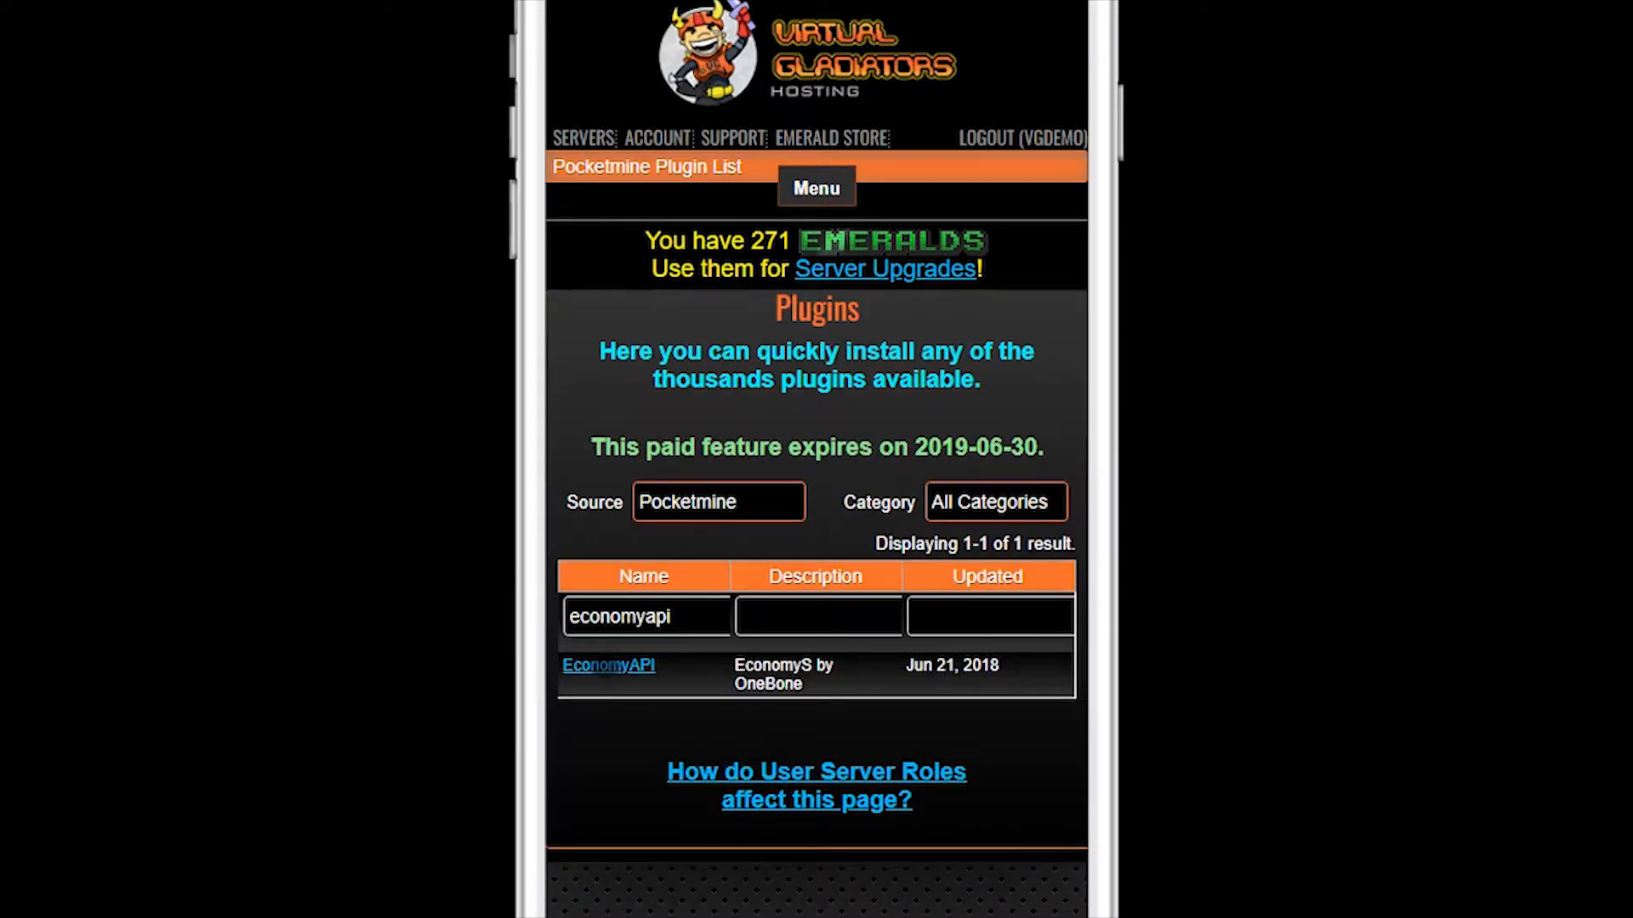
left_click(609, 665)
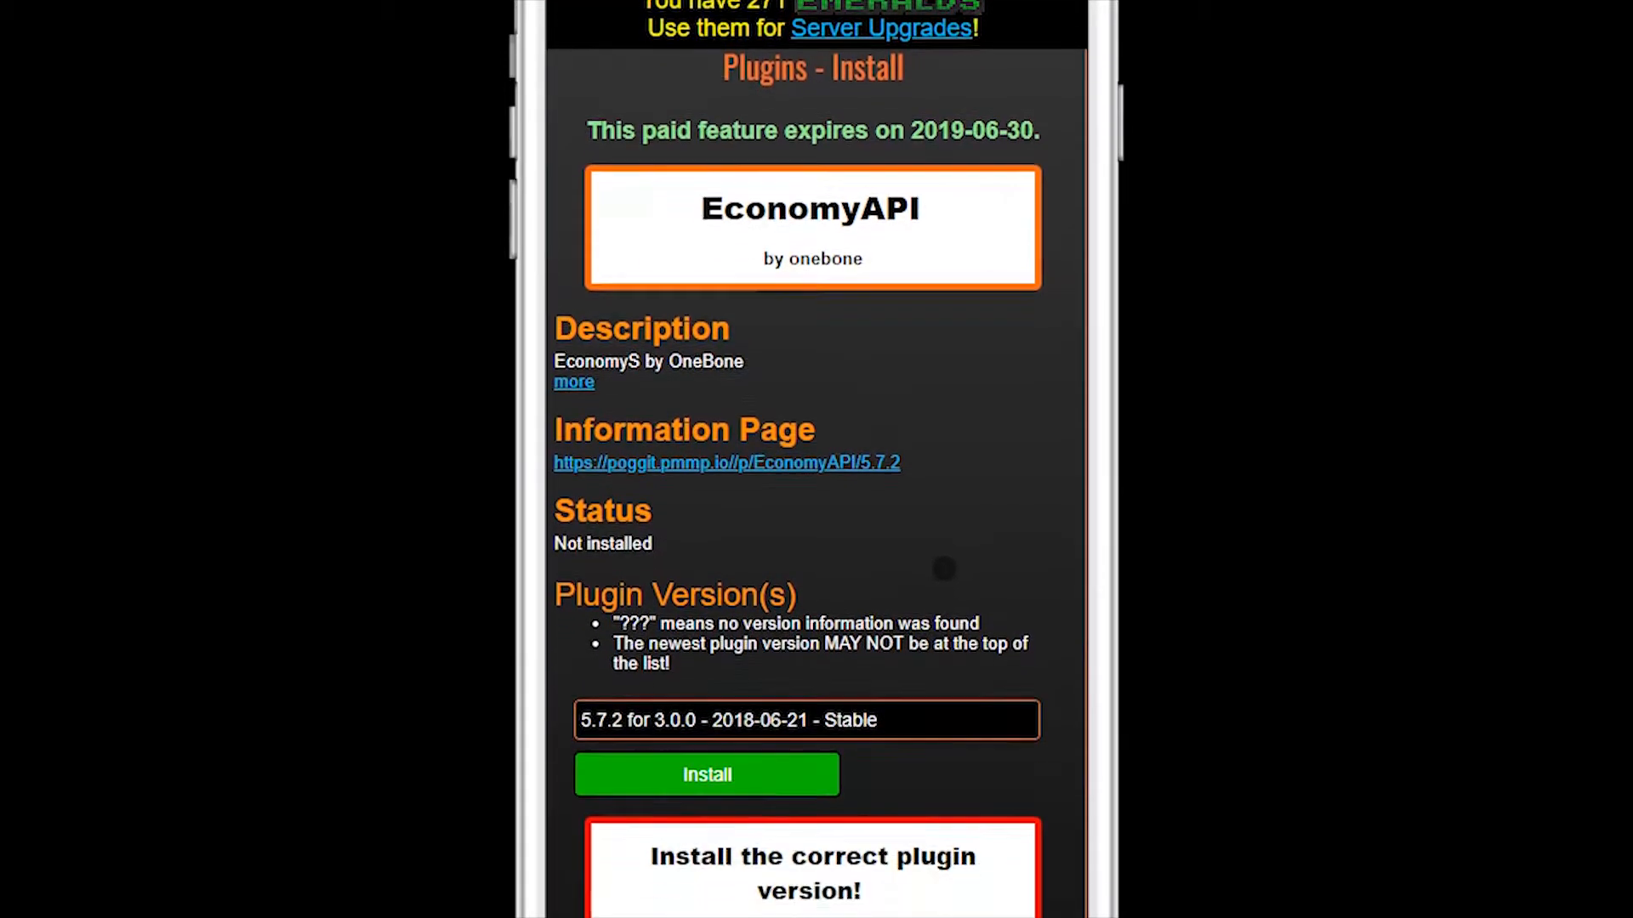
left_click(705, 776)
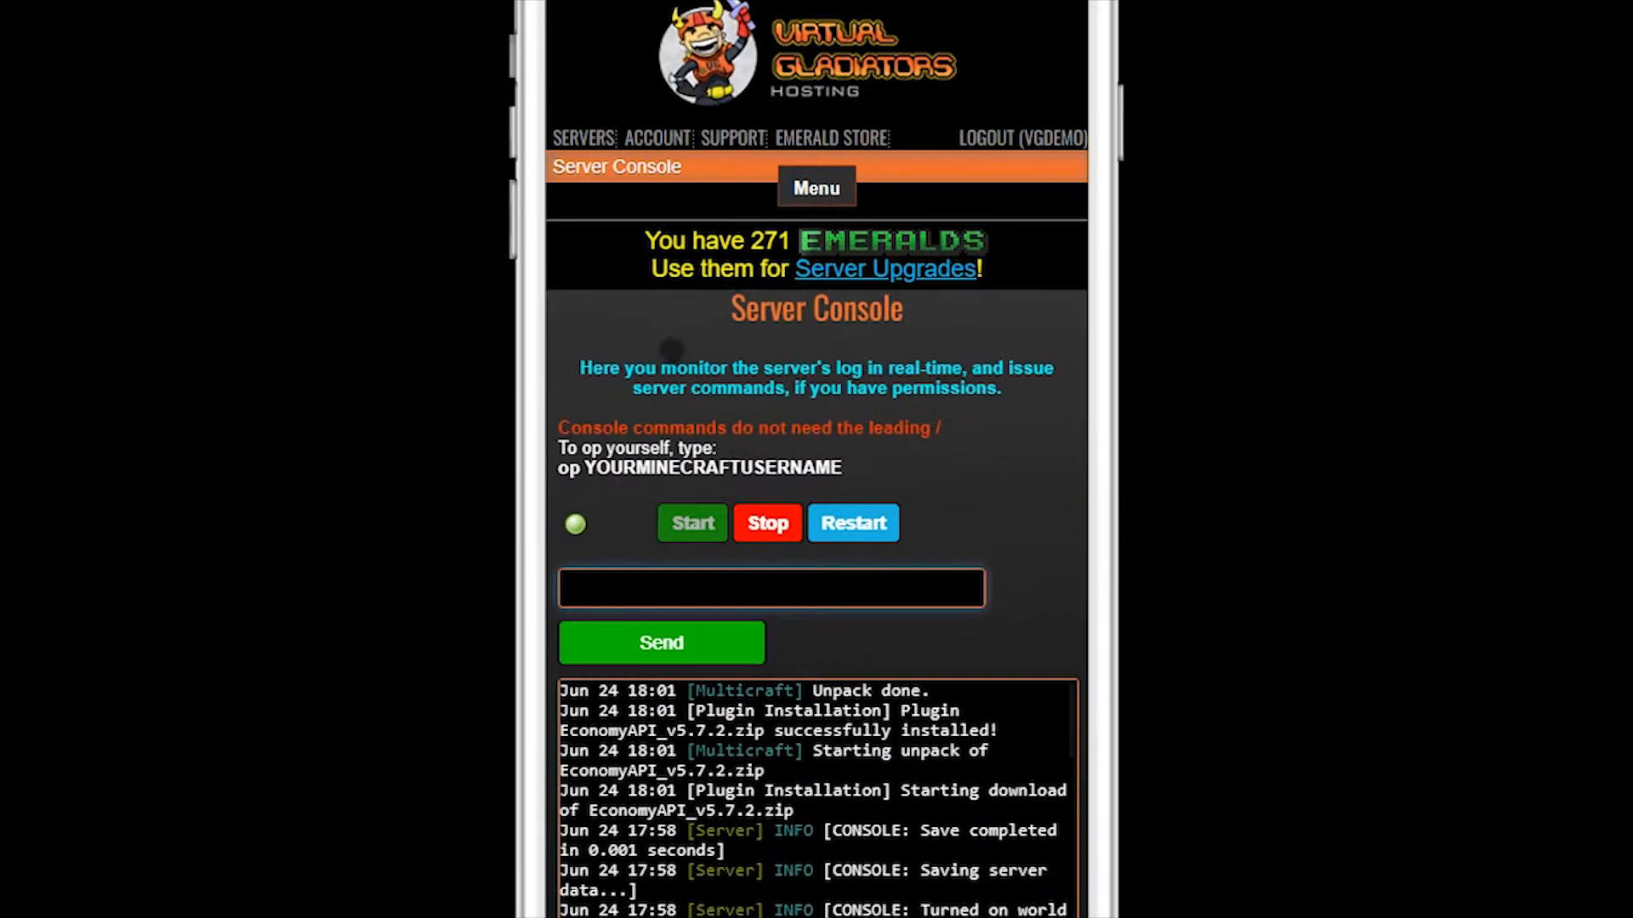
Restart the server, see the KillMoney onCommand fatal crash, and go to KillMoney's plugin page
scroll("down", 3)
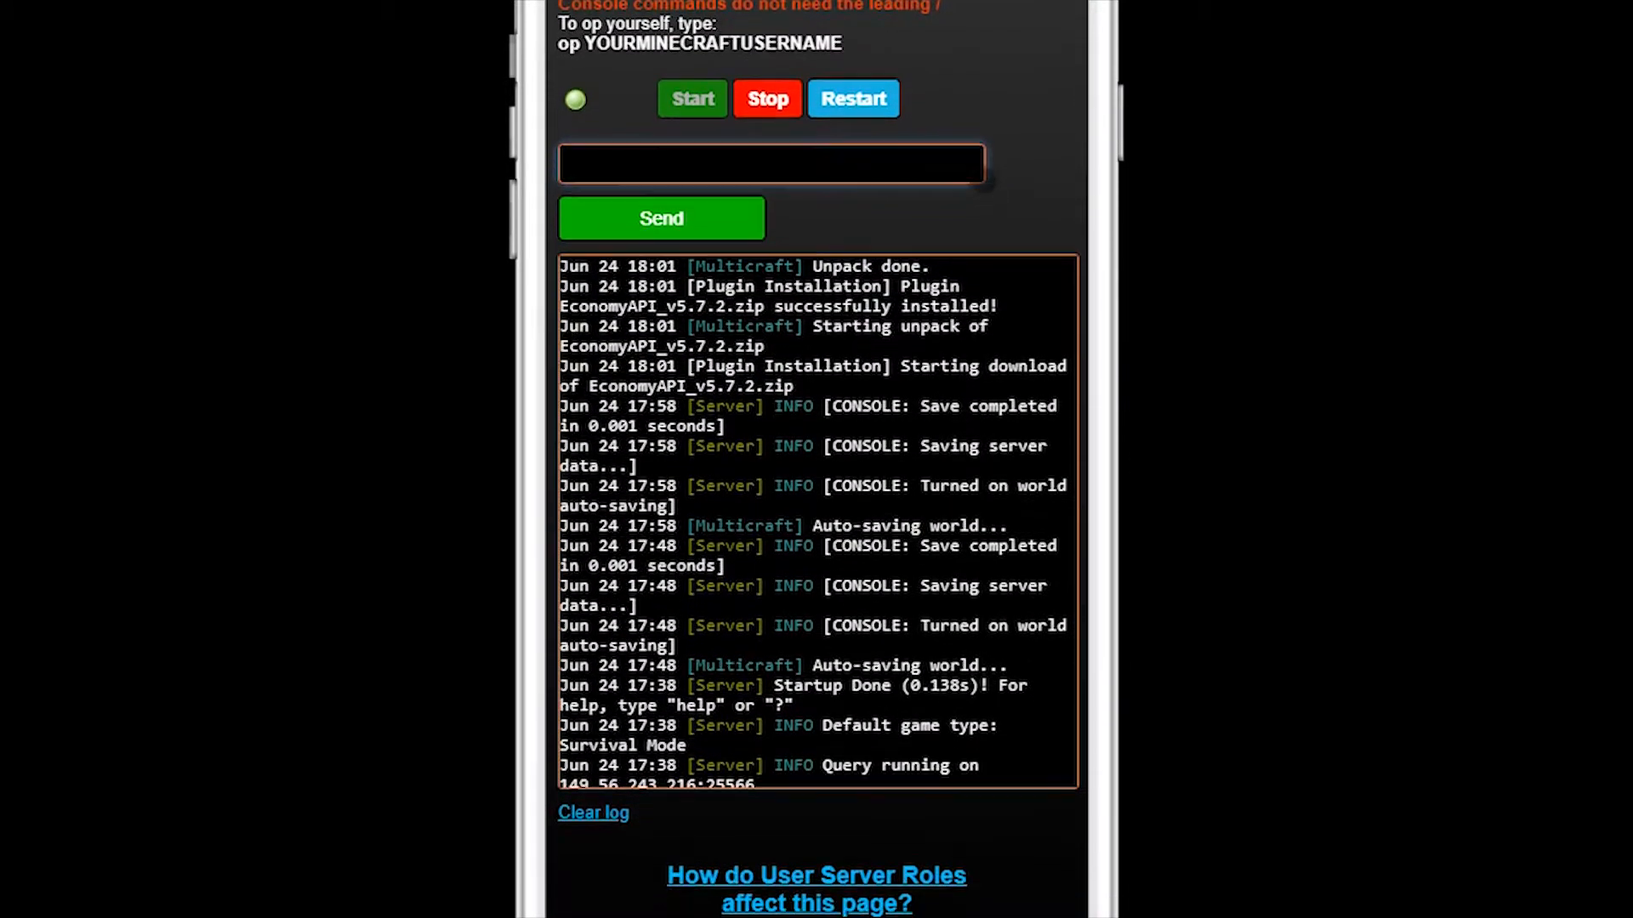
left_click(852, 99)
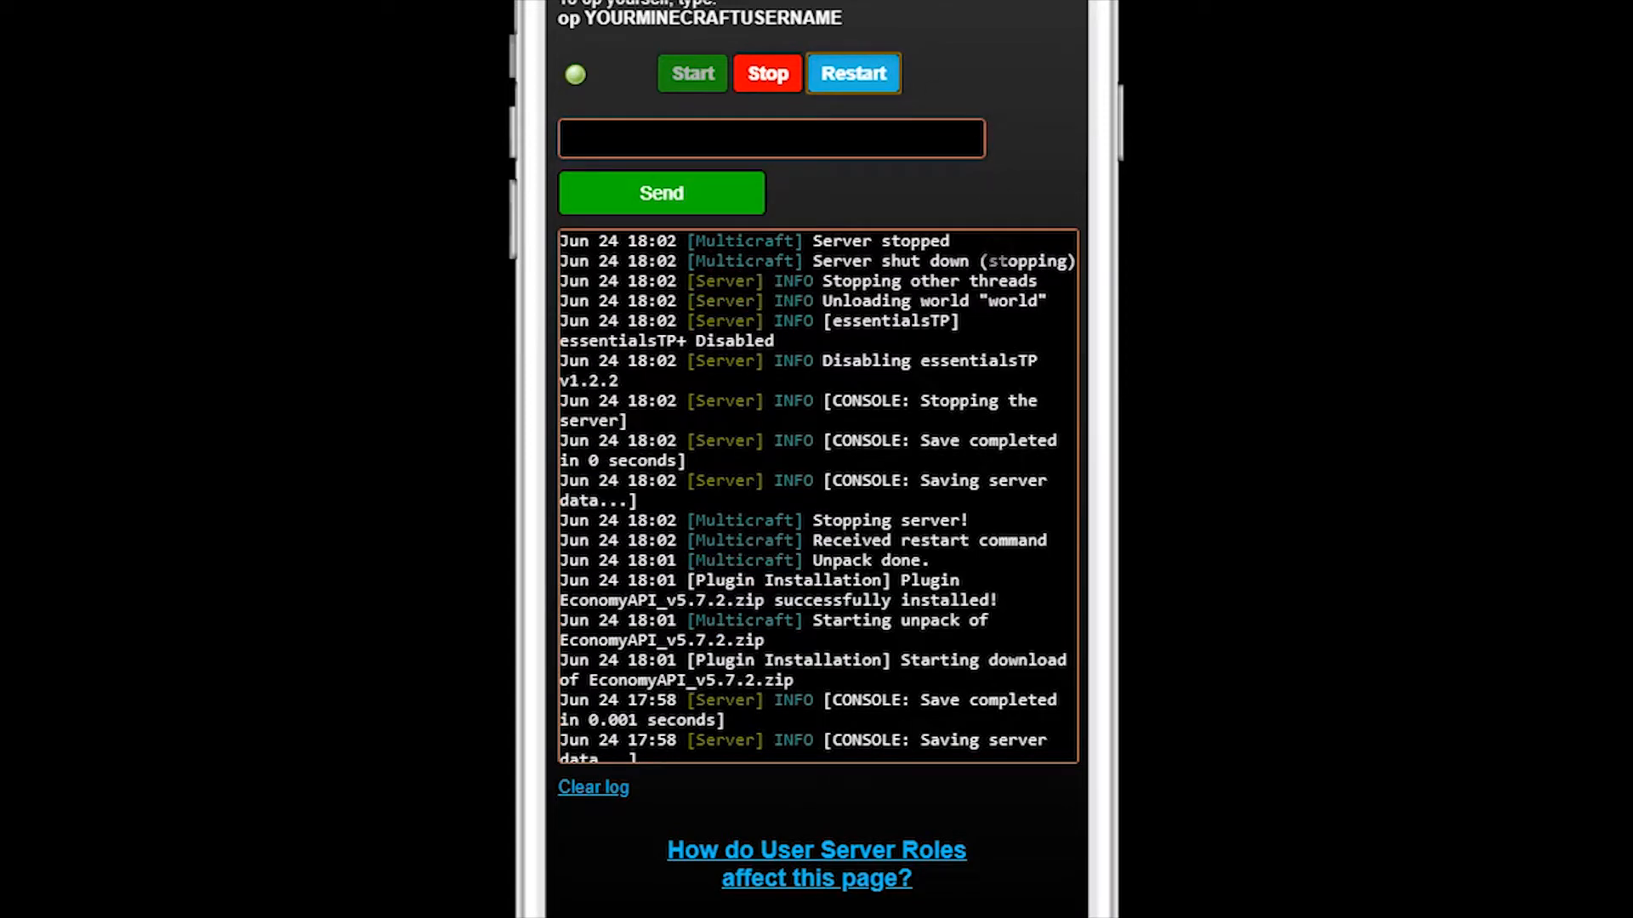
left_click(852, 73)
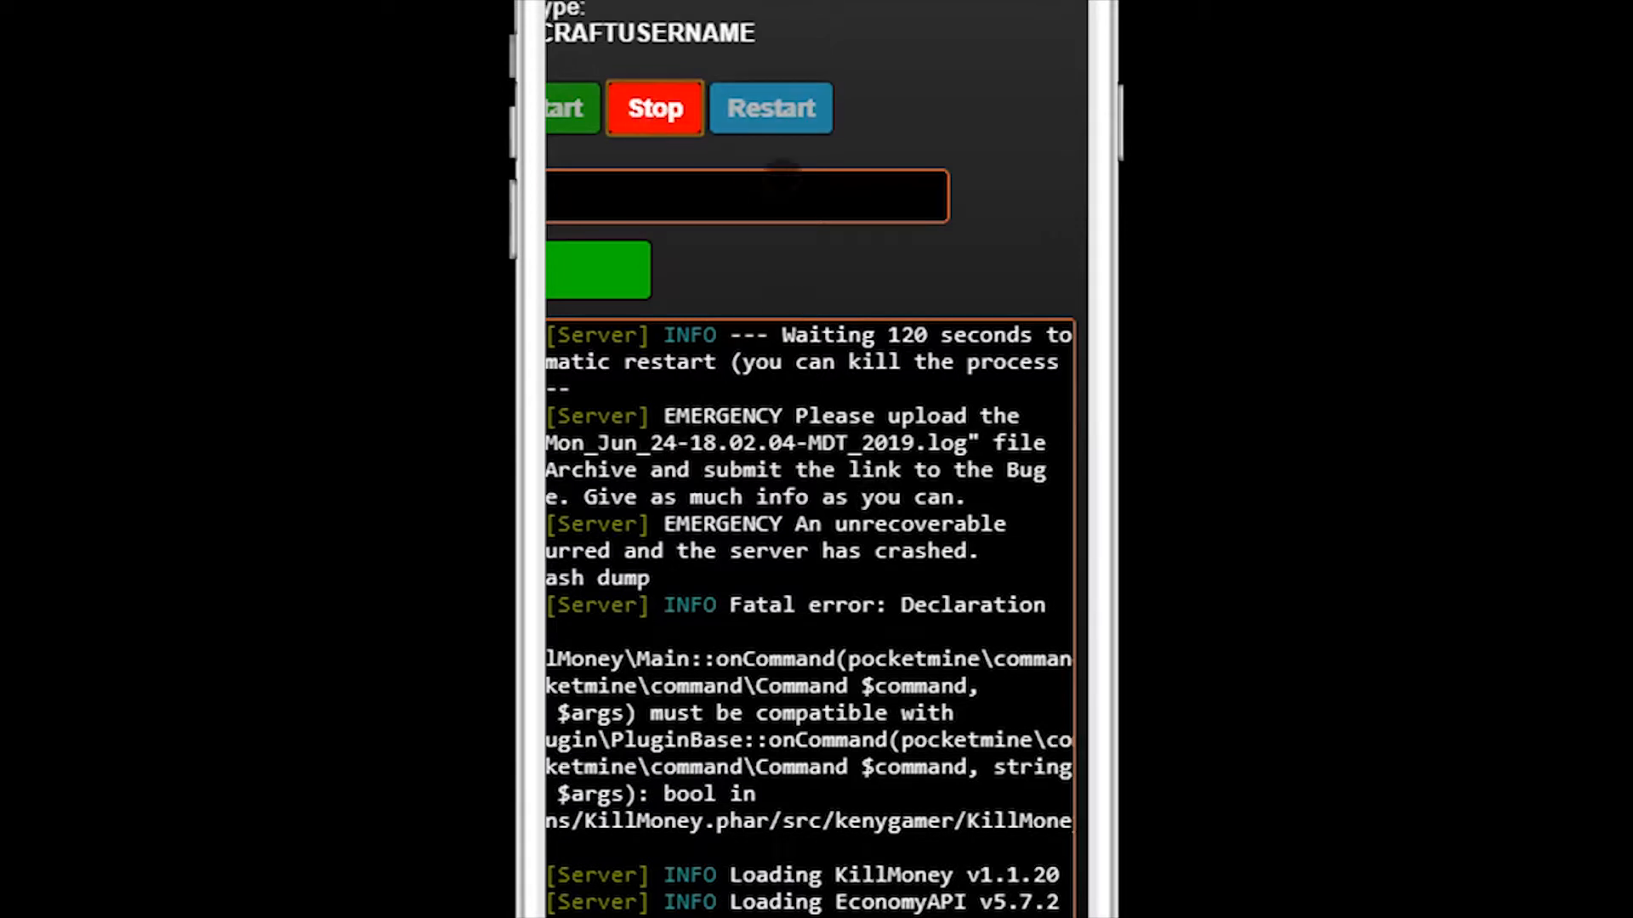
left_click(653, 109)
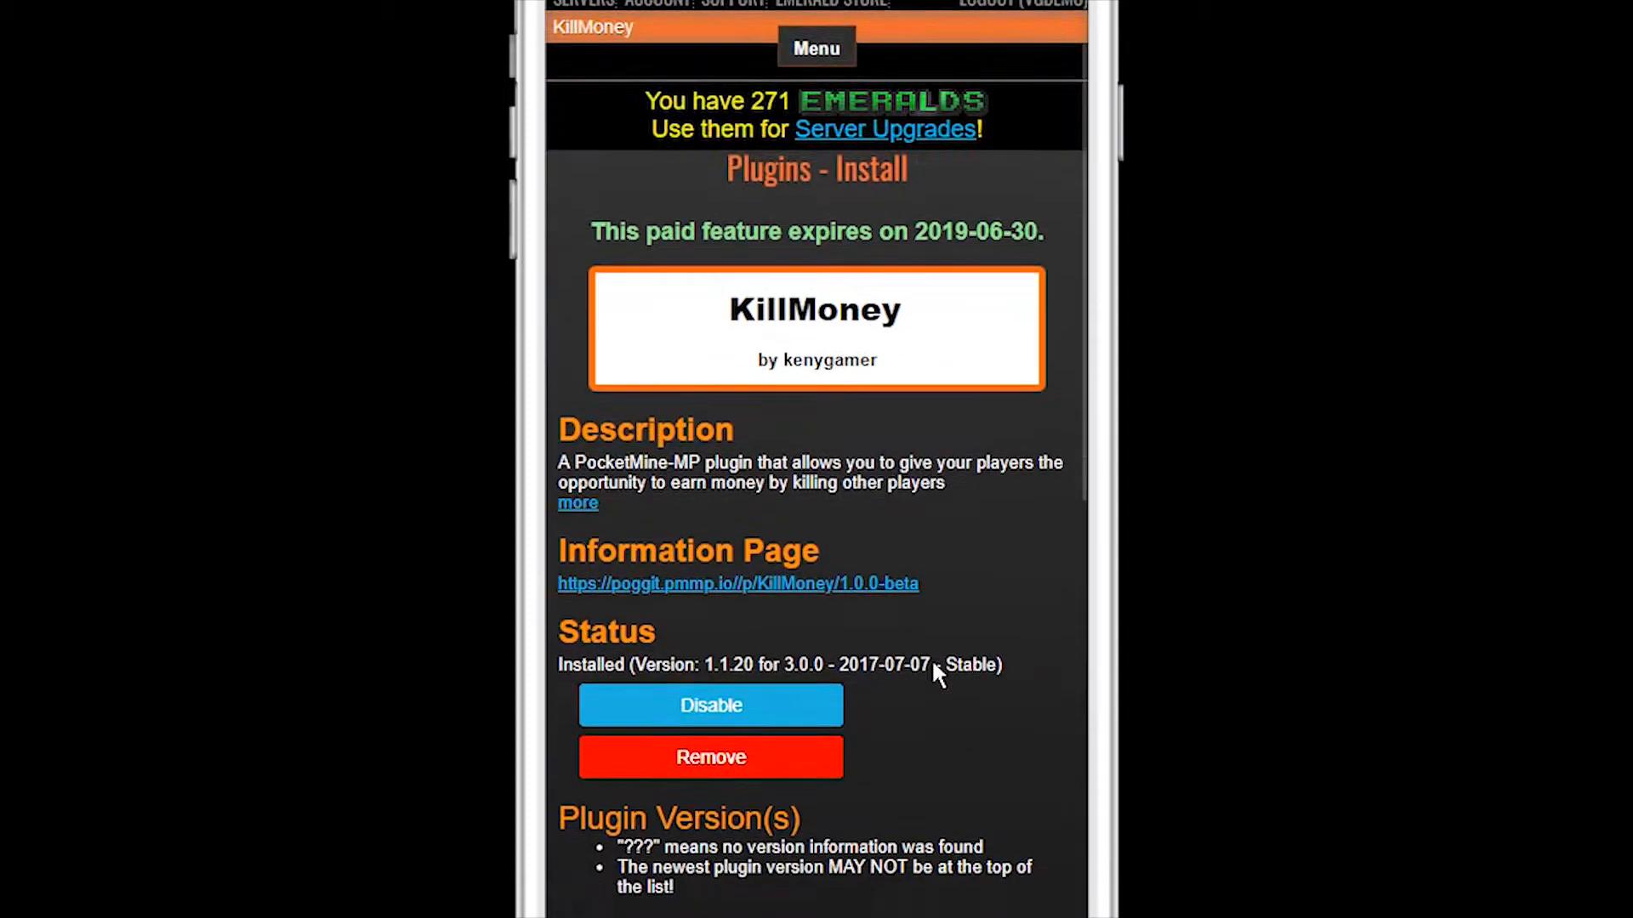
Review the EconomyAPI plugin page and remove EconomyAPI from the server
scroll("down", 3)
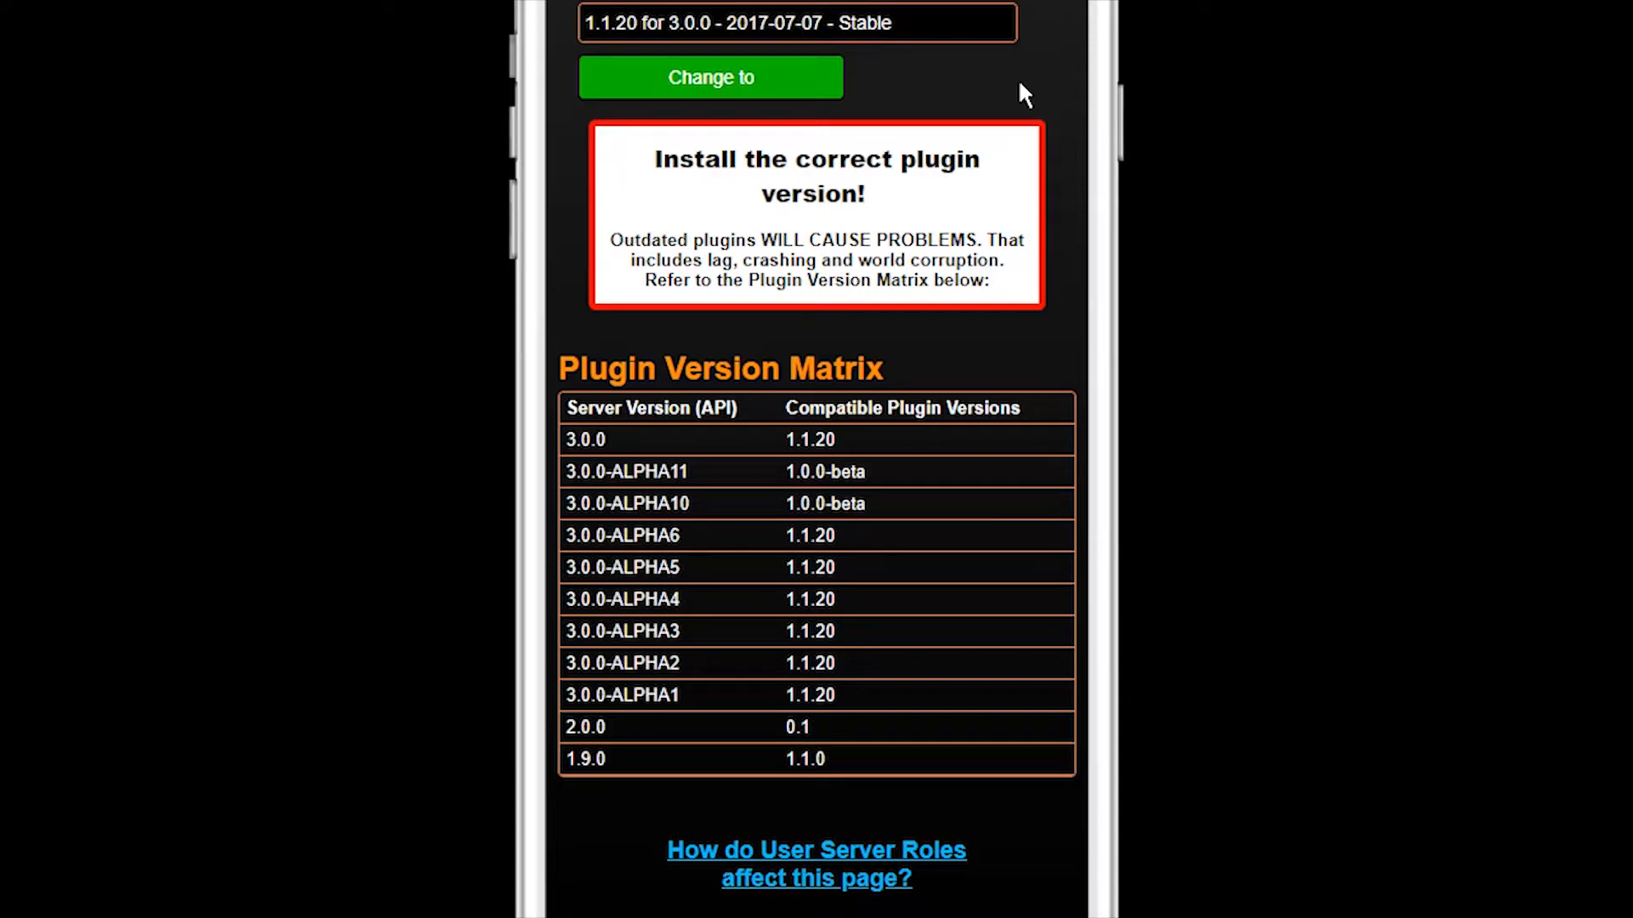
scroll("up", 3)
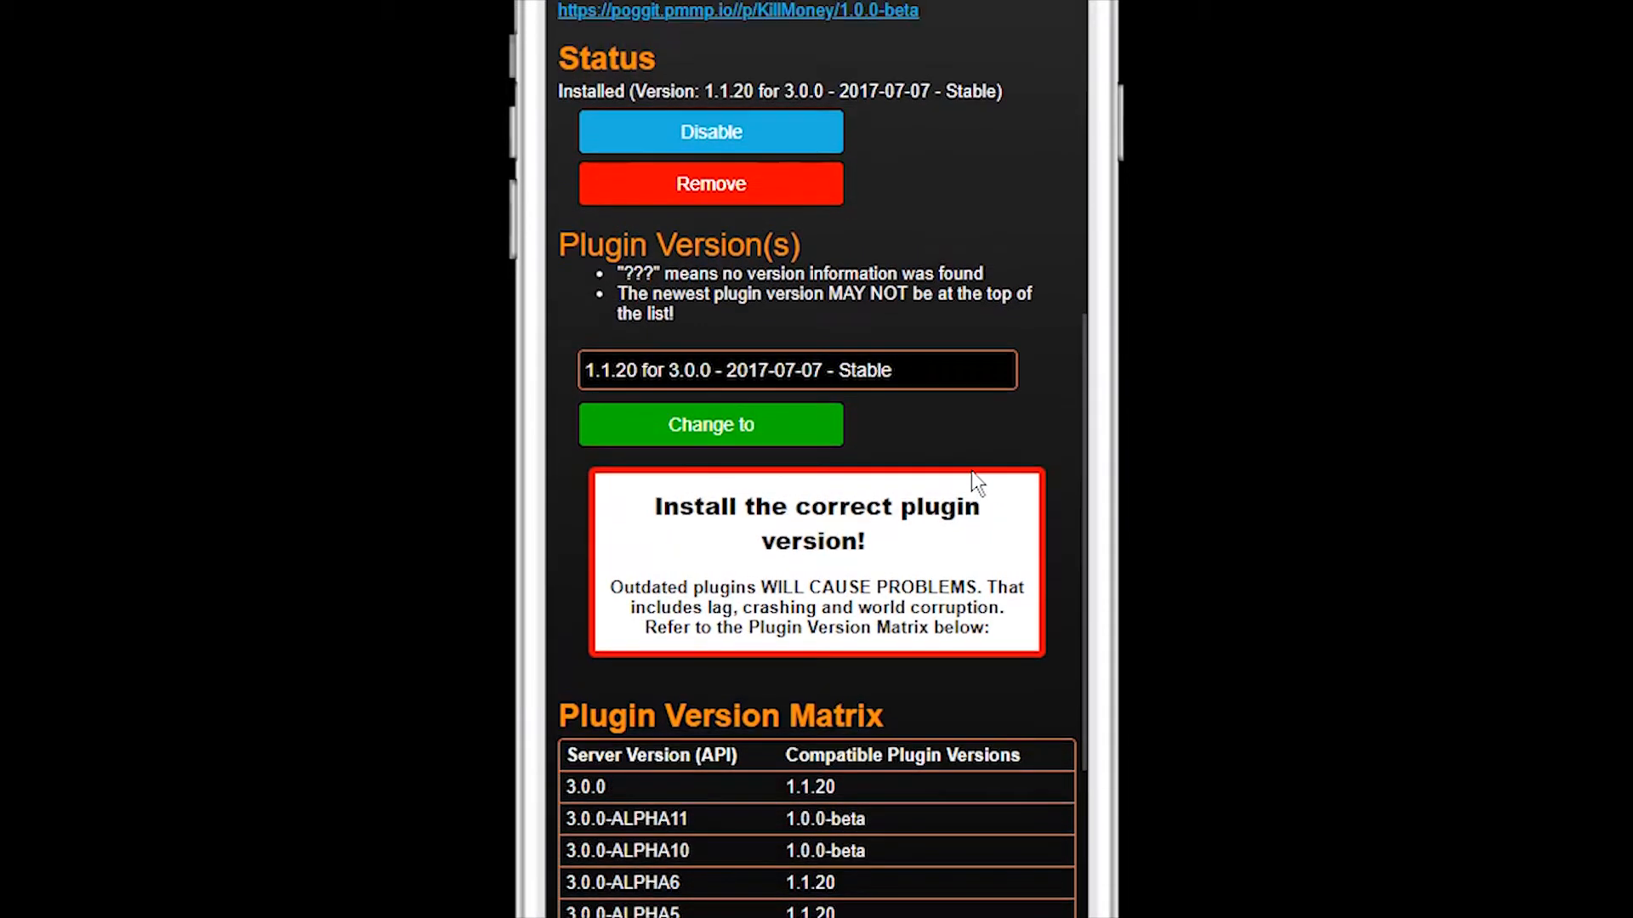
scroll("up", 3)
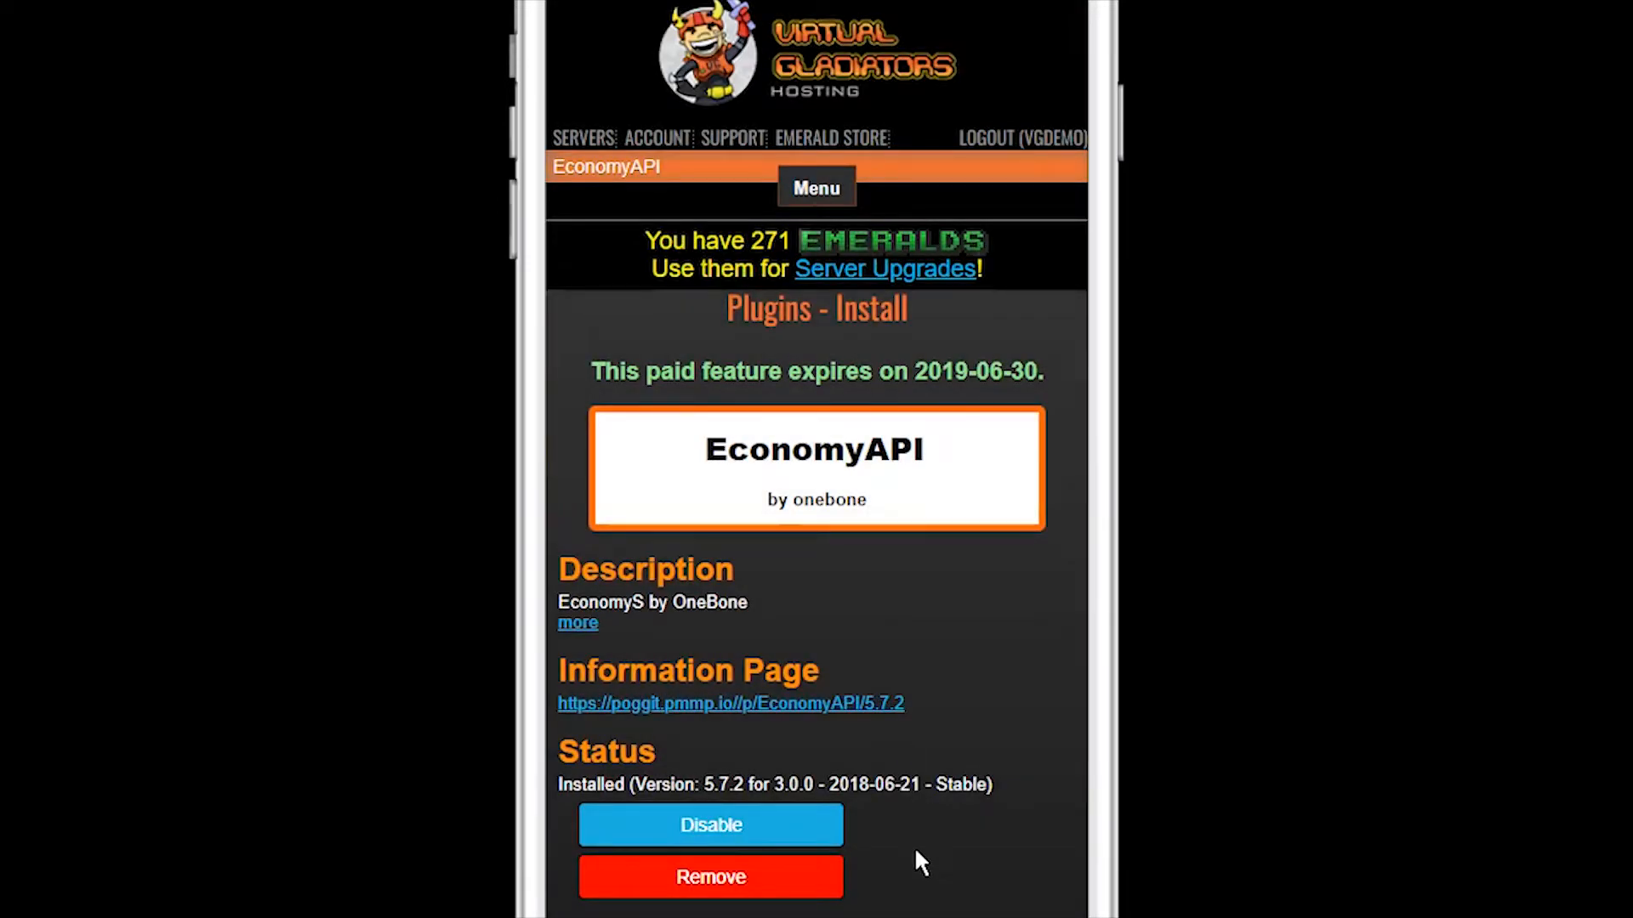
scroll("down", 3)
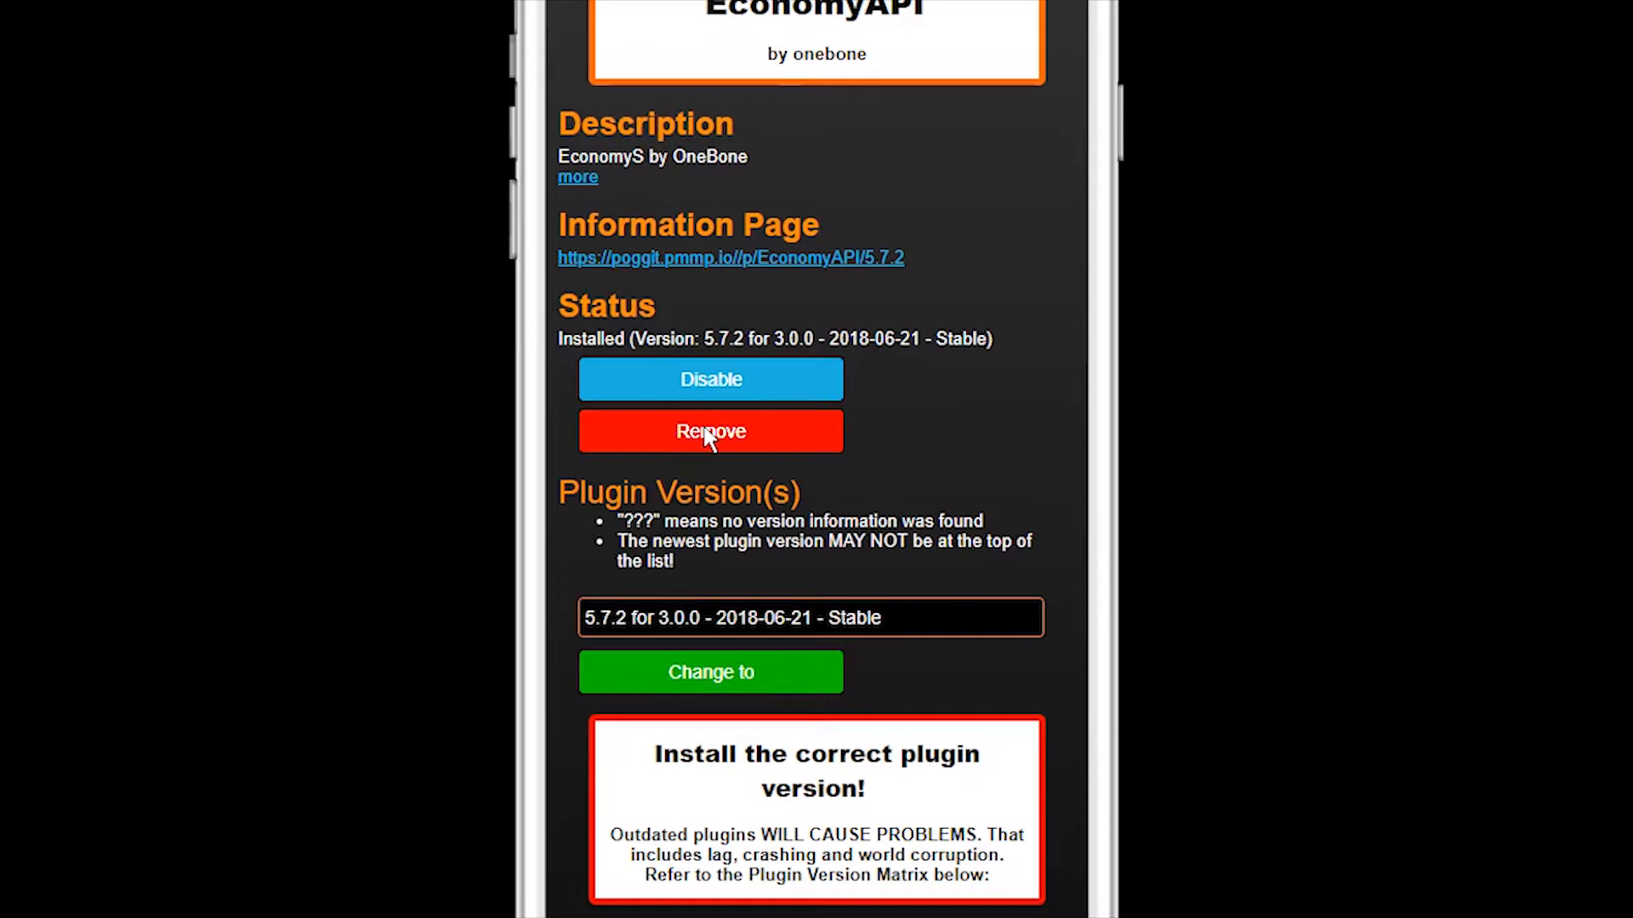
left_click(710, 430)
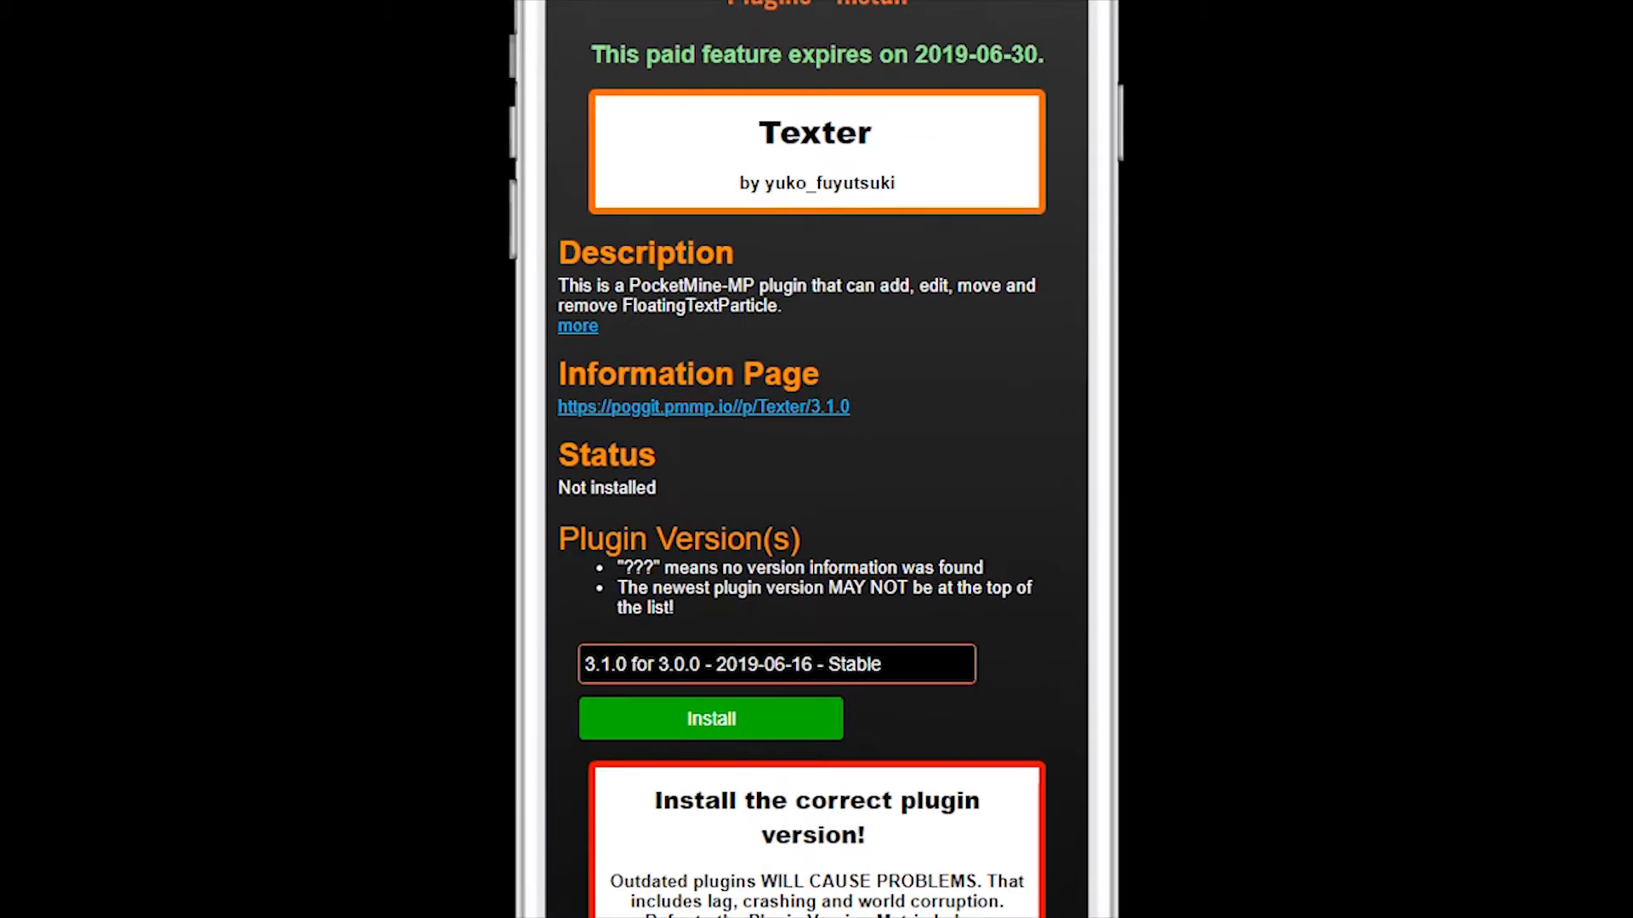
Install Texter 3.1.0 for server API 3.0.0 after checking the compatibility matrix
scroll("down", 3)
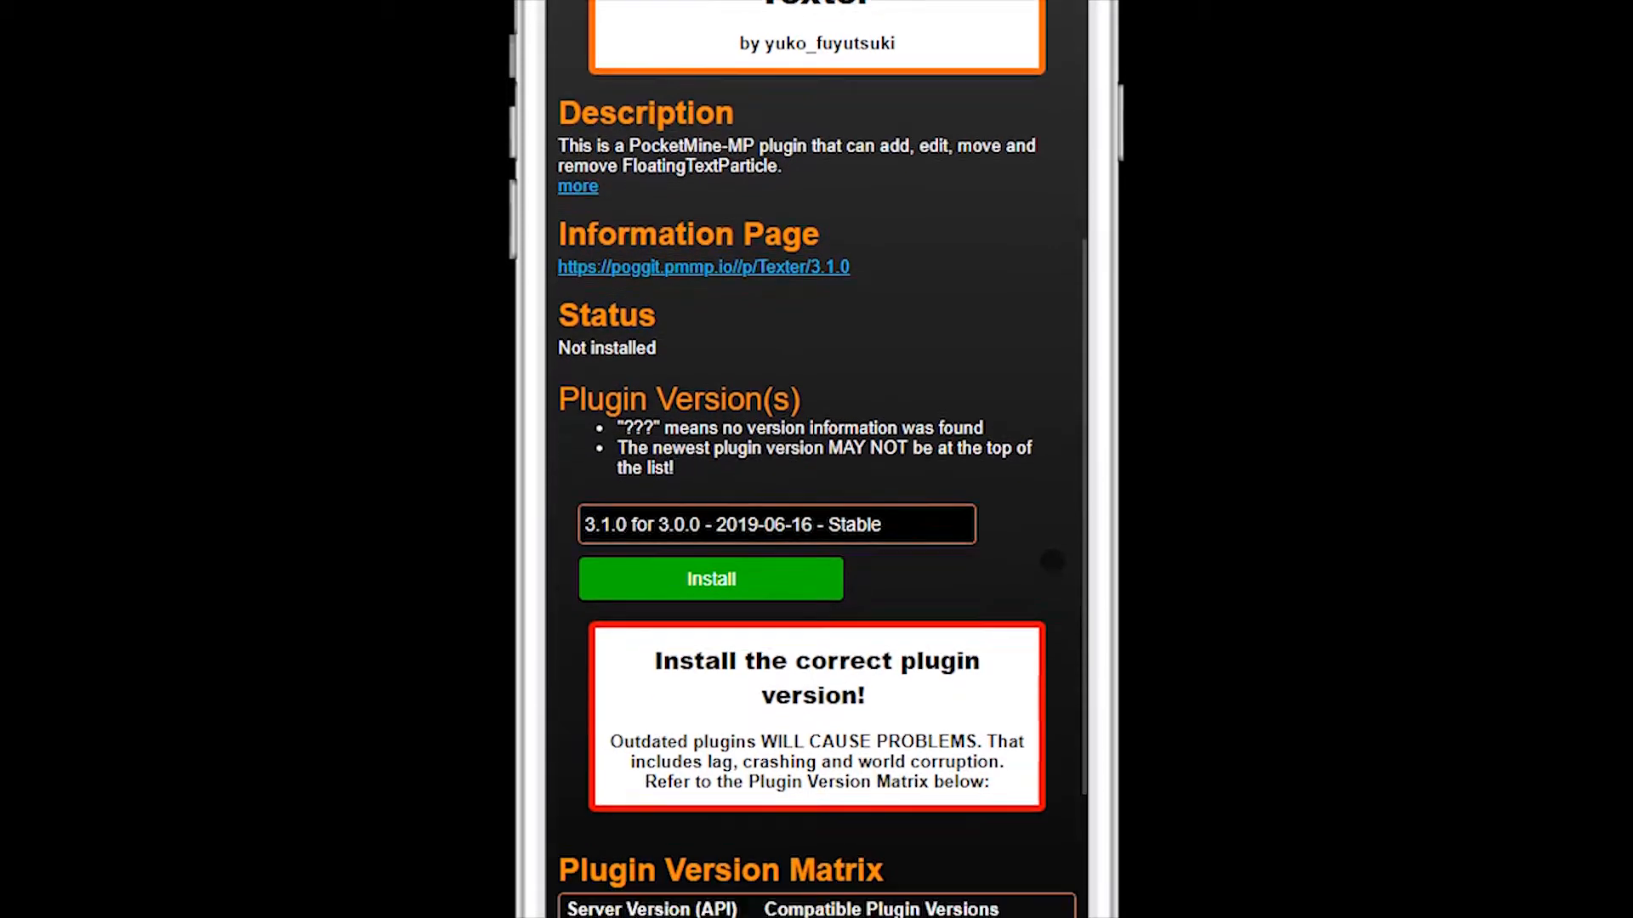
scroll("down", 3)
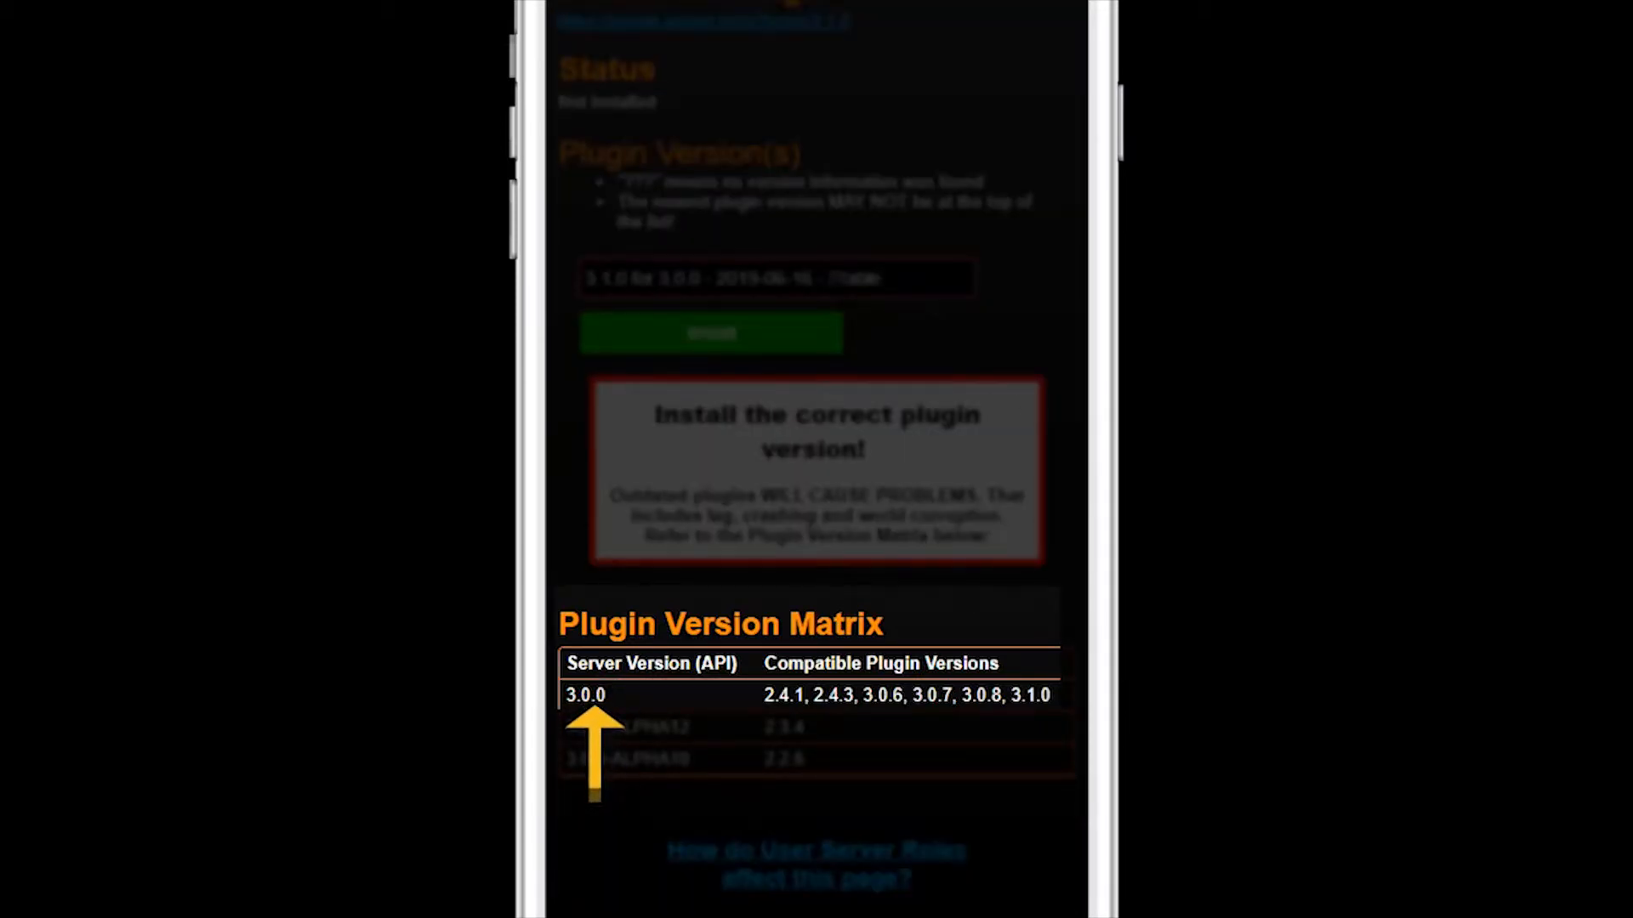
left_click(776, 277)
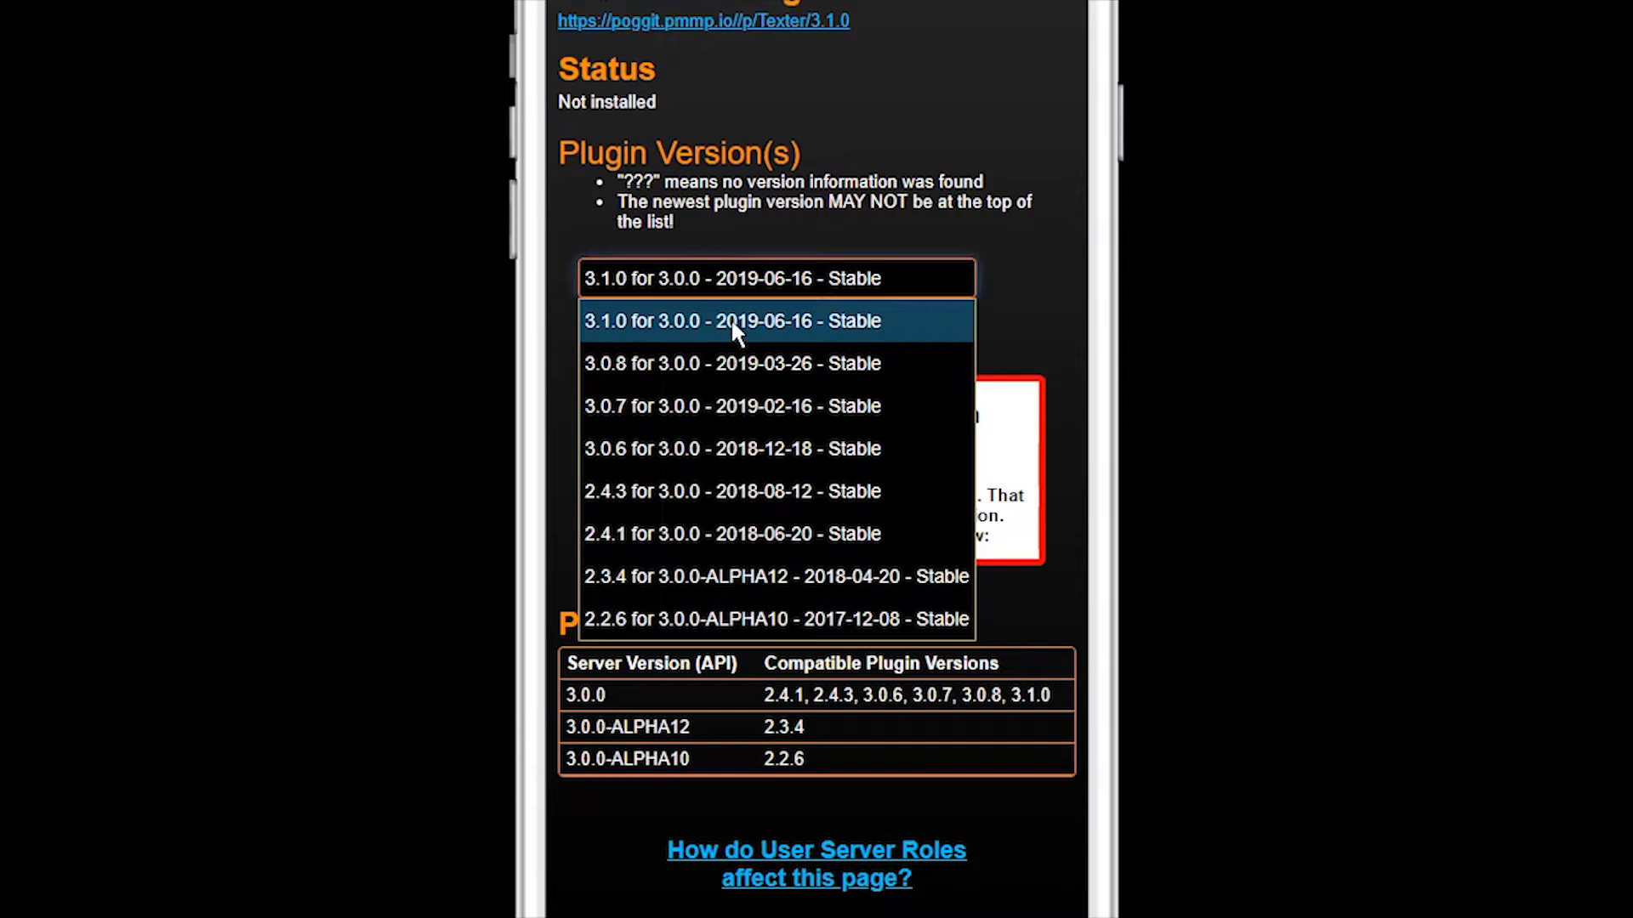
left_click(733, 322)
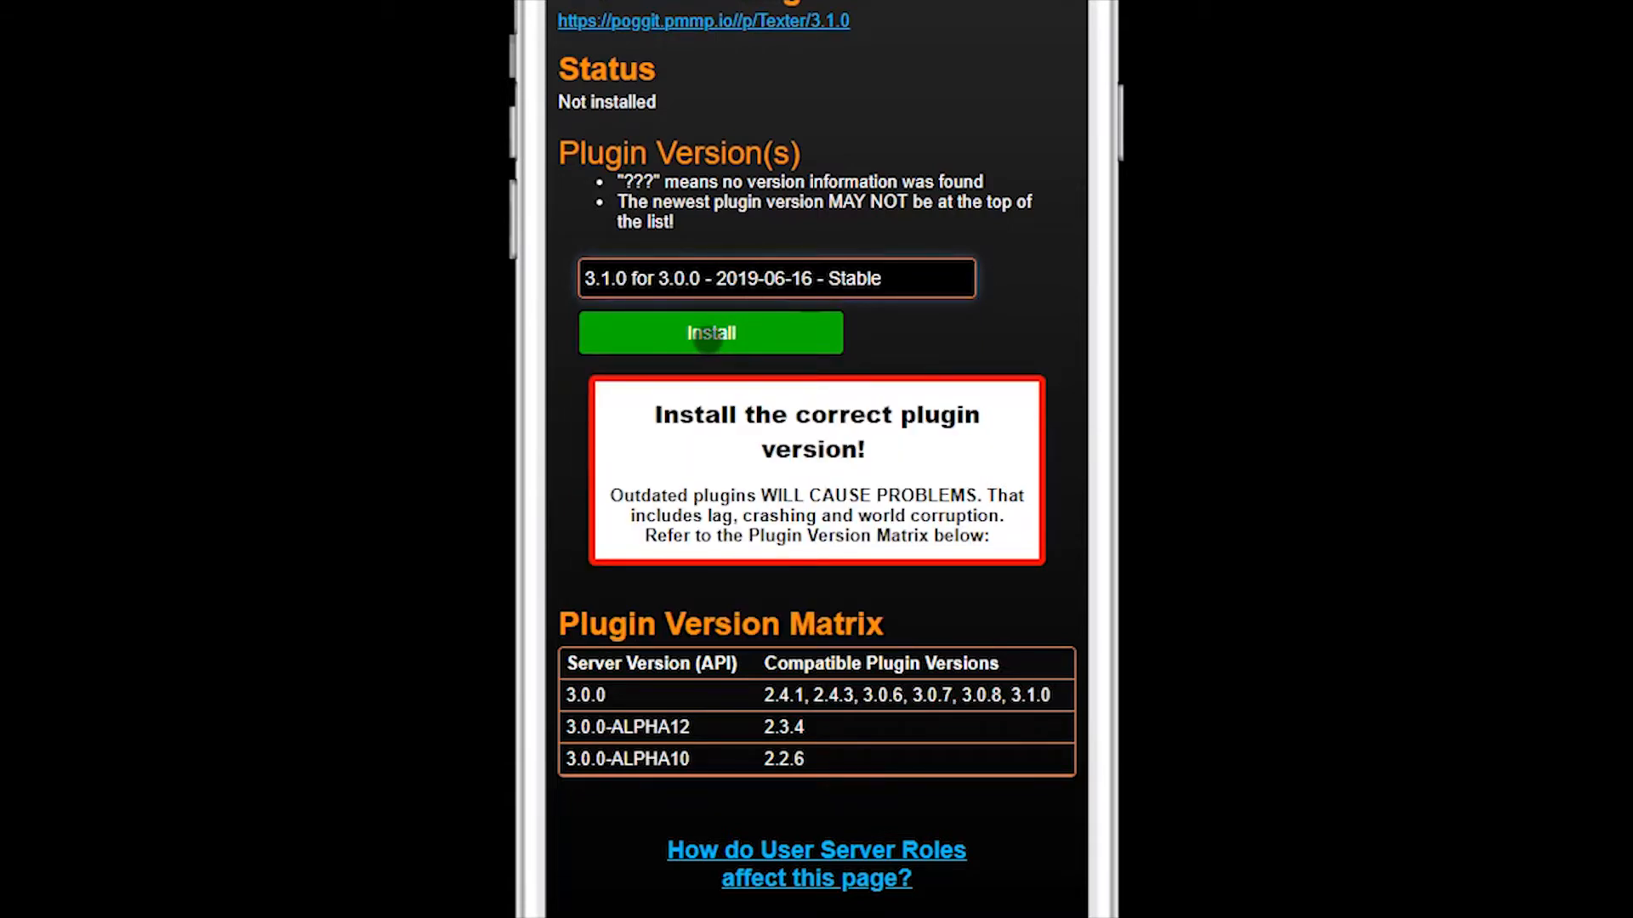
left_click(711, 333)
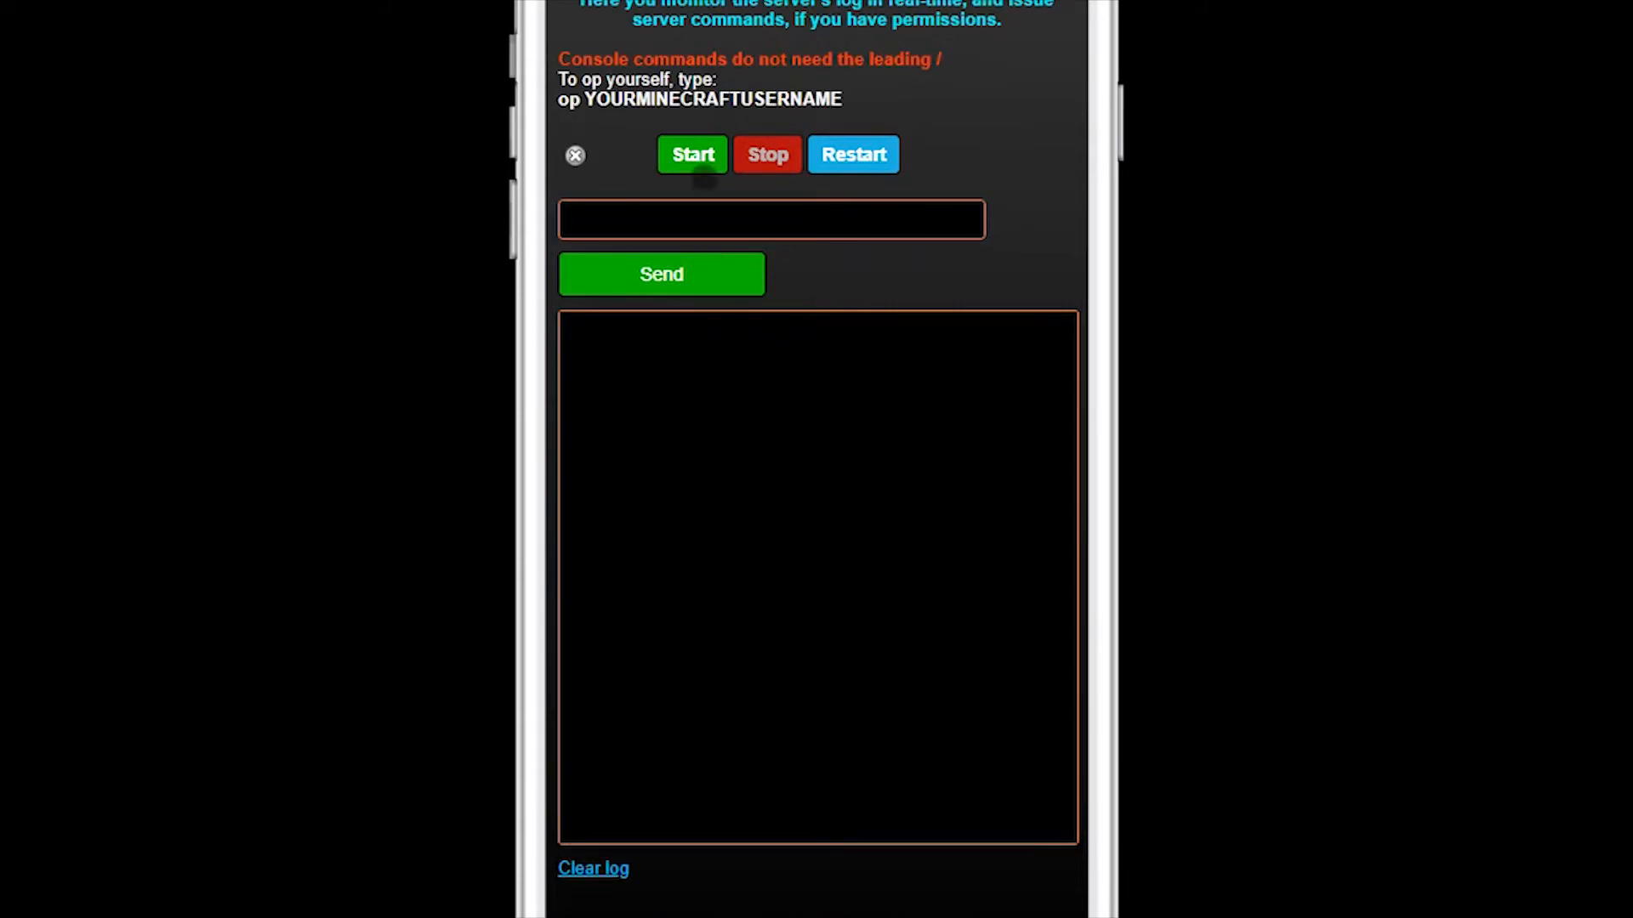
Start the server and confirm the console log shows Texter v3.1.0 enabled, ready for a command
left_click(692, 155)
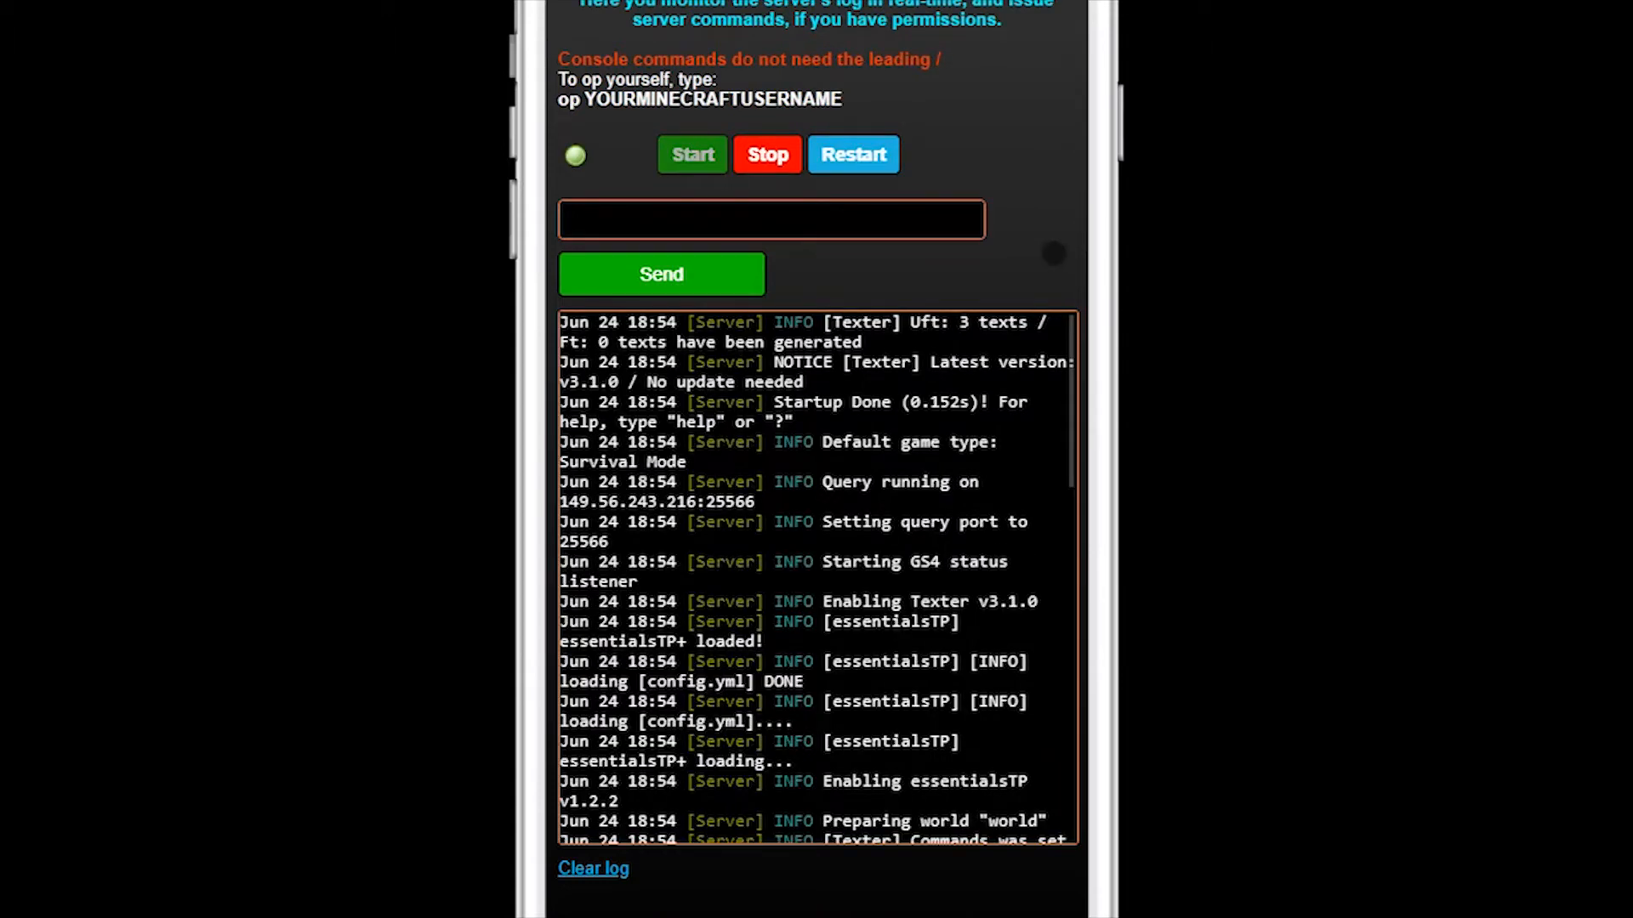
scroll("down", 3)
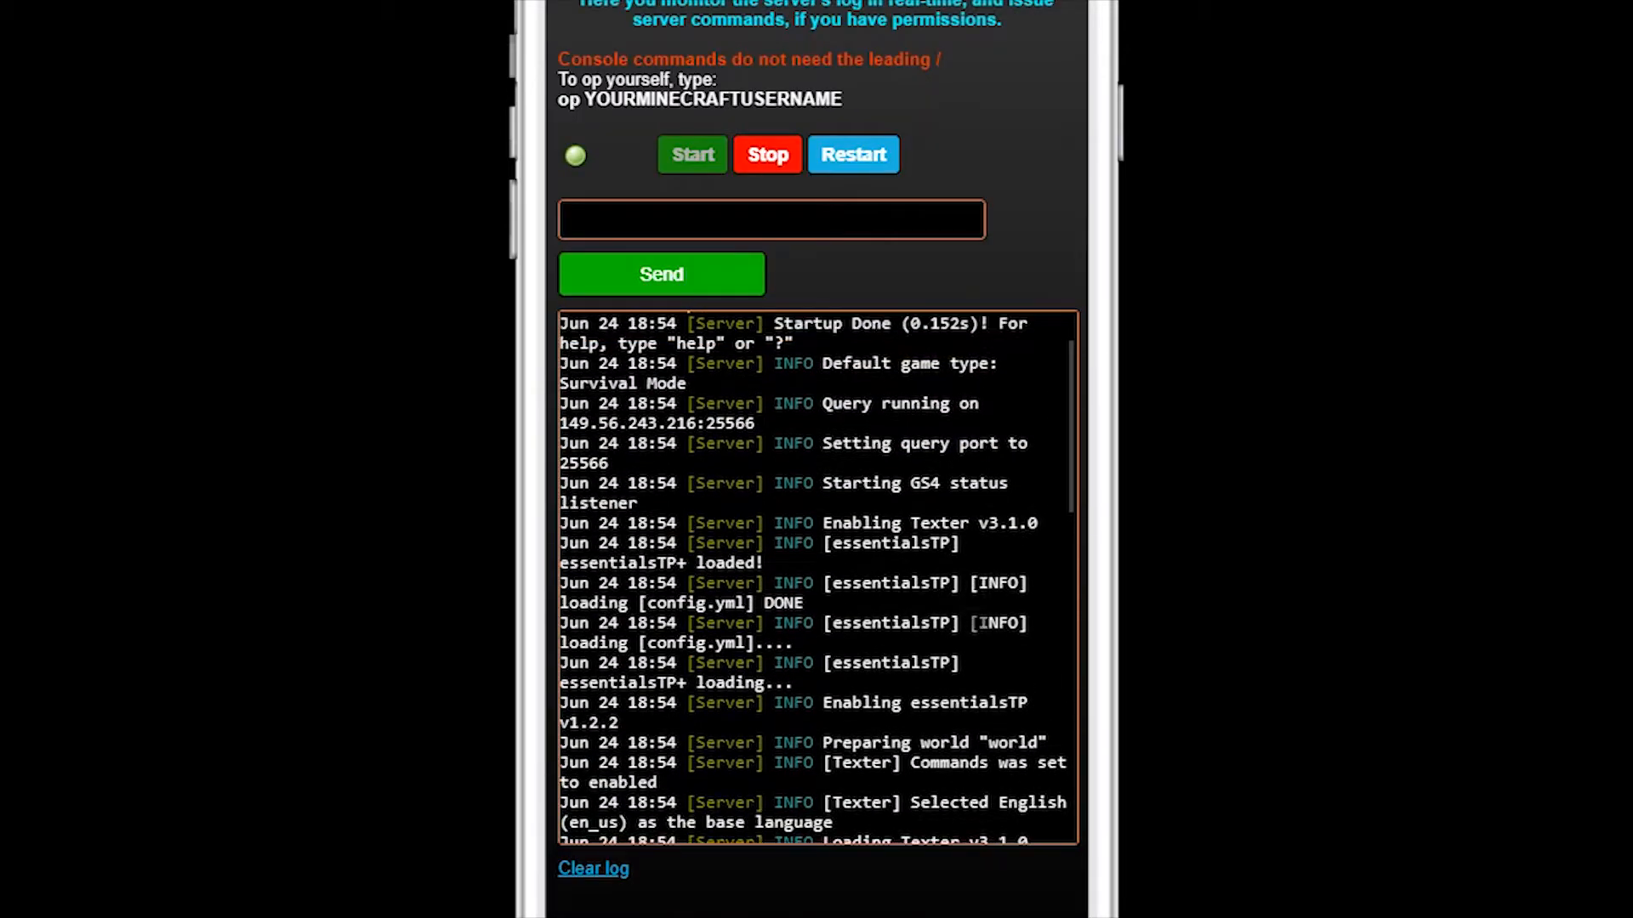
scroll("up", 3)
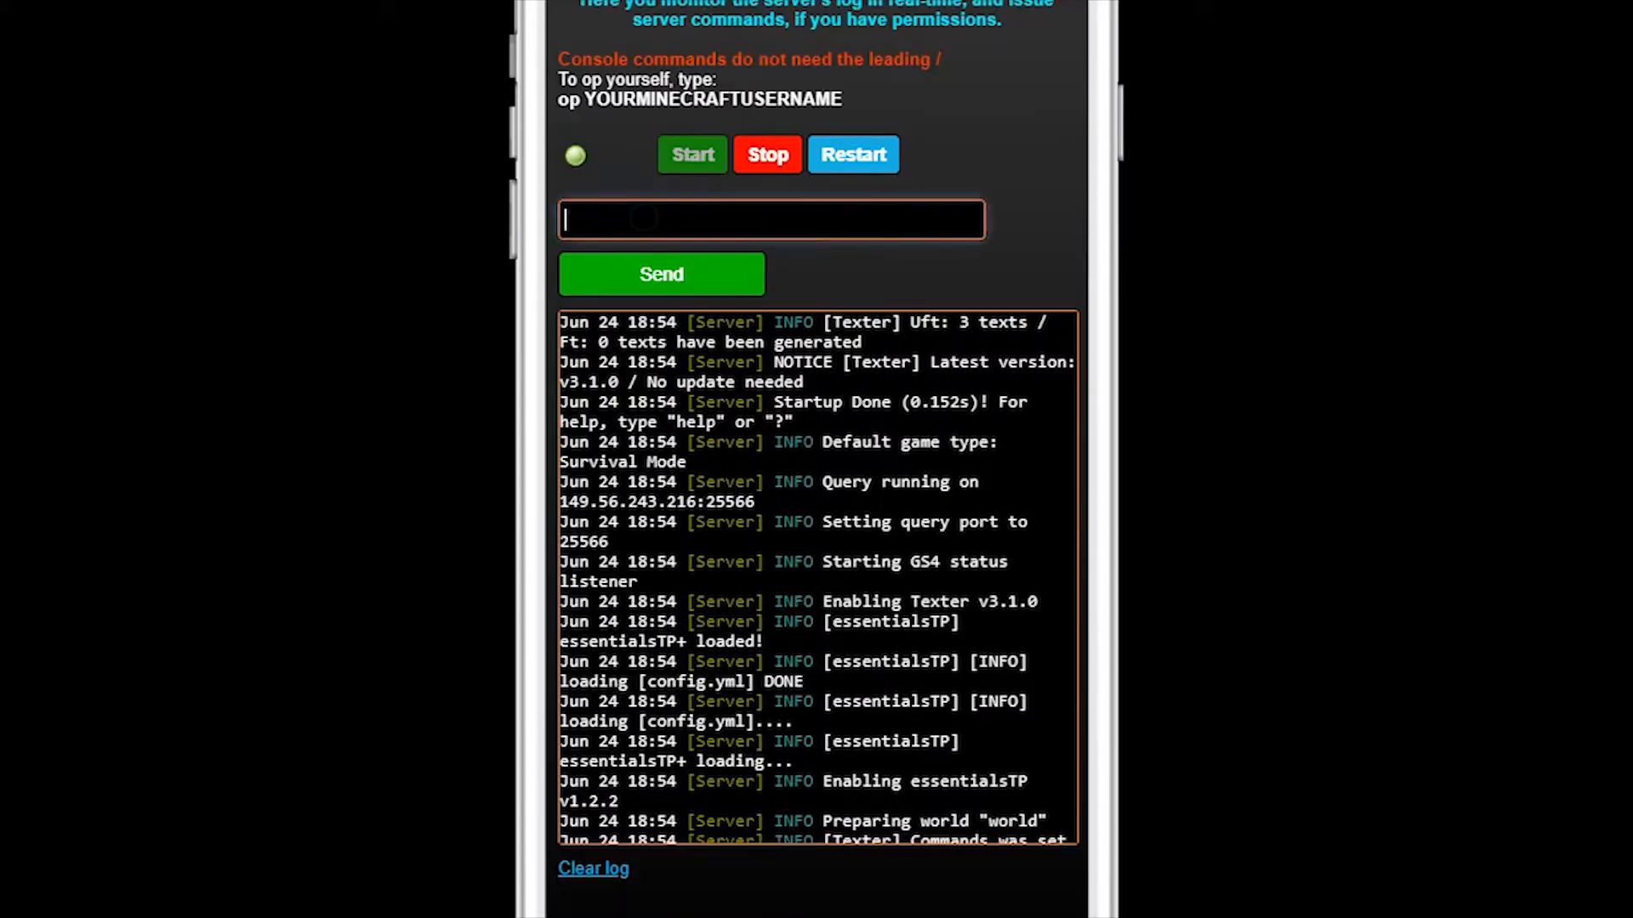
left_click(660, 274)
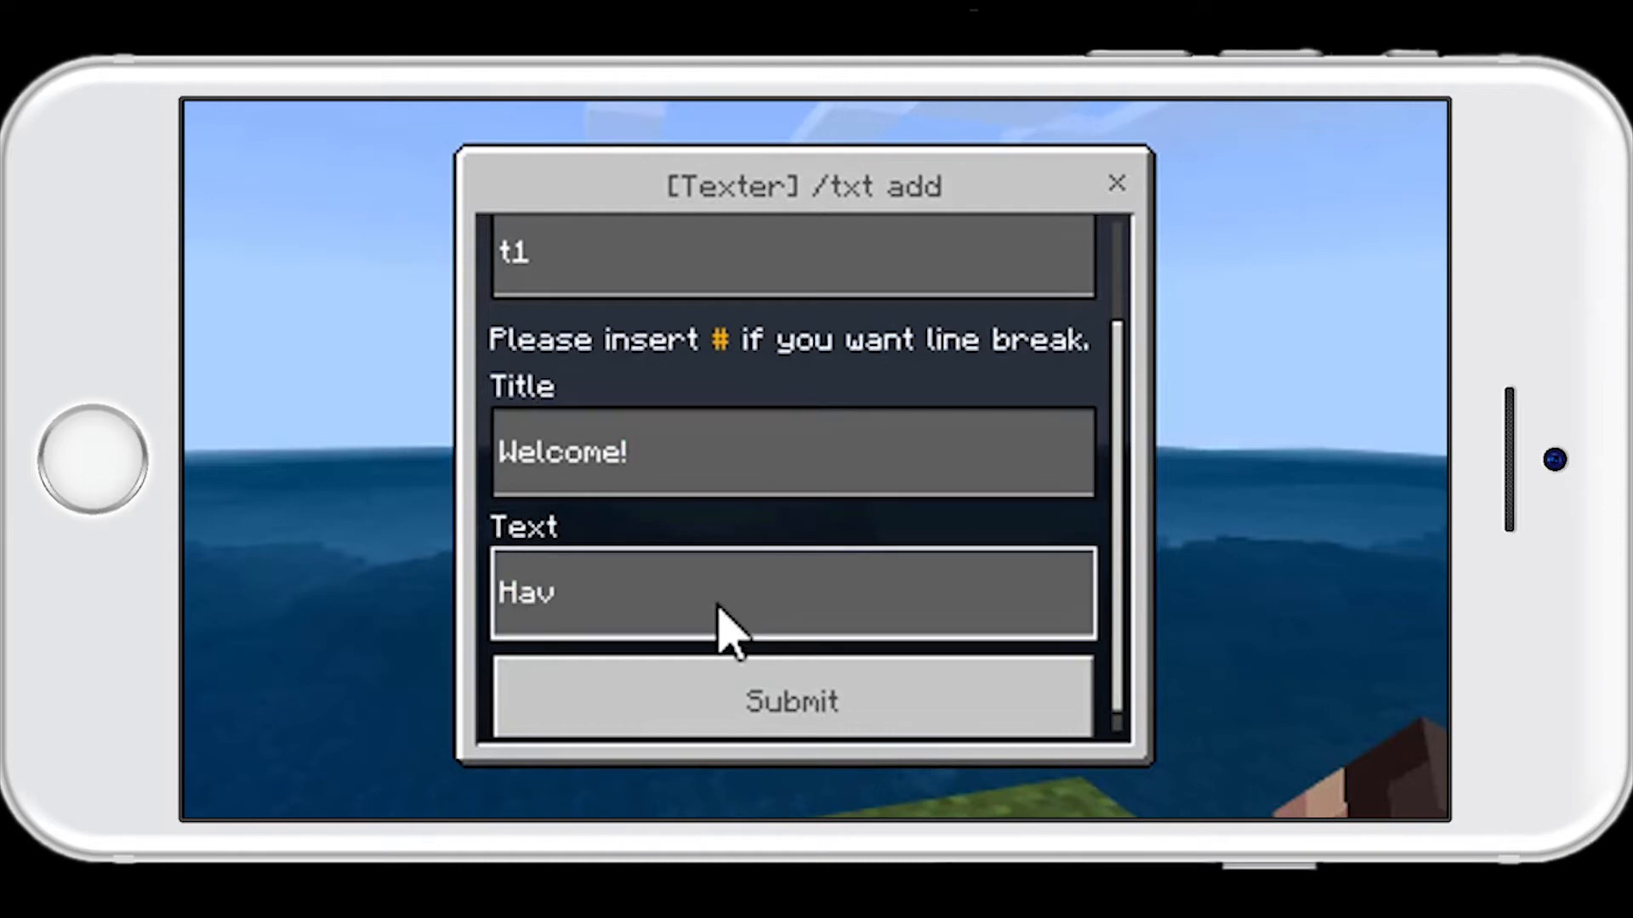
Fill the in-game Texter add form for floating text t1 titled 'Welcome!'
left_click(790, 699)
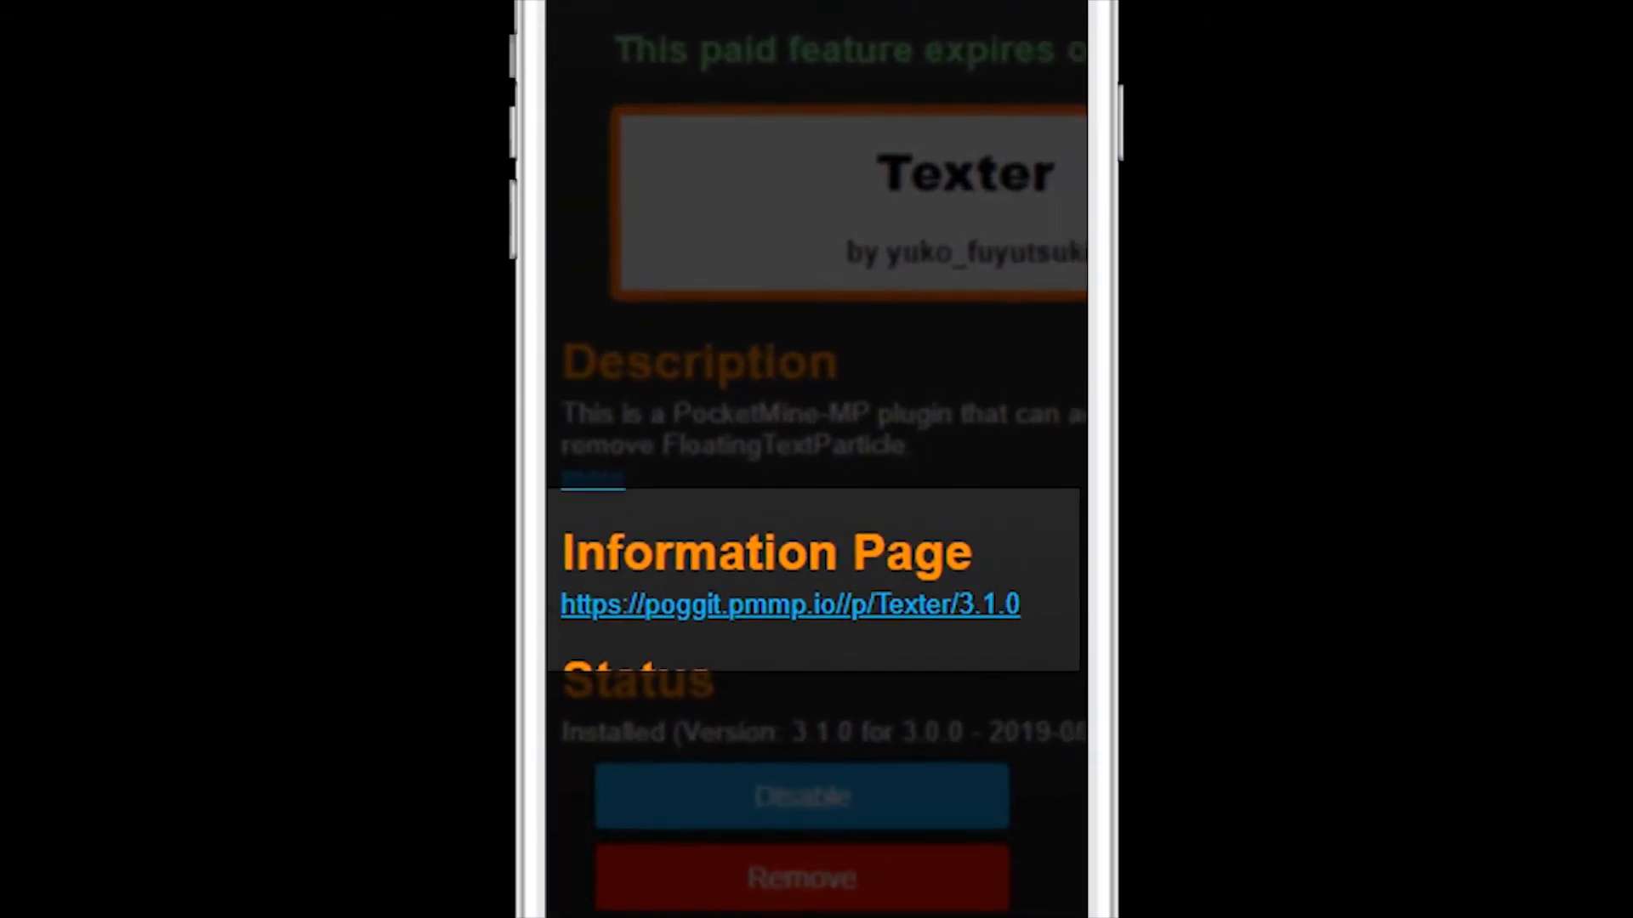
View Texter's Poggit information page and its list of commands
scroll("up", 3)
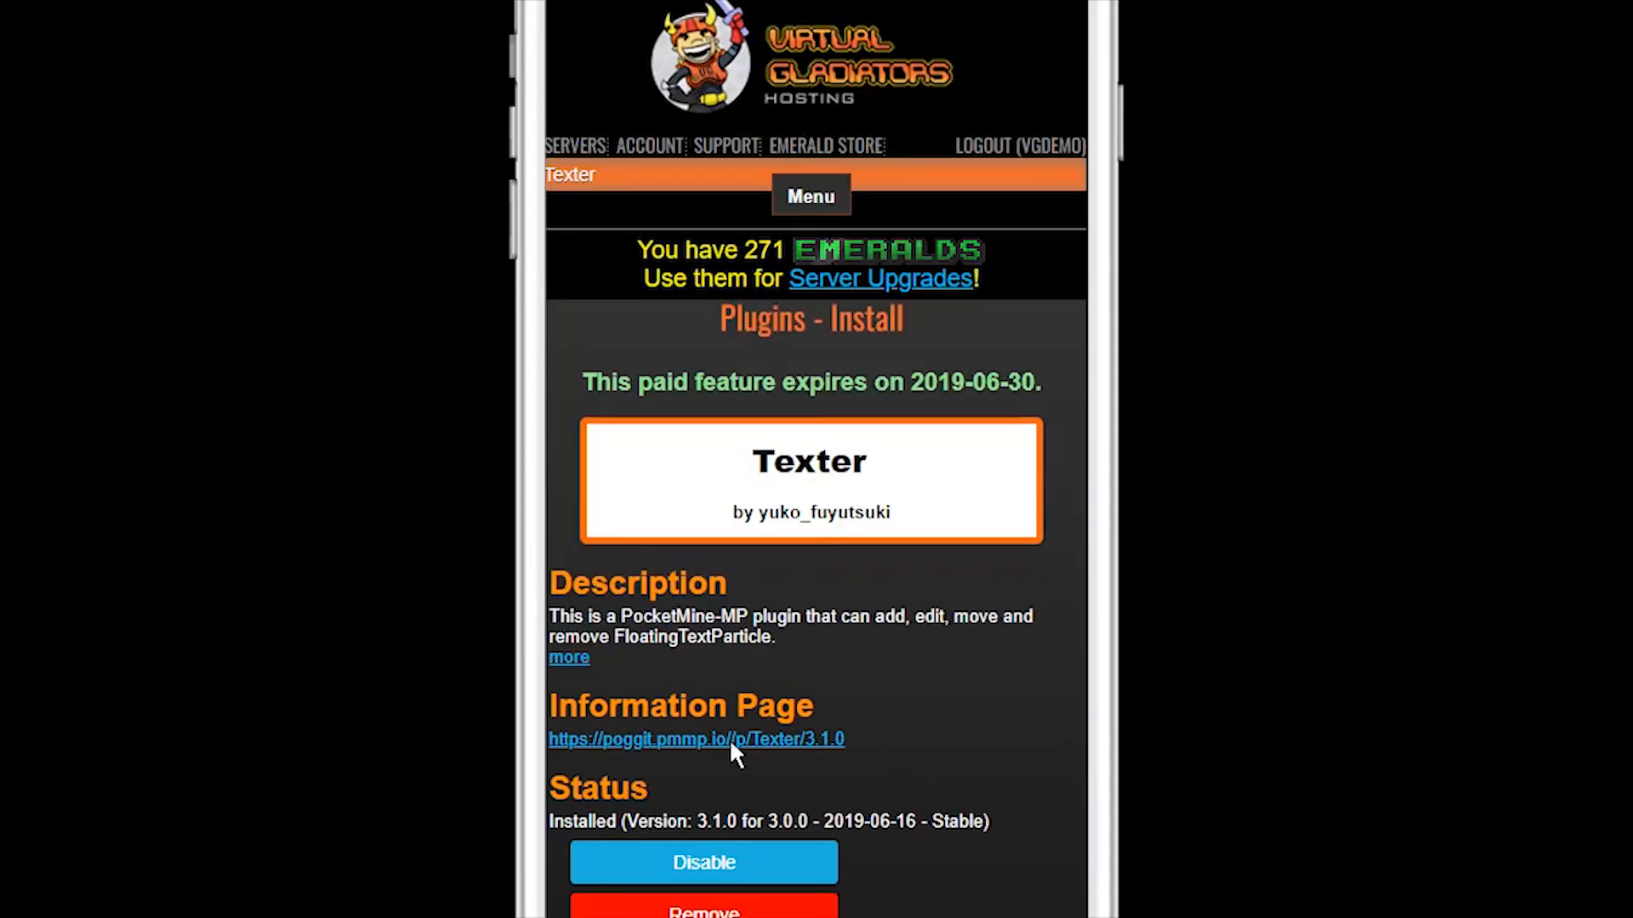
left_click(694, 740)
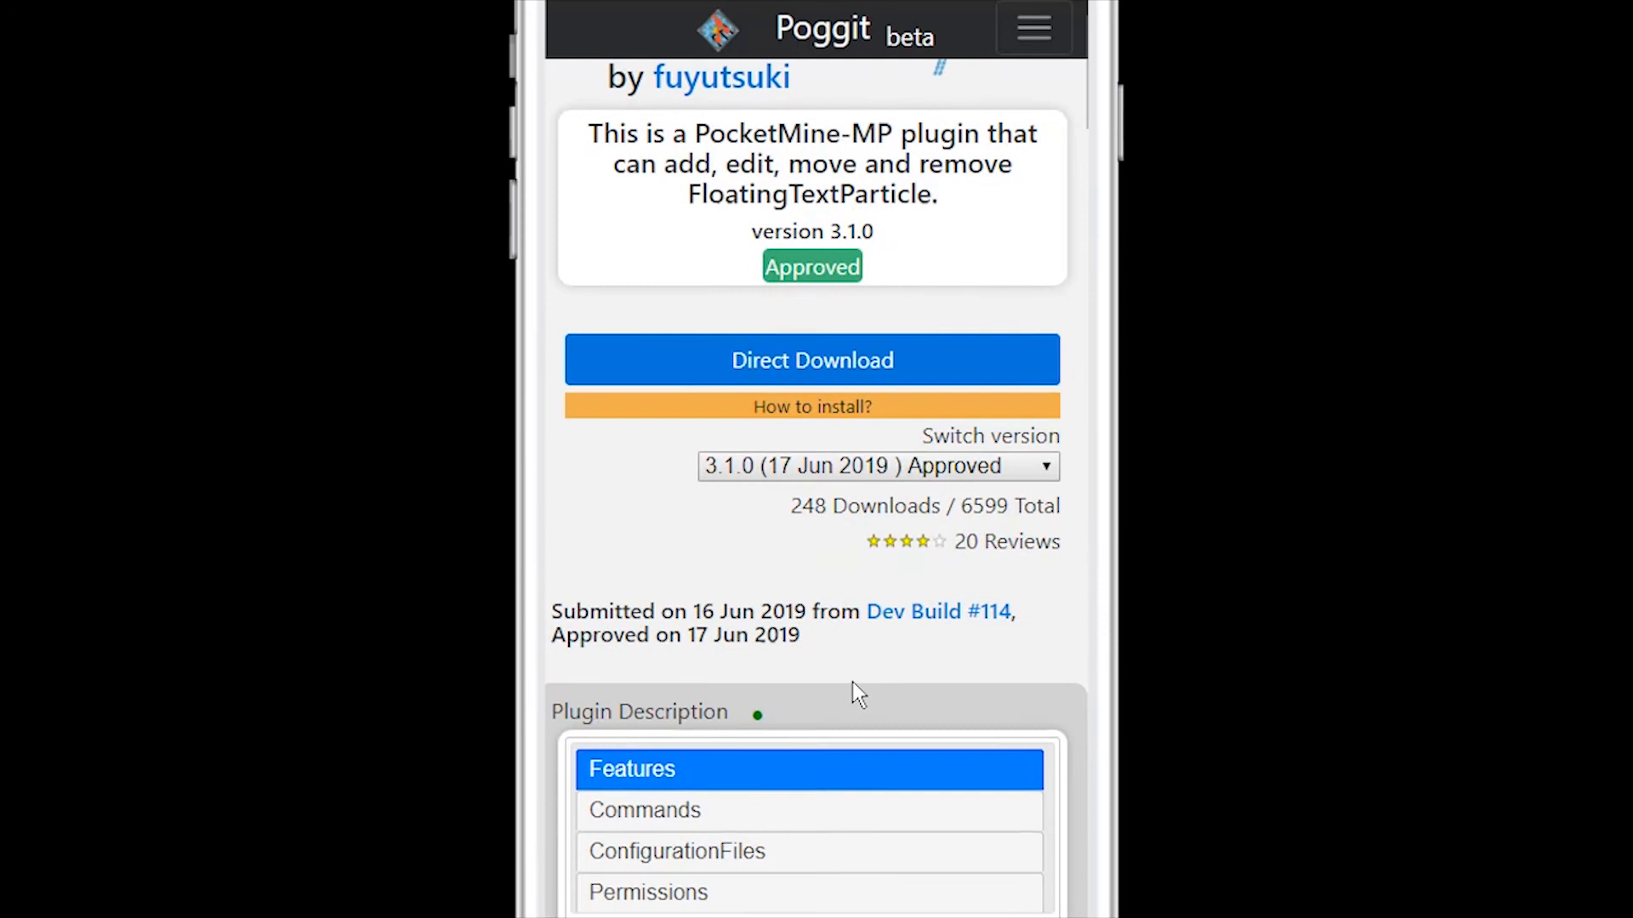
scroll("down", 3)
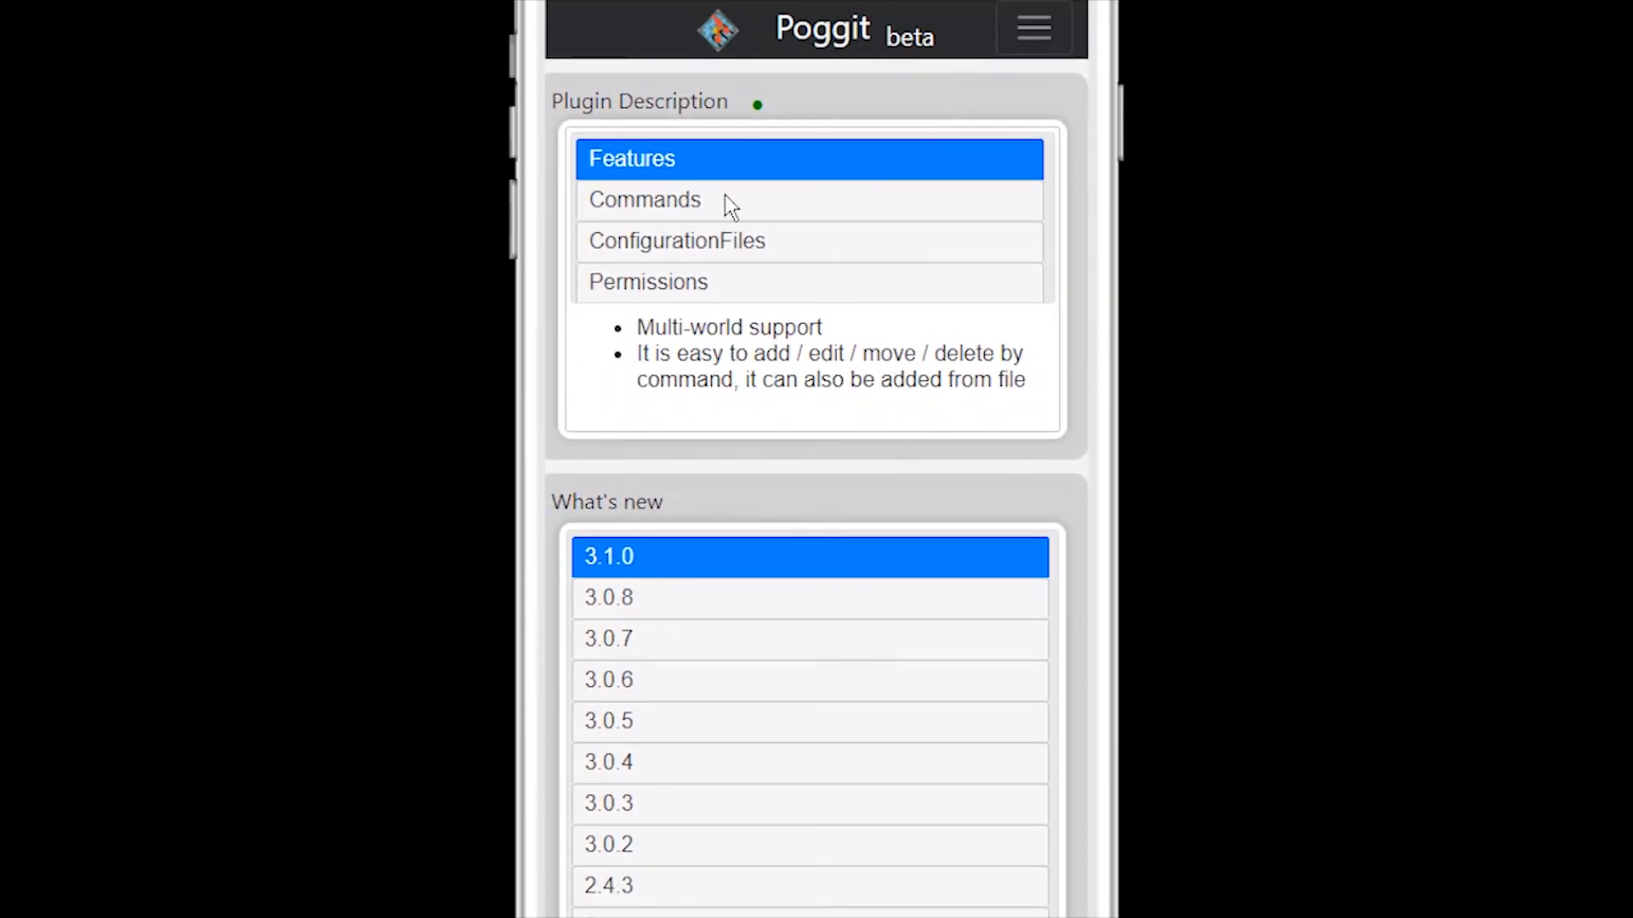
left_click(643, 199)
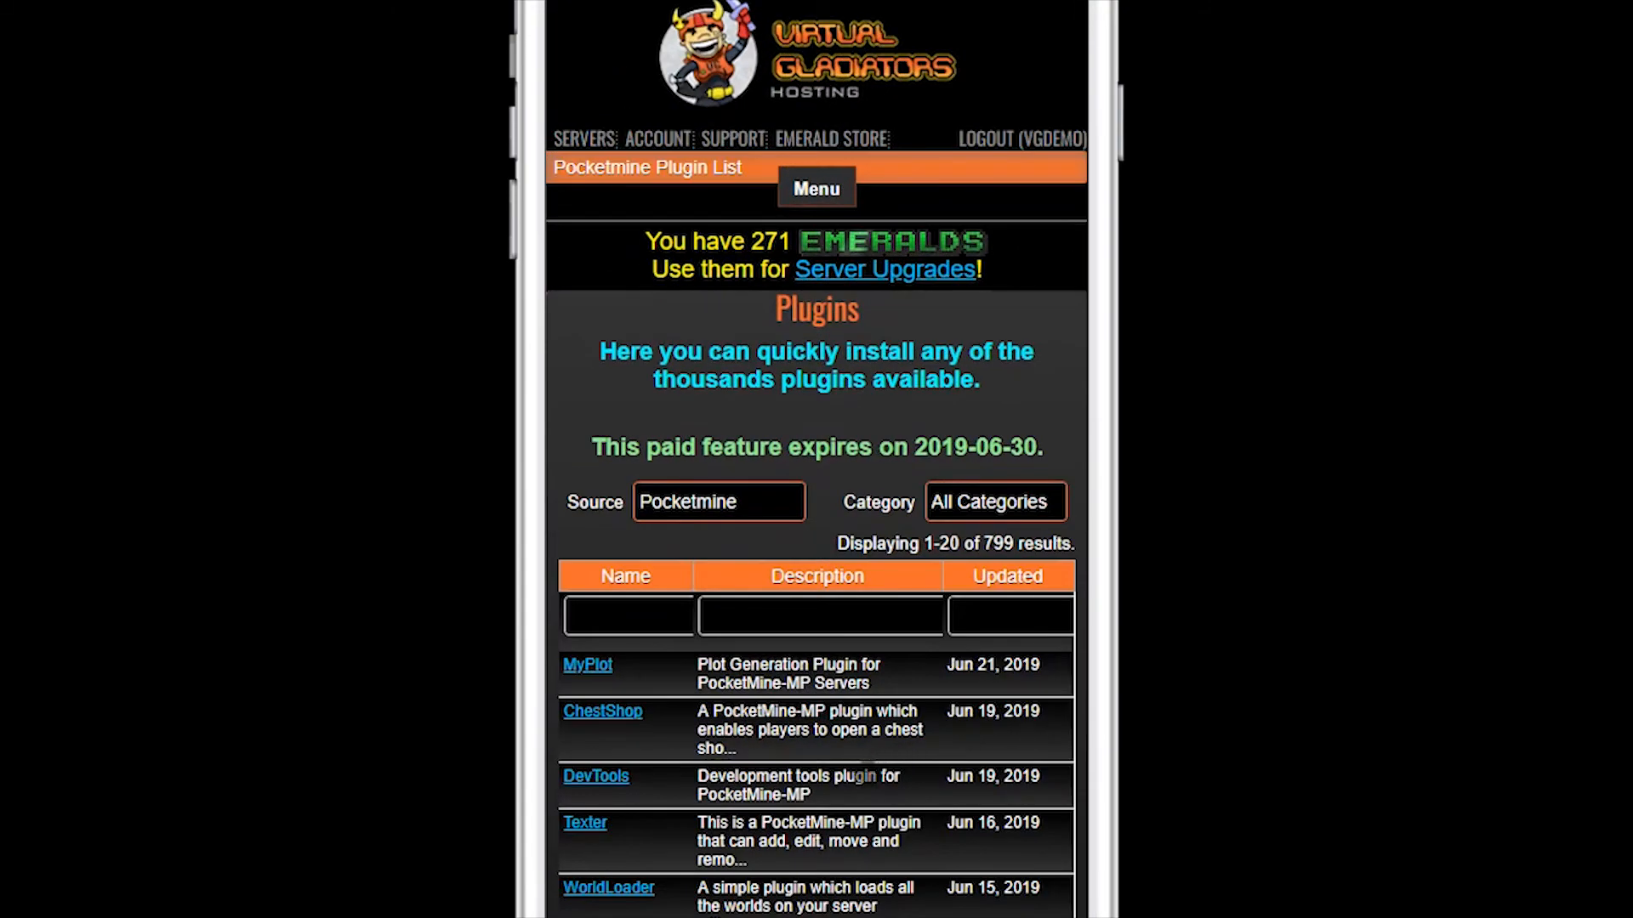
Install ChestShop 2.2.1 for API 3.0.0, then start a new support request
scroll("down", 3)
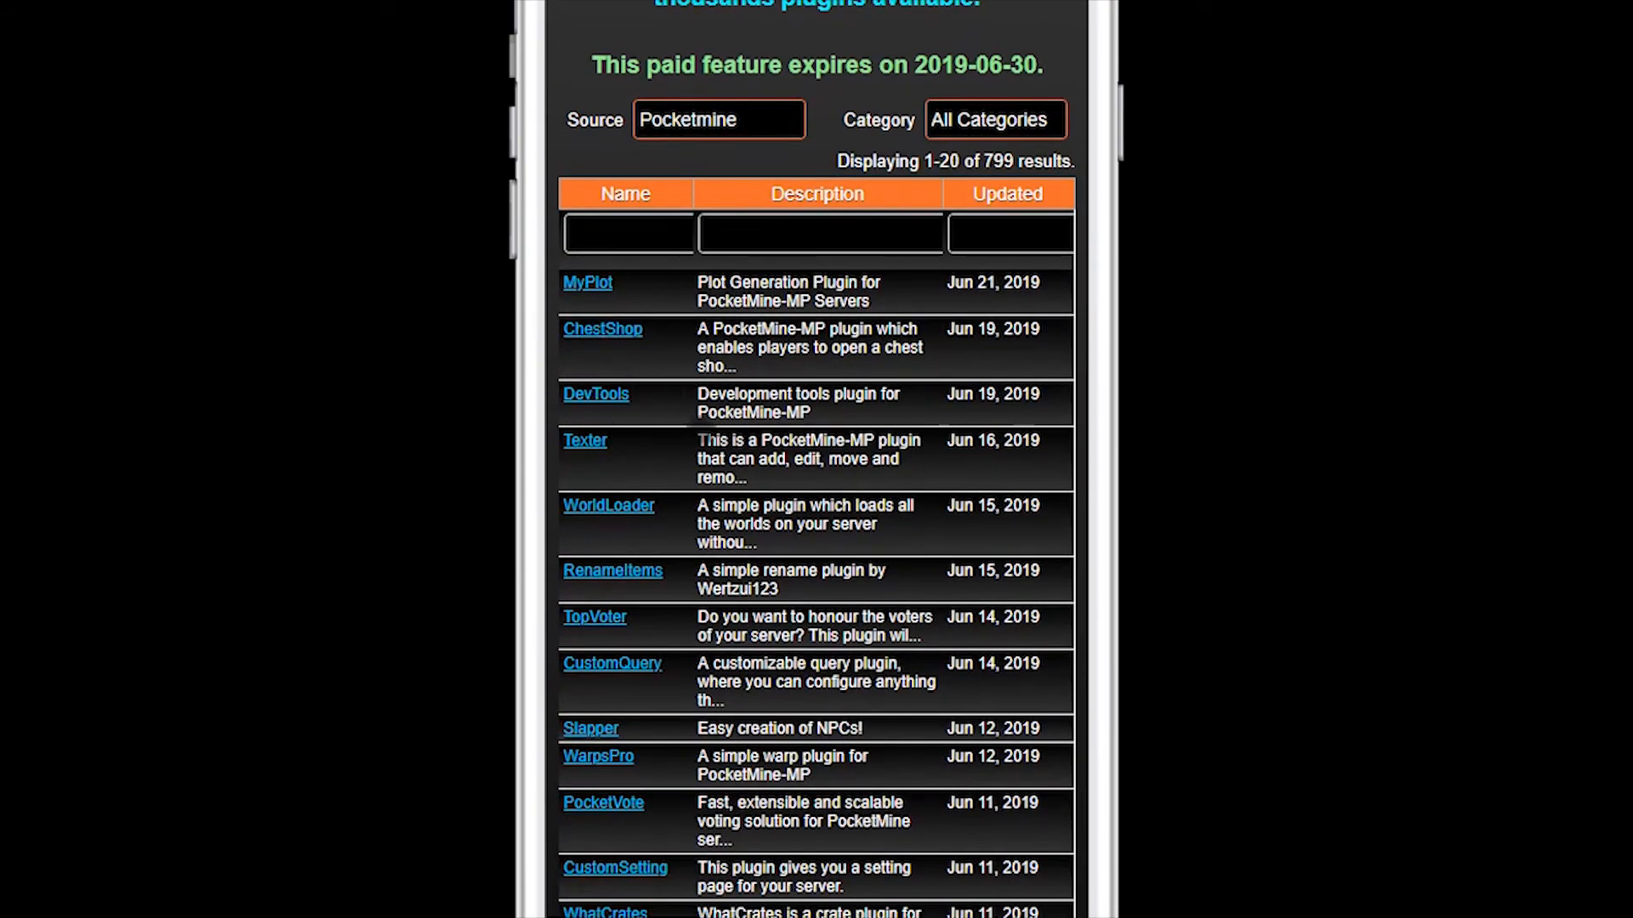
left_click(602, 328)
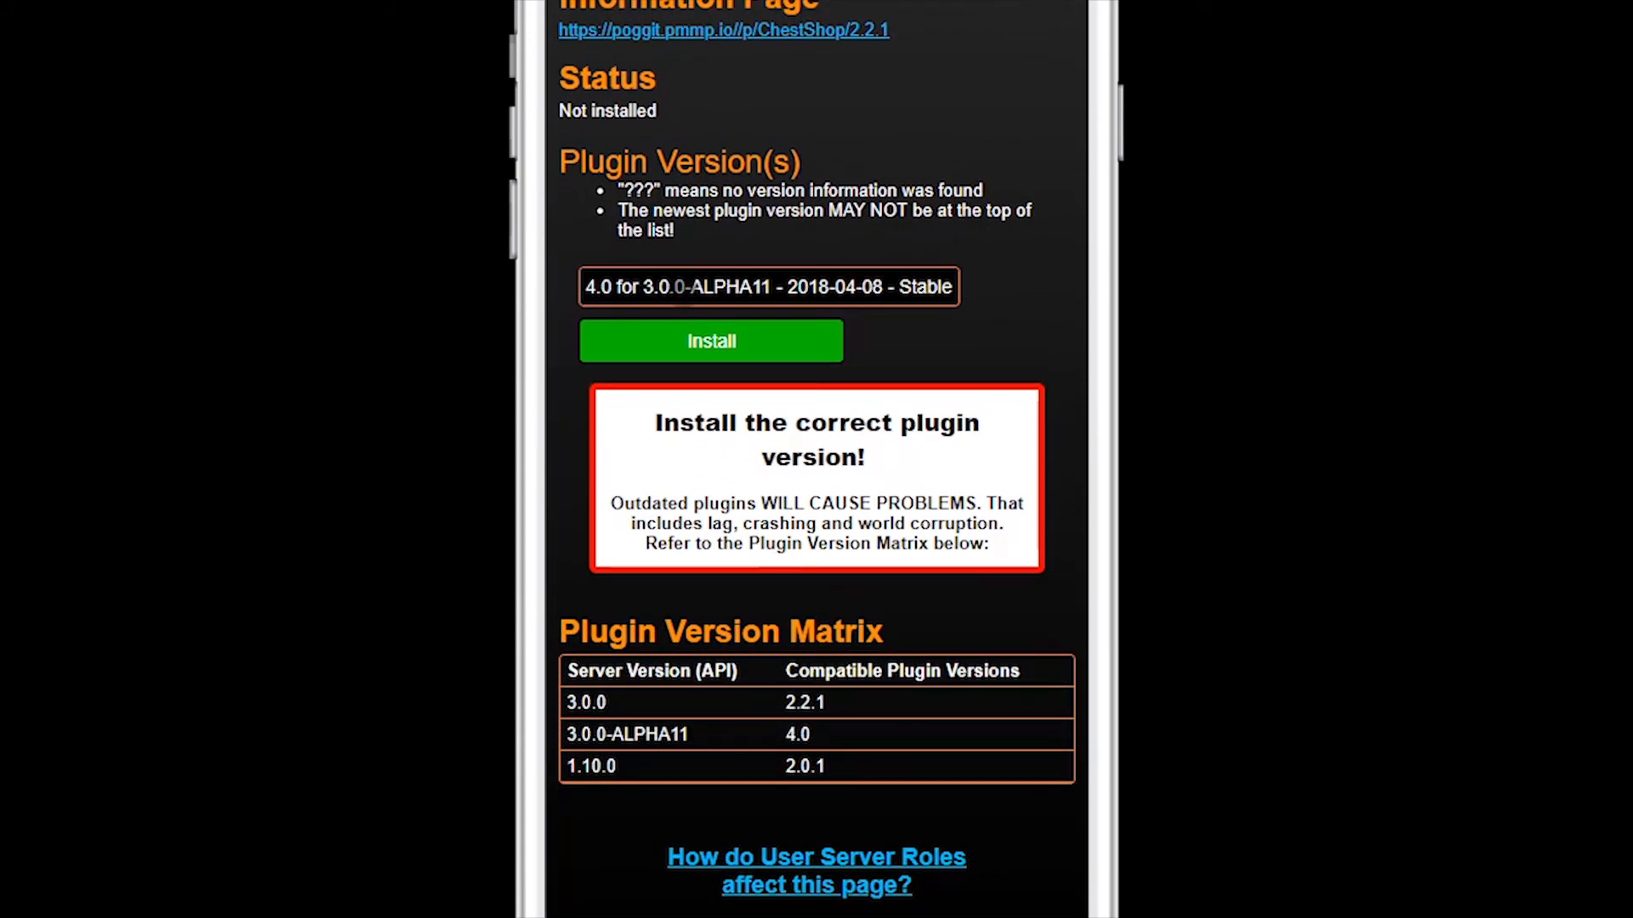
left_click(767, 286)
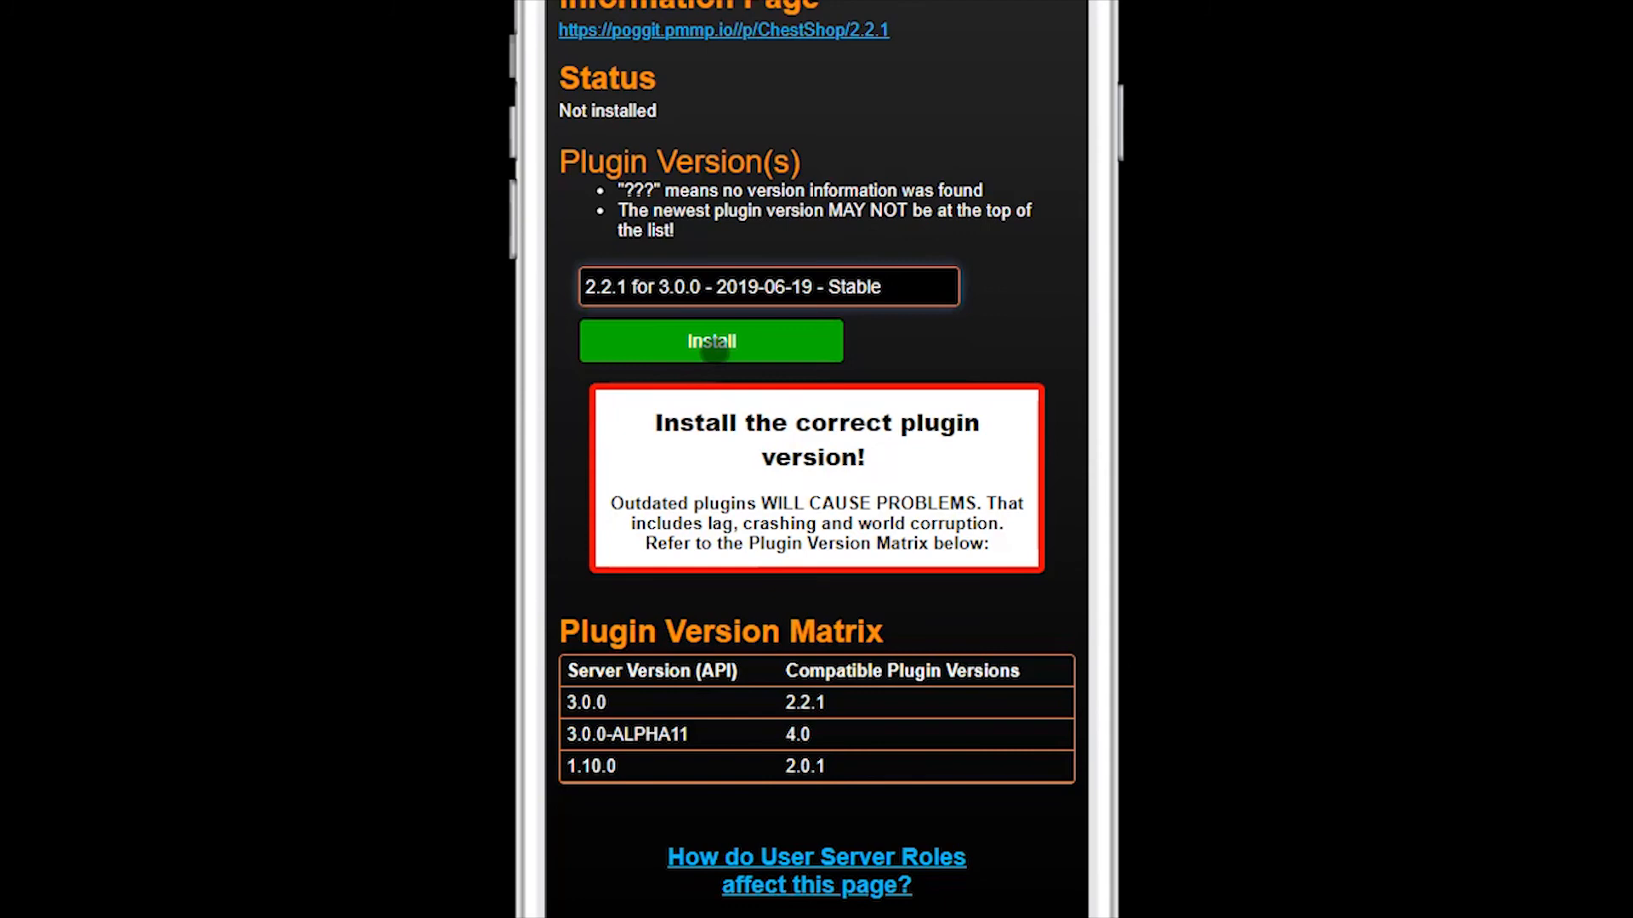
left_click(711, 341)
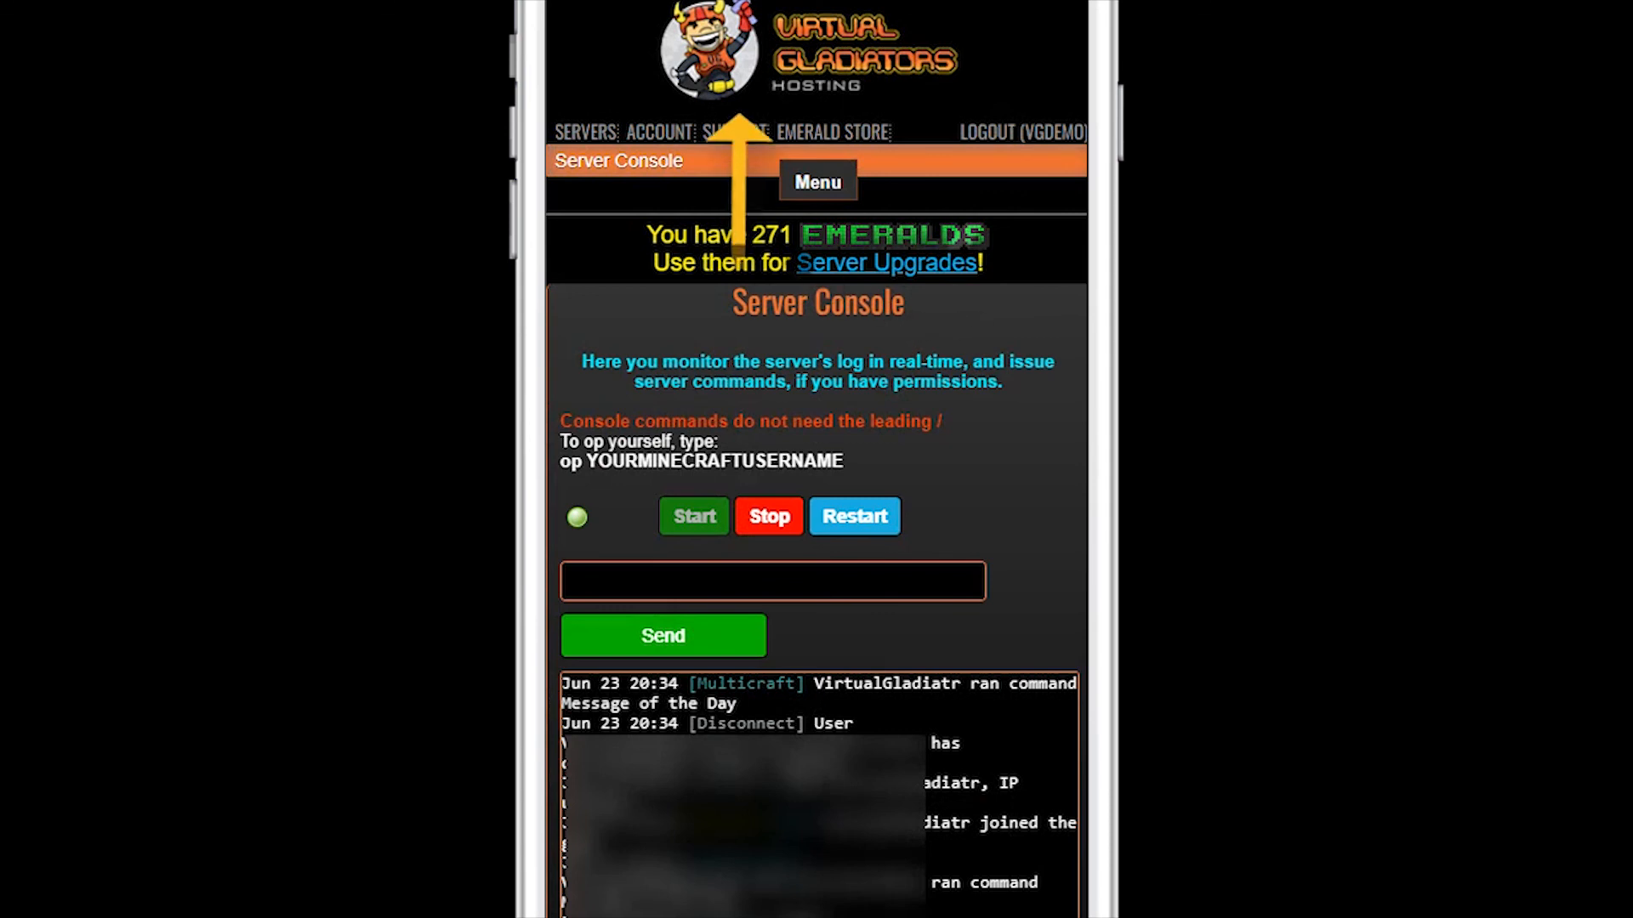
left_click(734, 133)
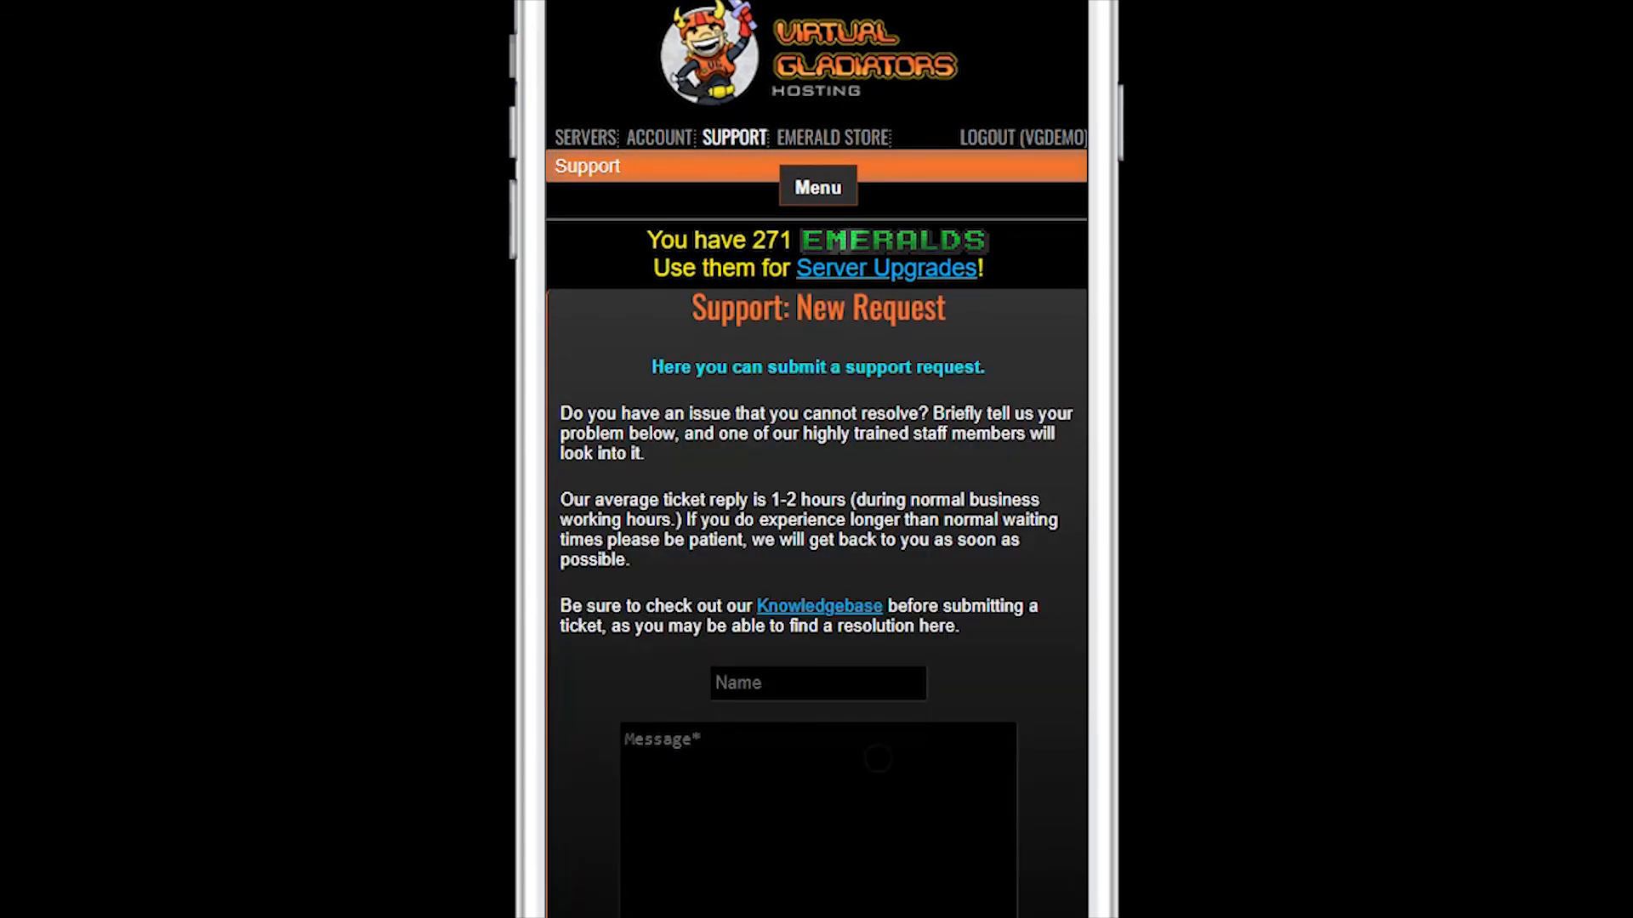